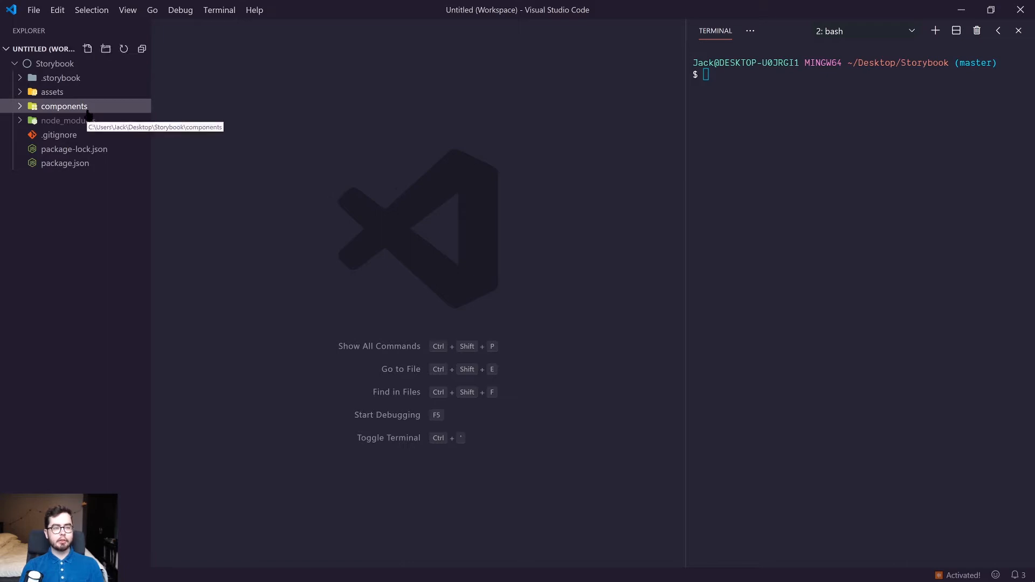
Copy button.knobs.json and button.stories.js into the link folder and open both copies.
click(64, 106)
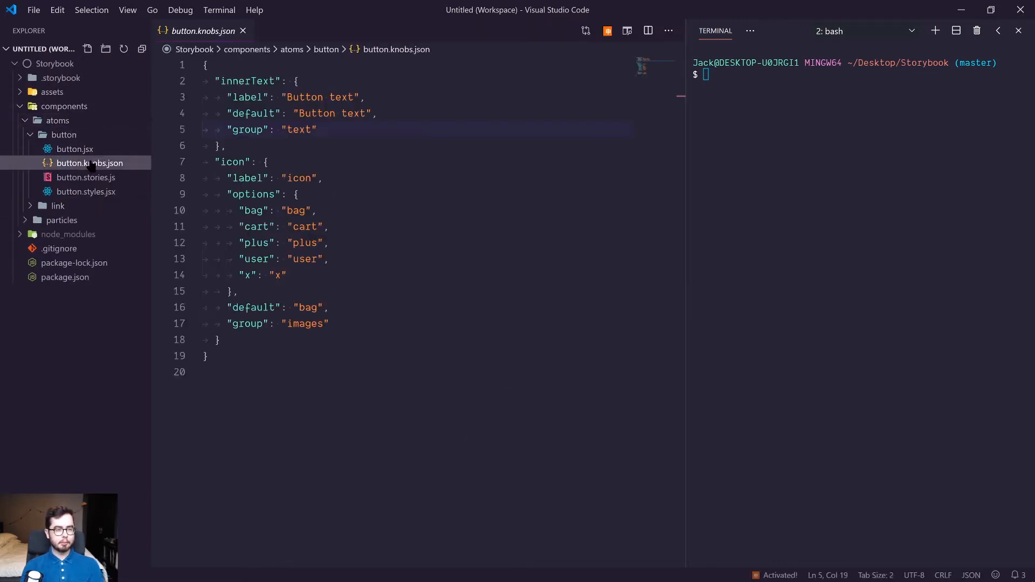
click(85, 177)
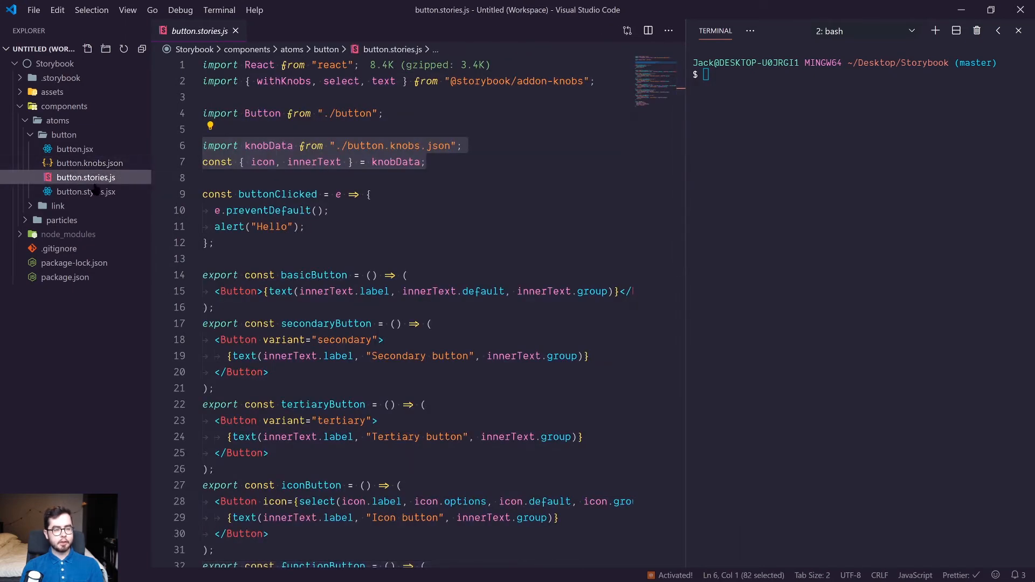
mouse_move(89, 162)
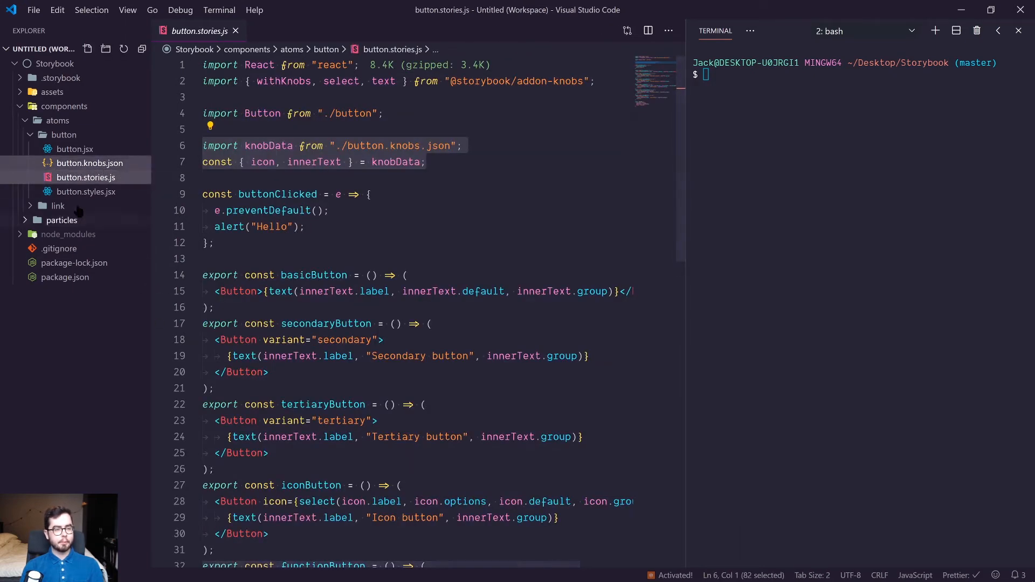
click(59, 205)
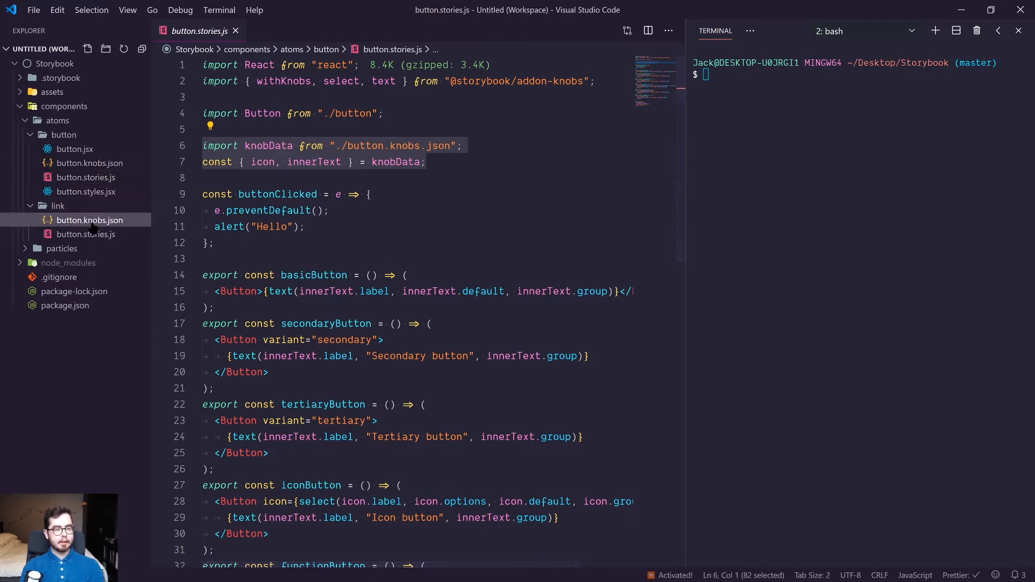
click(89, 220)
text(link)
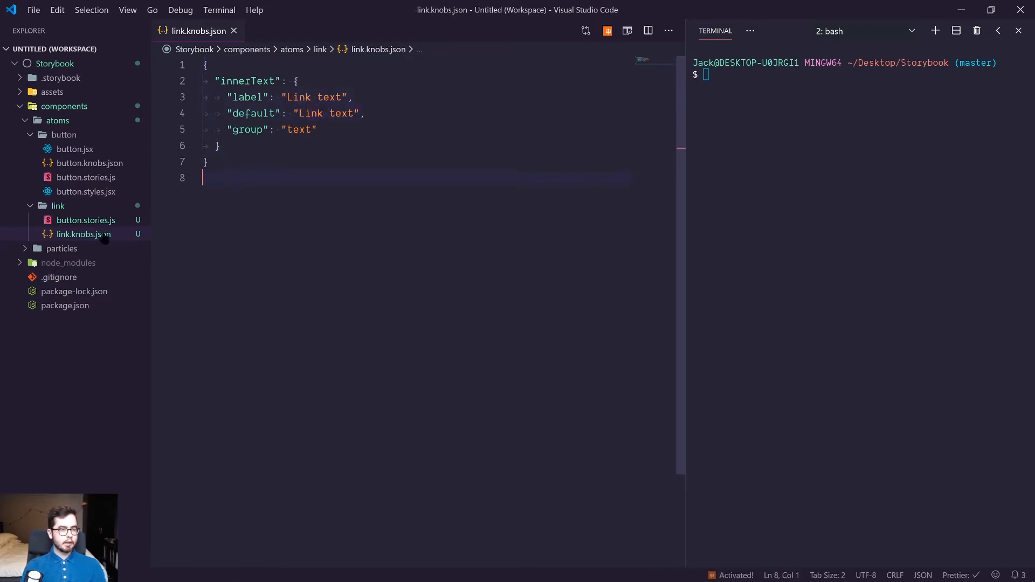
click(86, 220)
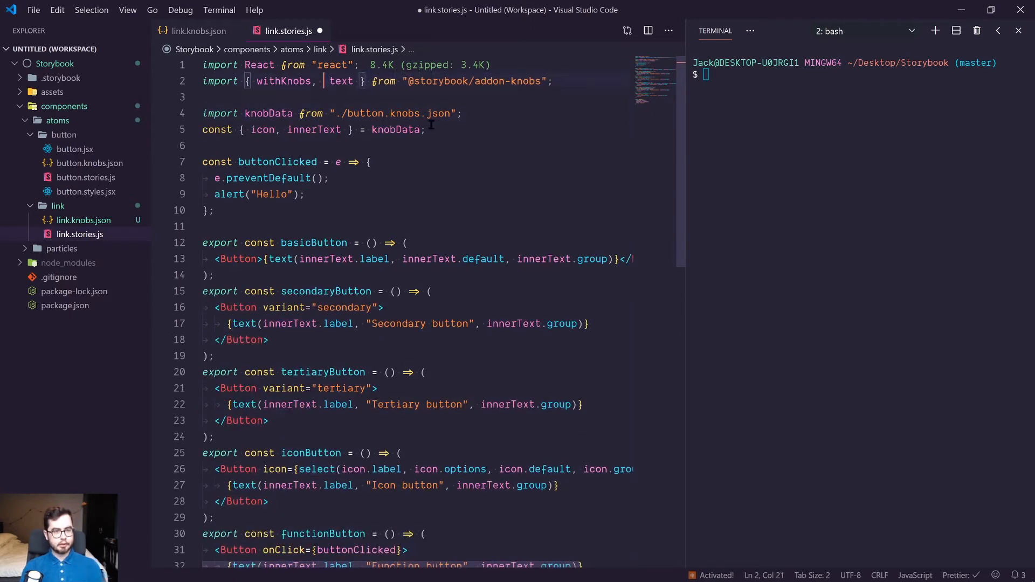
Remove the unused icon variable and extra button stories, leaving a single basicLink story.
double_click(262, 130)
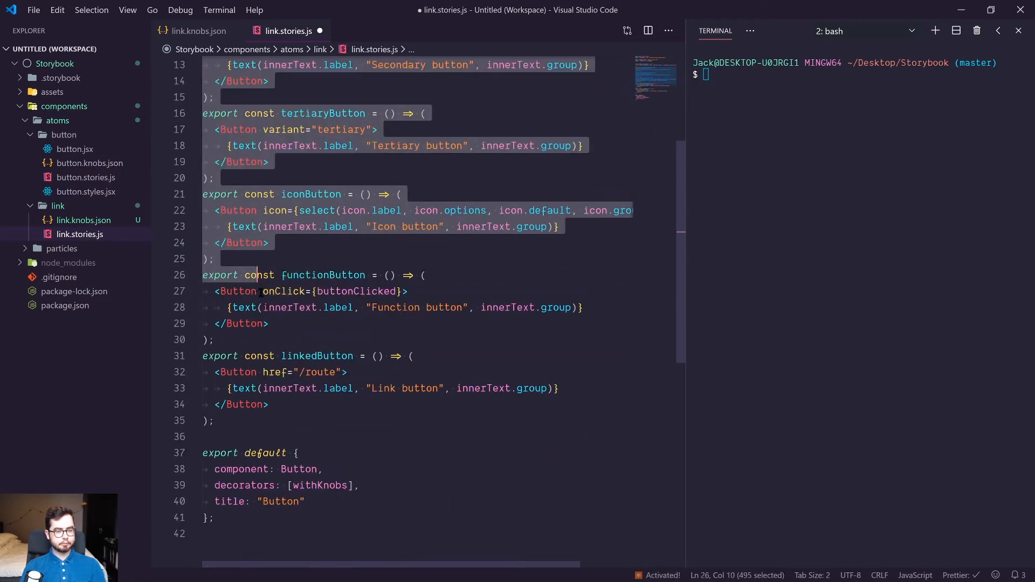
key(Delete)
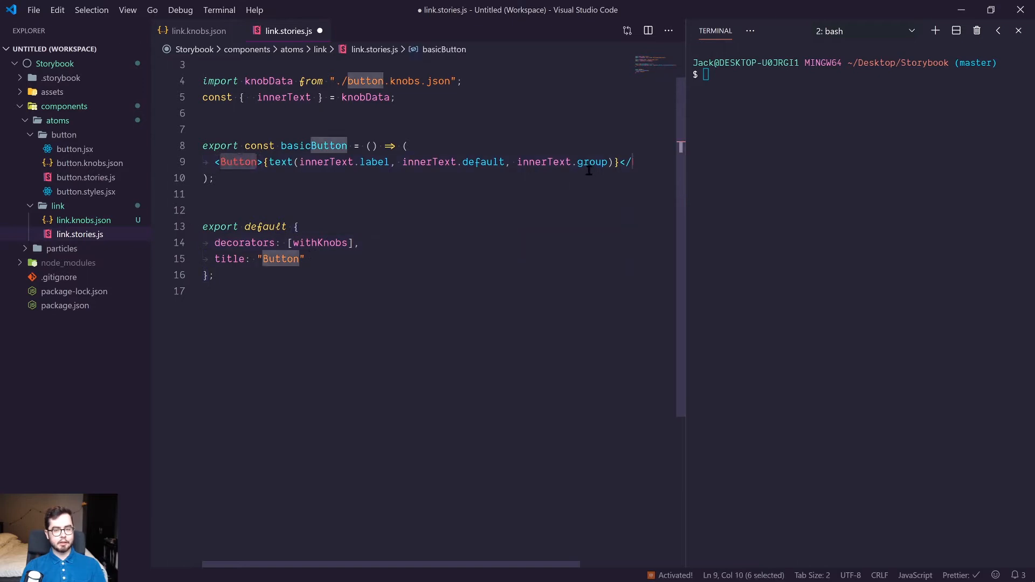
text(a)
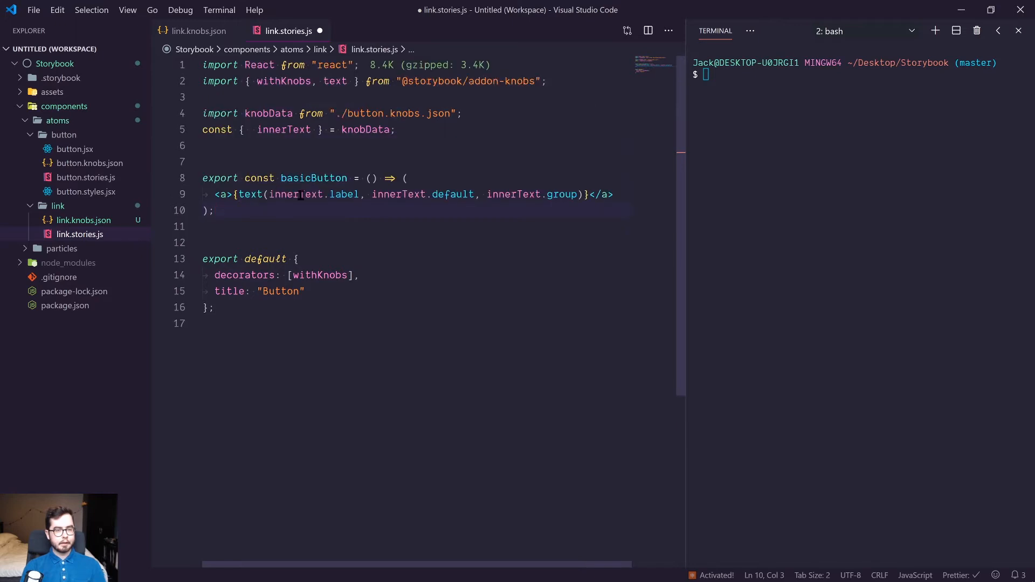
double_click(314, 178)
text(Link)
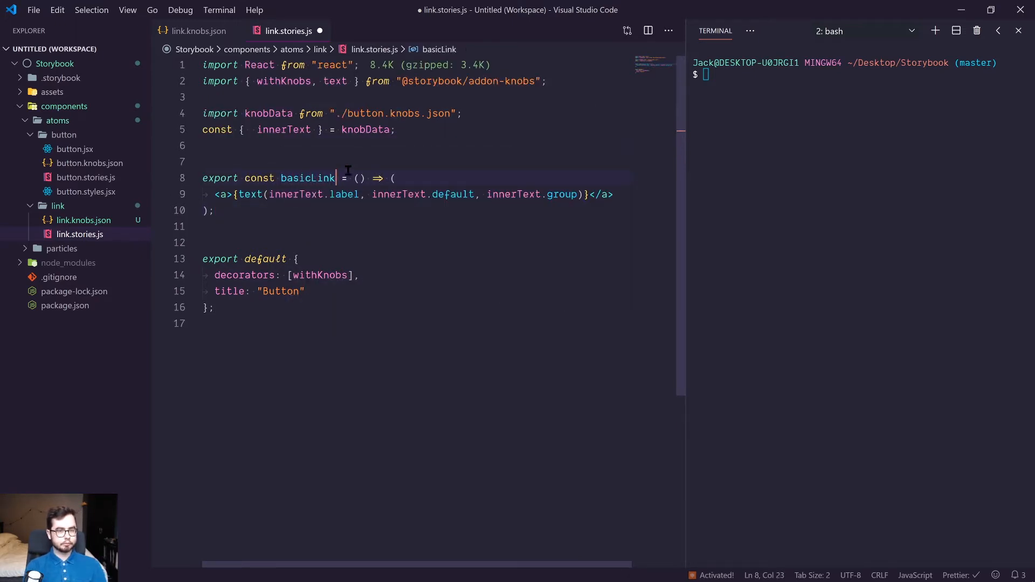
Import link.knobs.json instead of the button knobs and render an anchor with href="#".
double_click(280, 291)
text(Link)
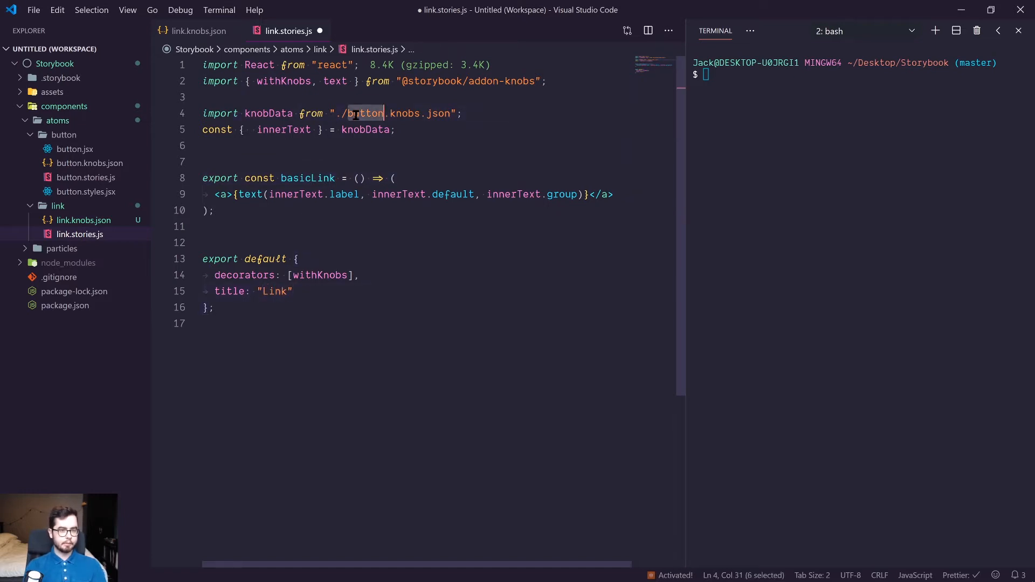
text(link)
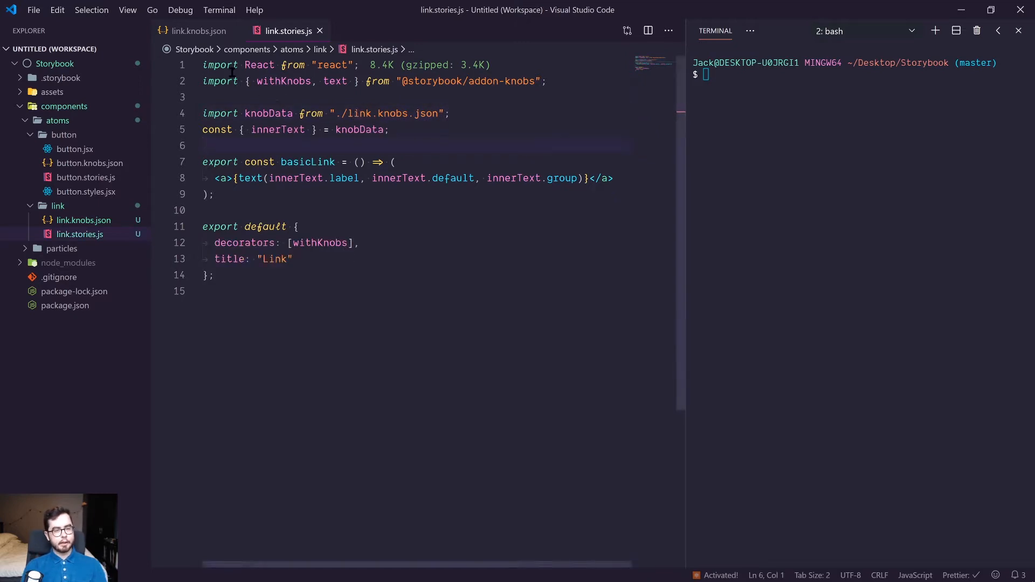
drag(205, 65, 390, 130)
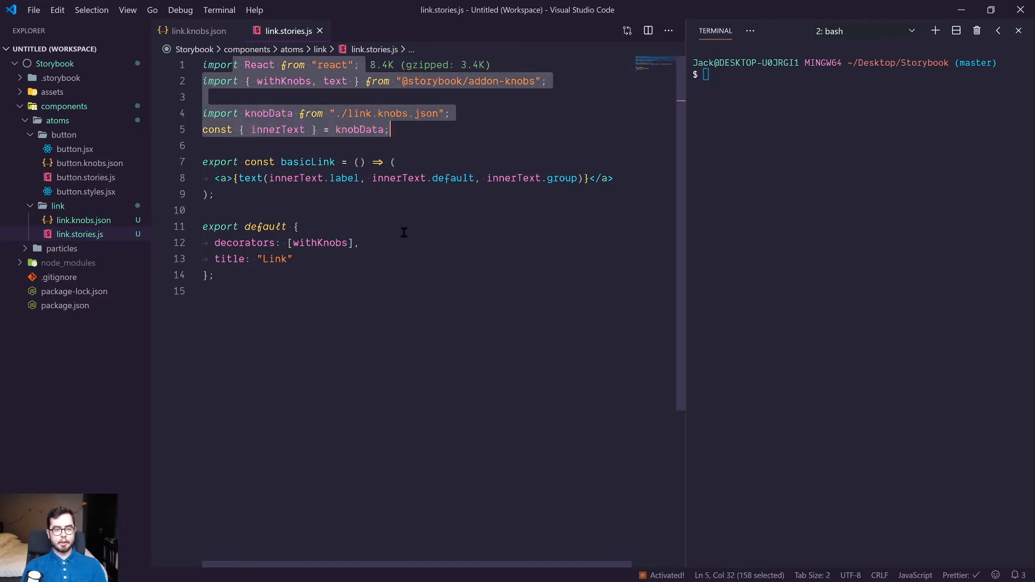
click(297, 226)
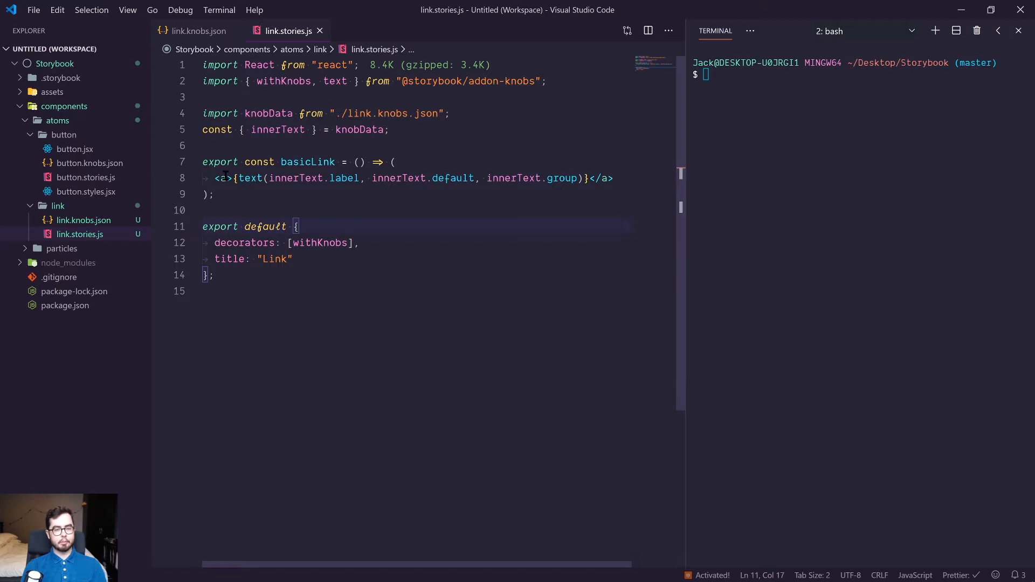
text(href="#)
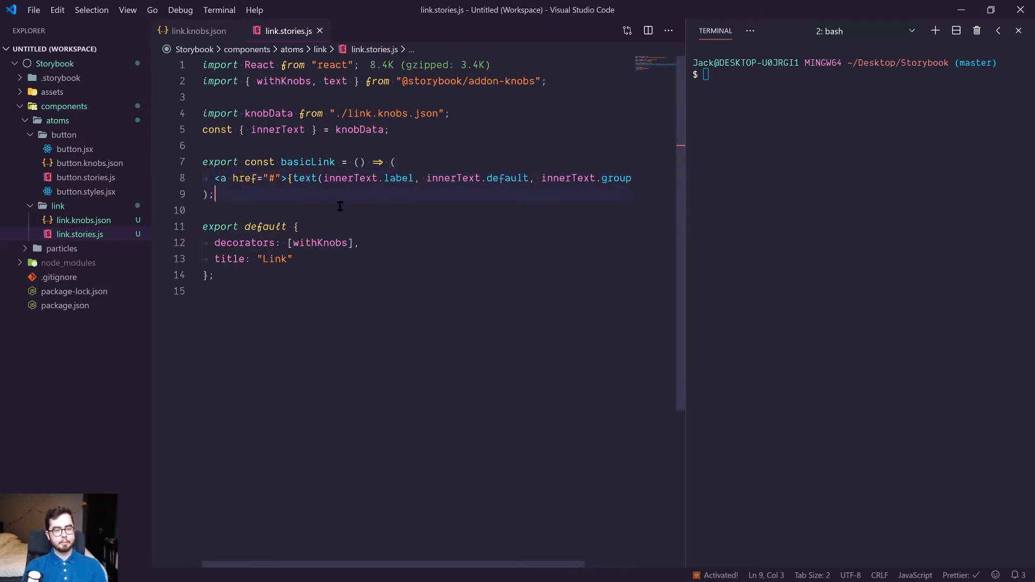
click(410, 292)
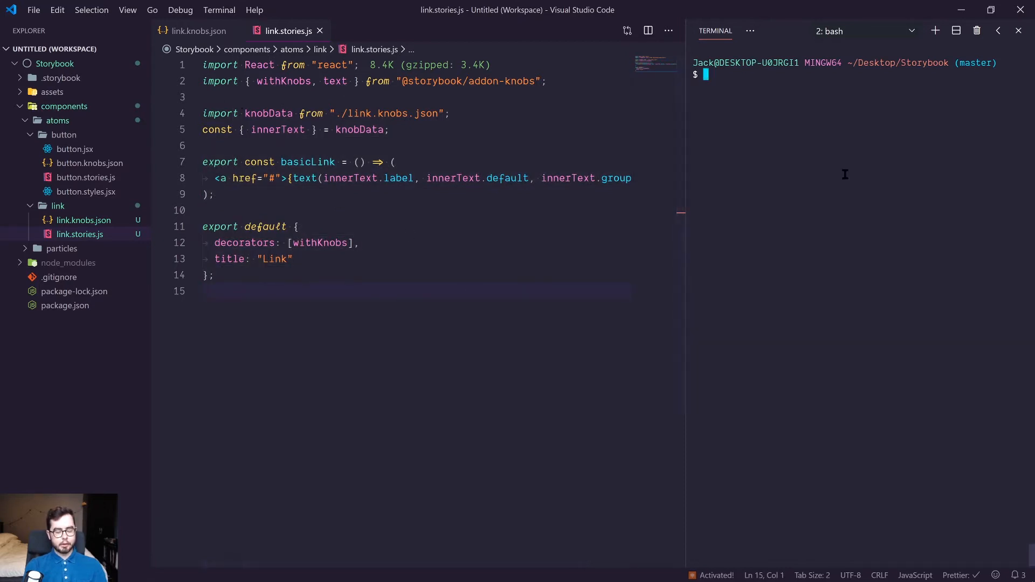
text(npm run storybo)
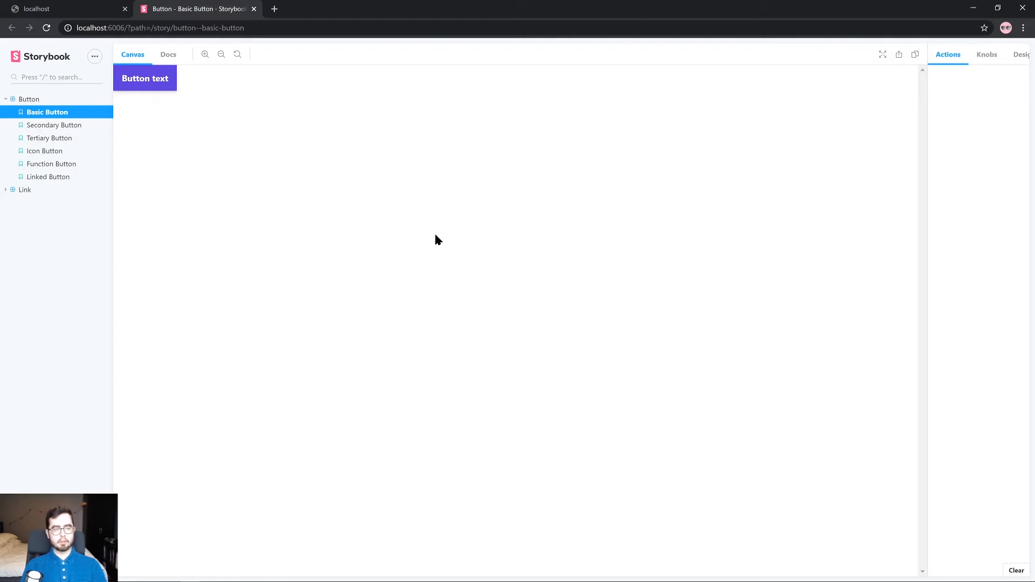
mouse_move(78, 185)
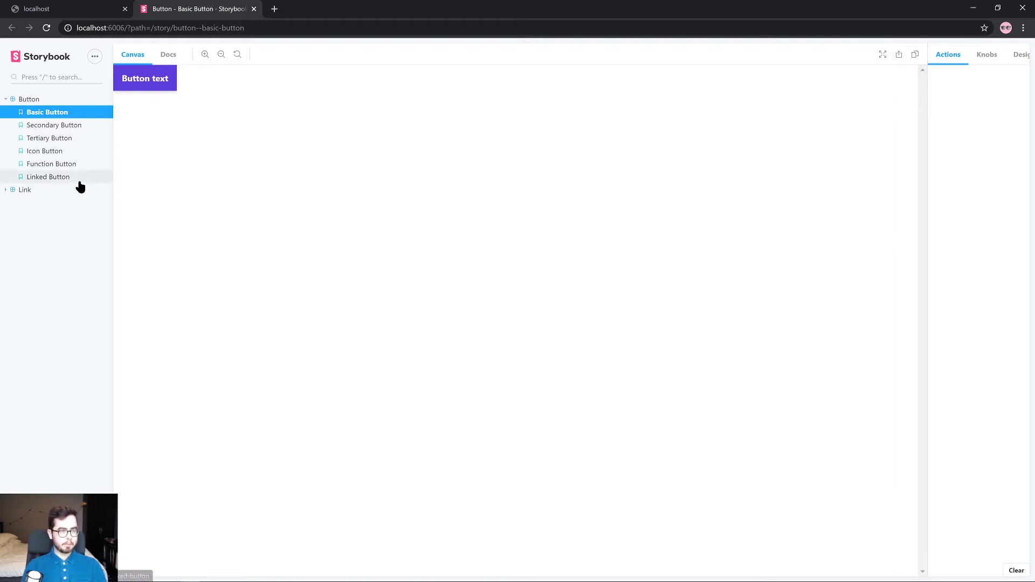
Open the Basic Link story and edit its Link text knob to 'Anchor her…'.
click(25, 189)
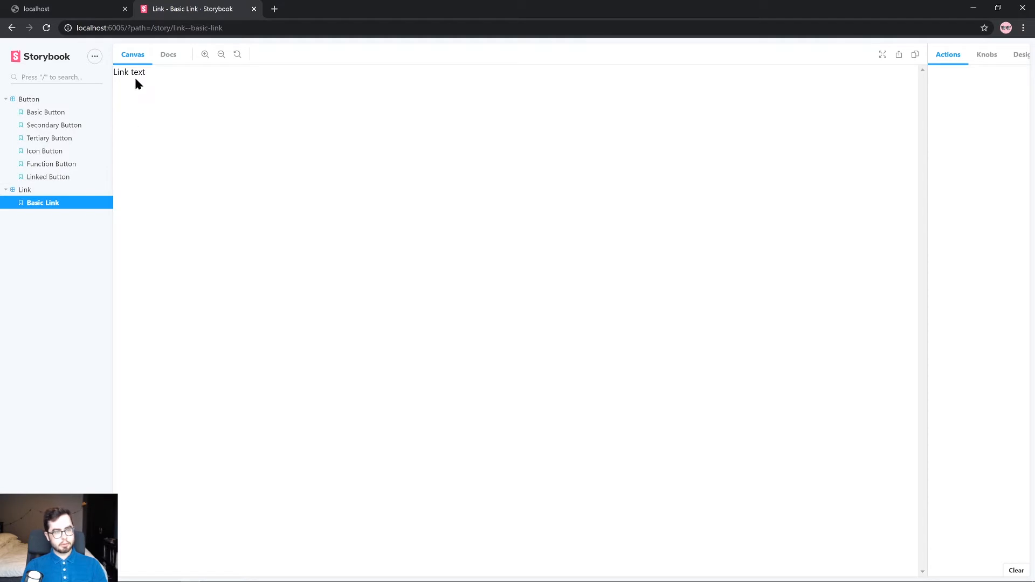
mouse_move(971, 84)
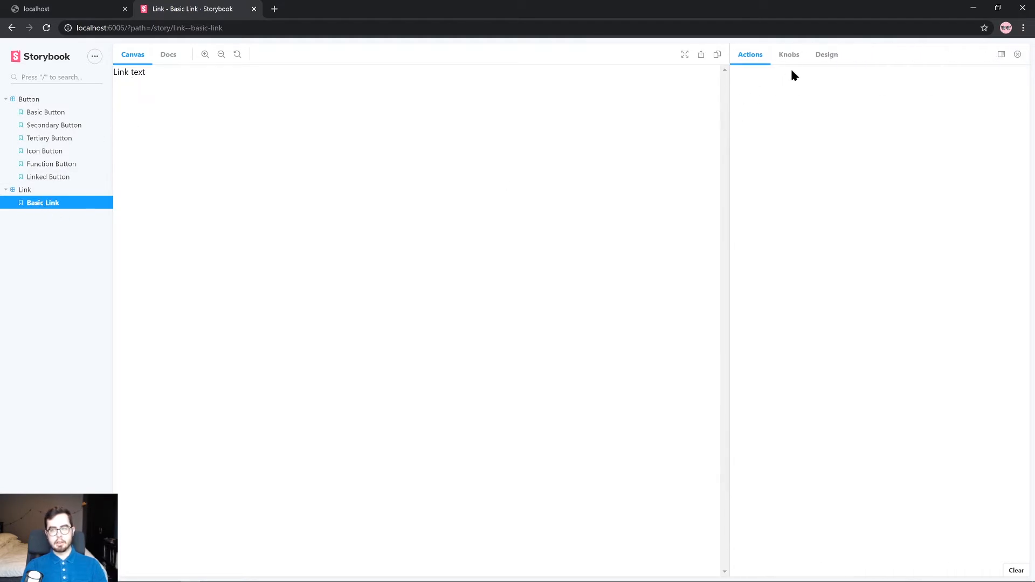
click(789, 54)
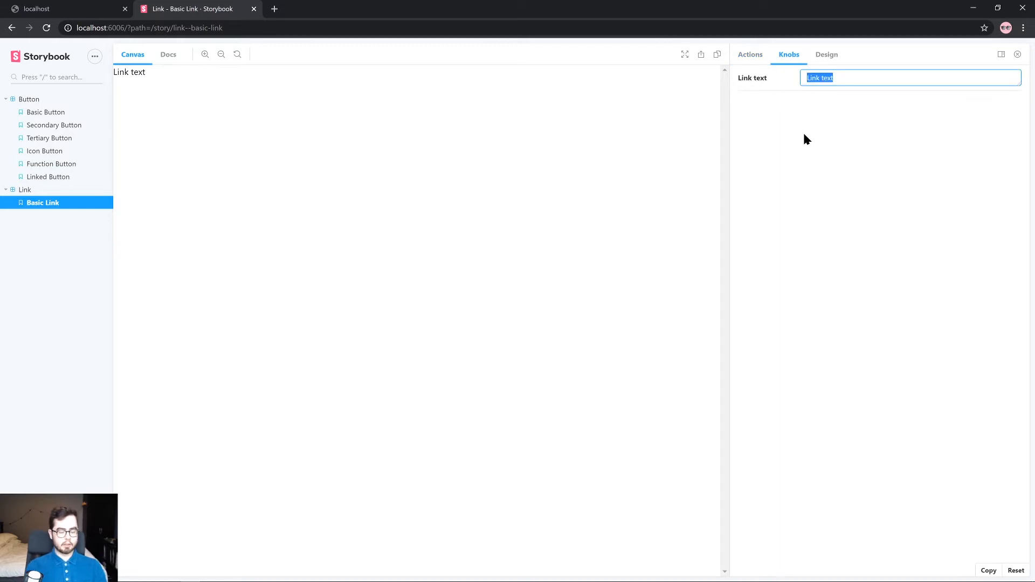
text(Anchor here)
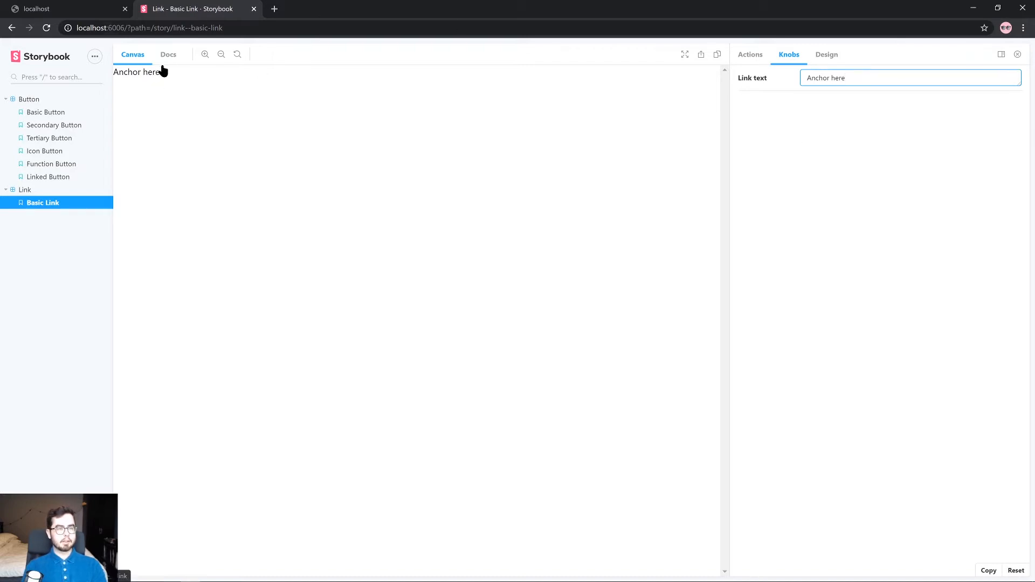
mouse_move(168, 58)
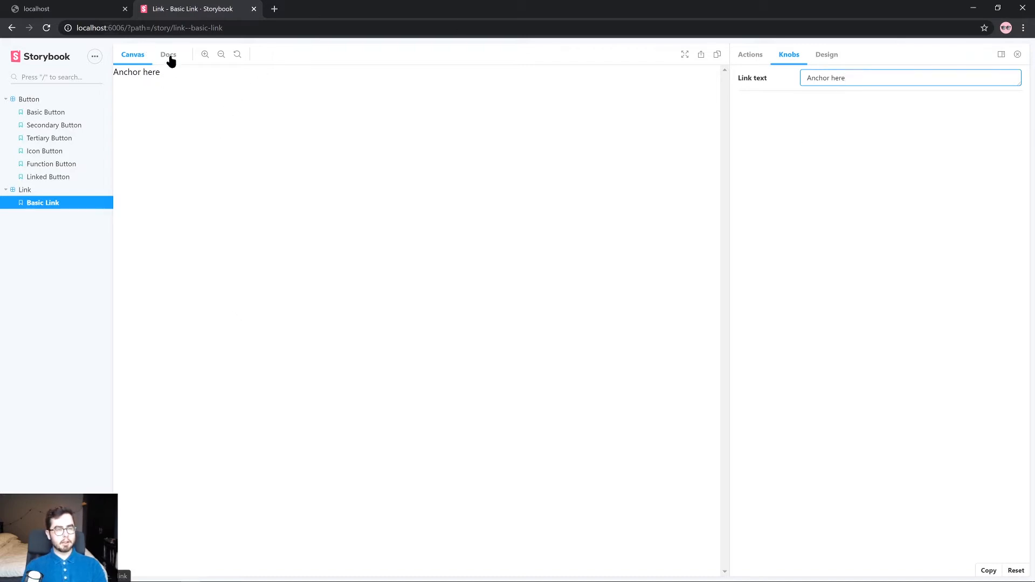
Show and hide the story's source code in Docs, then return to Canvas.
click(168, 54)
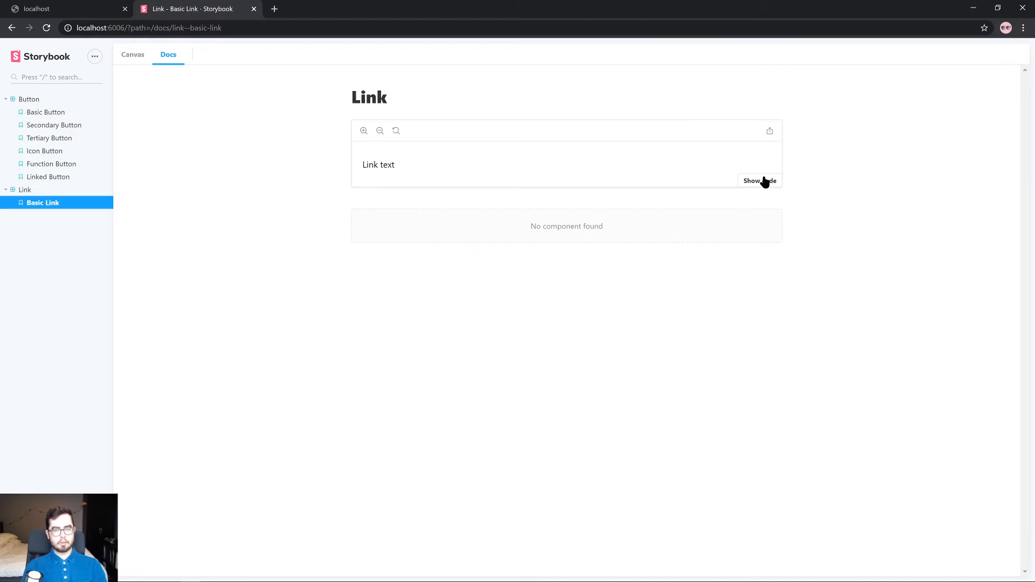
click(760, 181)
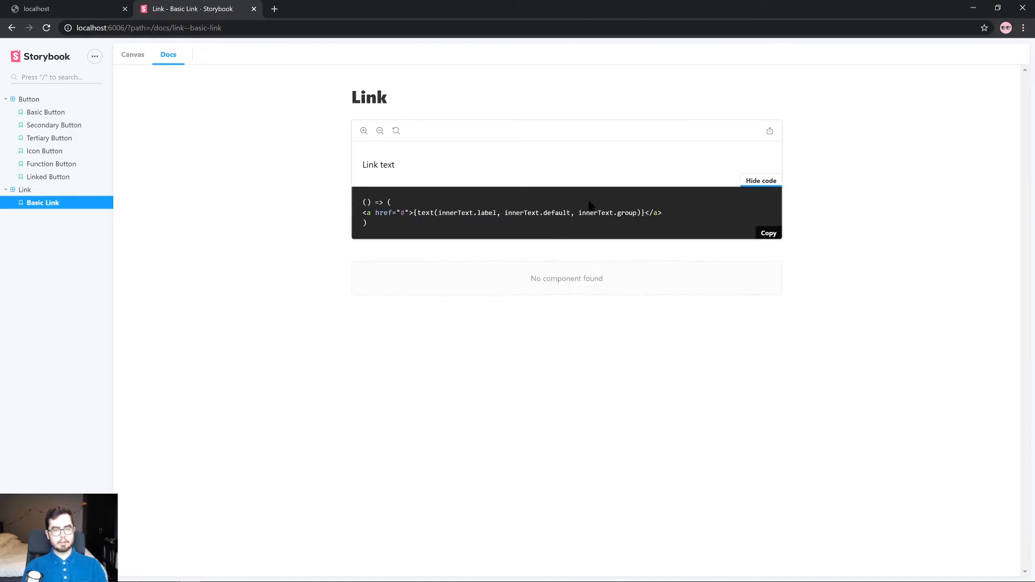
click(760, 180)
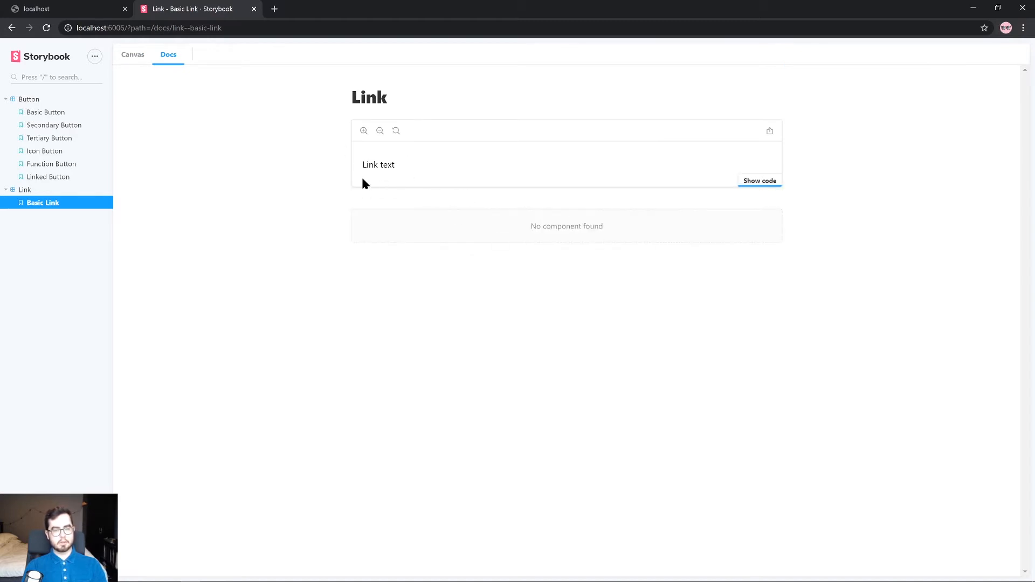
mouse_move(136, 71)
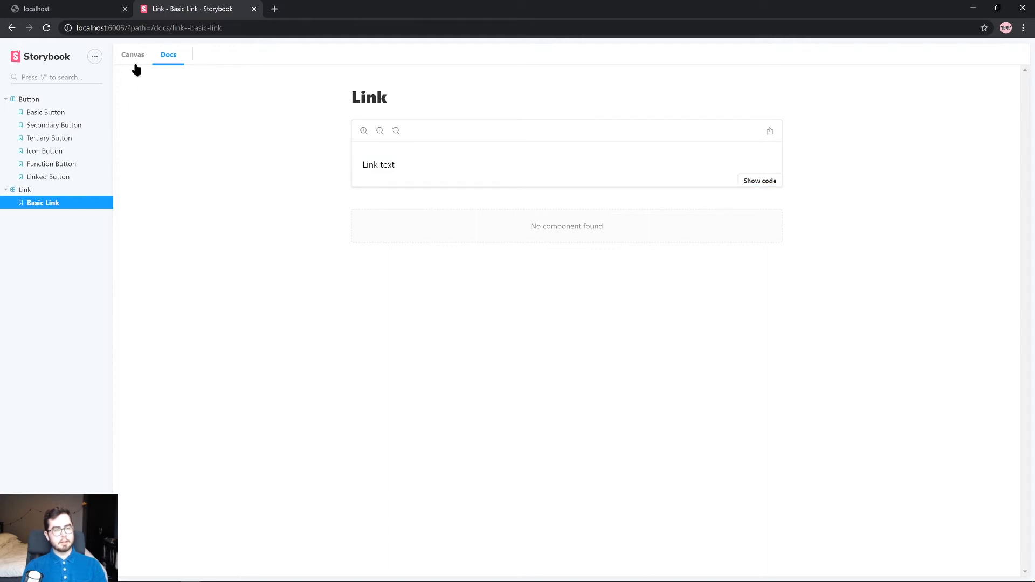
click(133, 54)
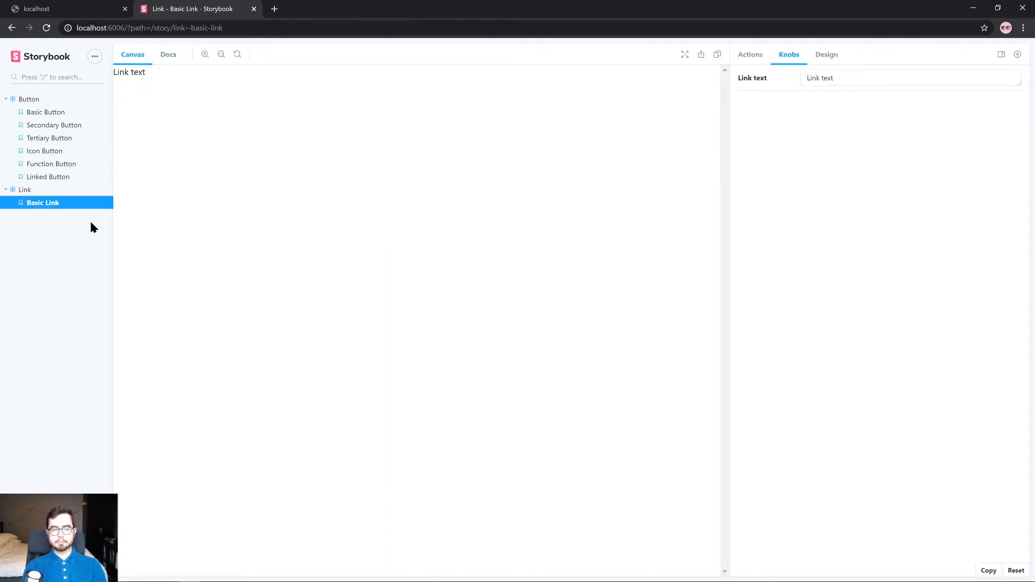
mouse_move(187, 226)
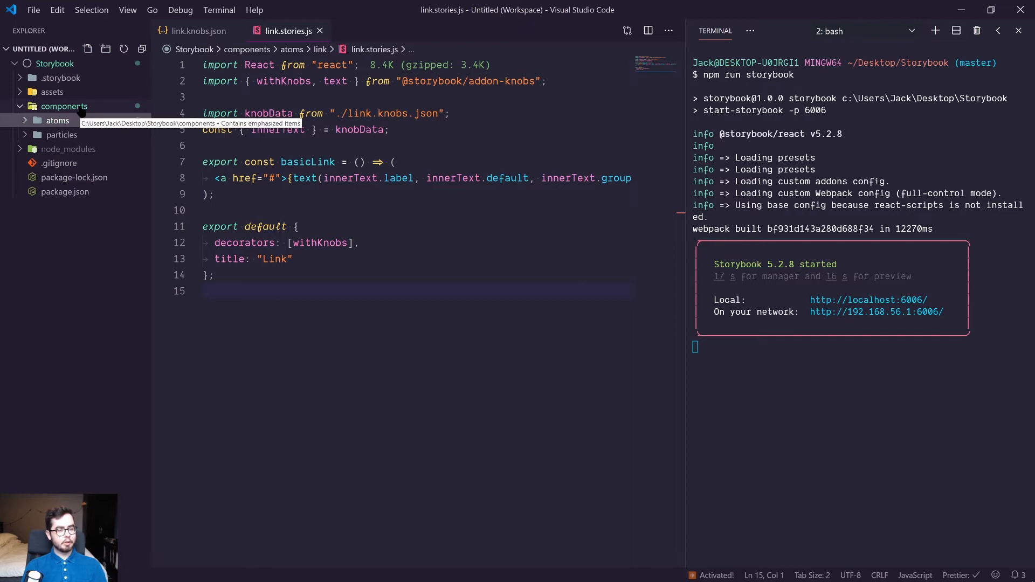
Create a molecules folder and open the button component in atoms.
click(88, 49)
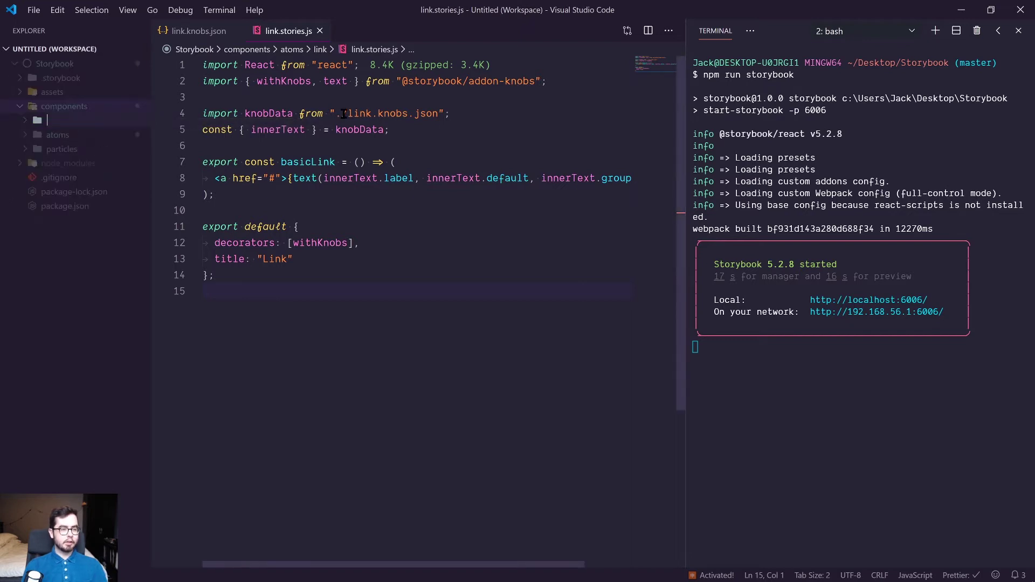
text(molecul)
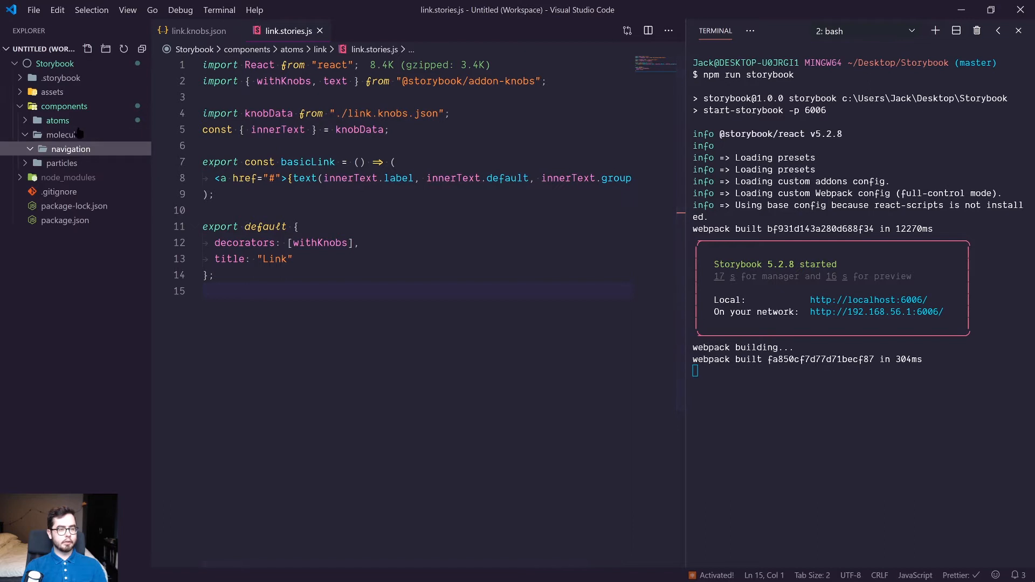
click(58, 135)
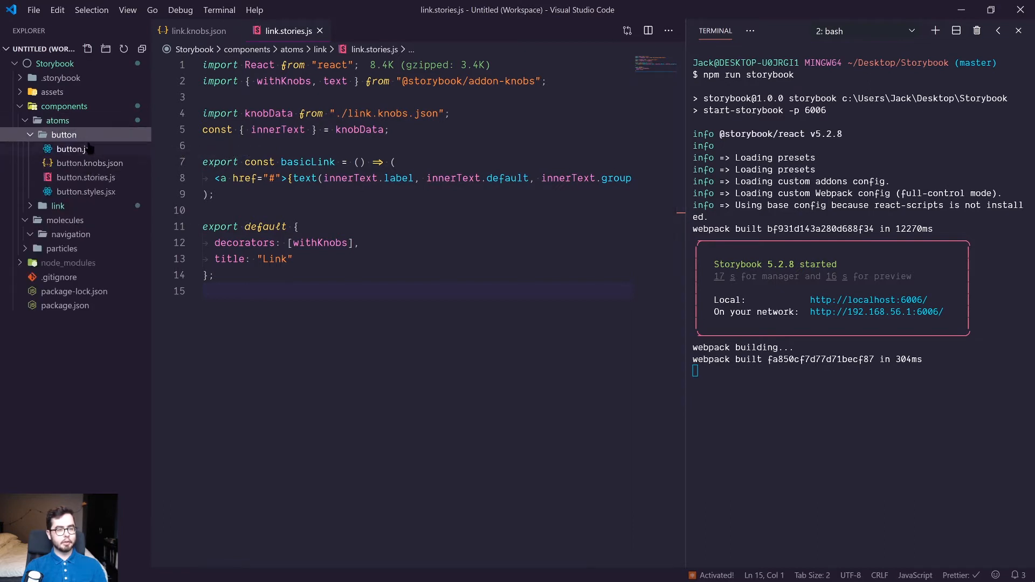
click(74, 149)
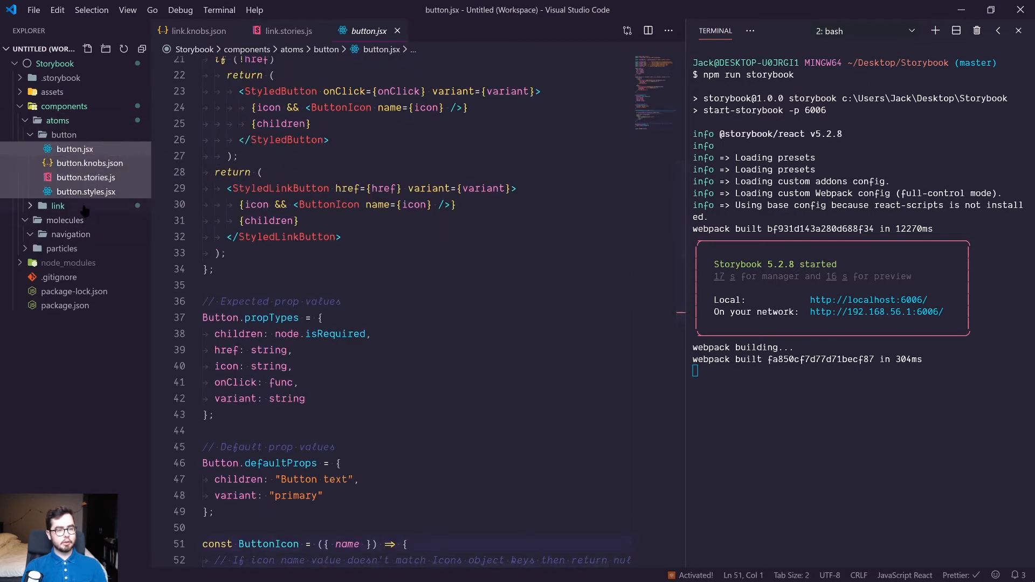
Copy the four button files into molecules/navigation as navigation.* and clear the terminal.
click(72, 233)
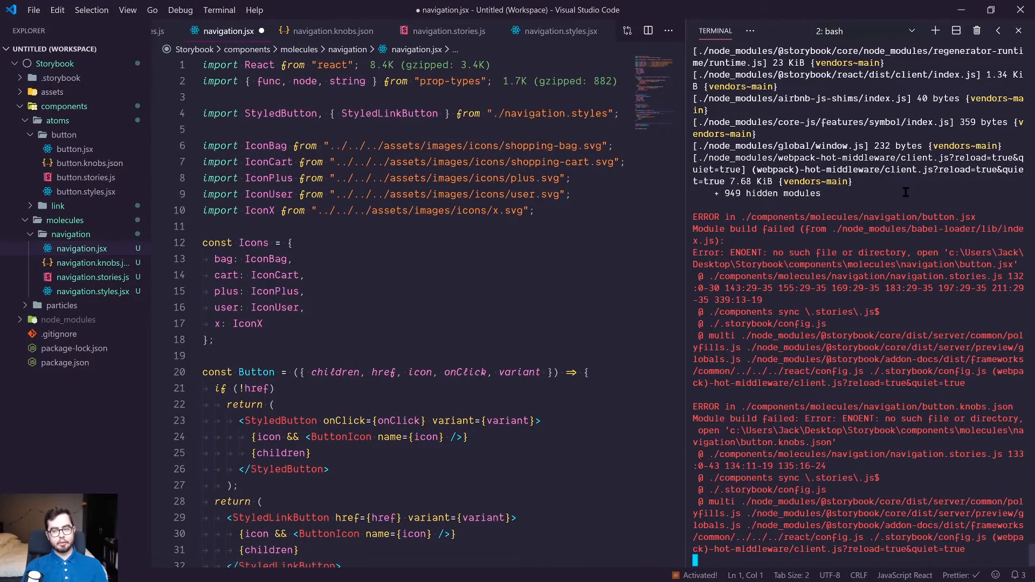
scroll(down, 3)
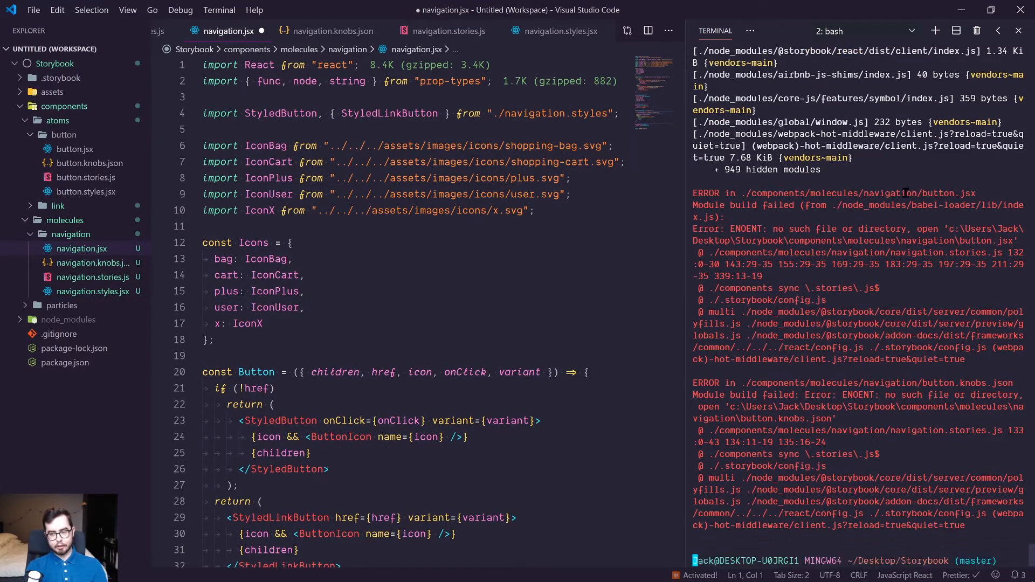
key(ctrl+l)
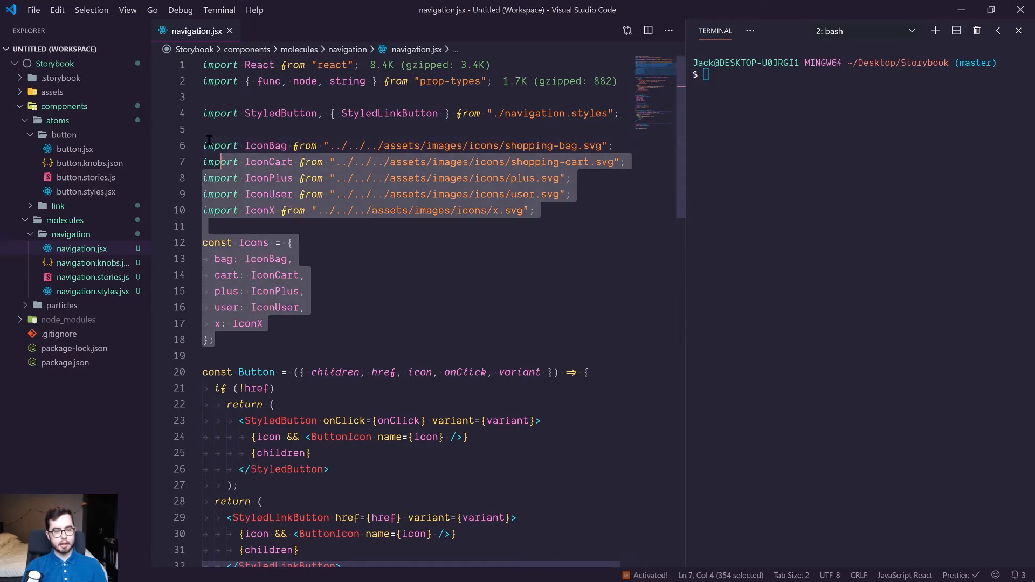
Delete the icon imports, Icons object, href check and link-style return block.
key(Delete)
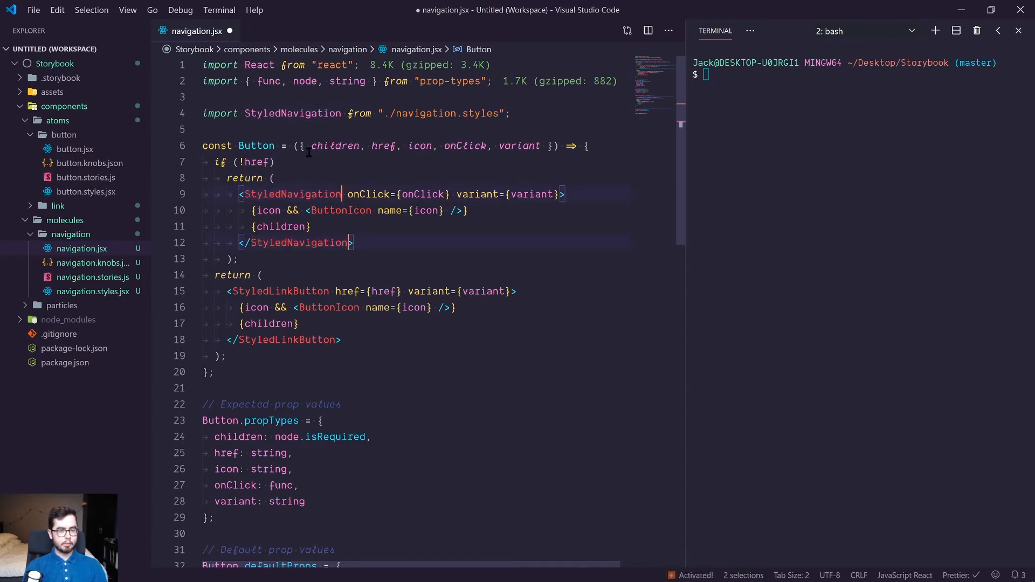
key(Delete)
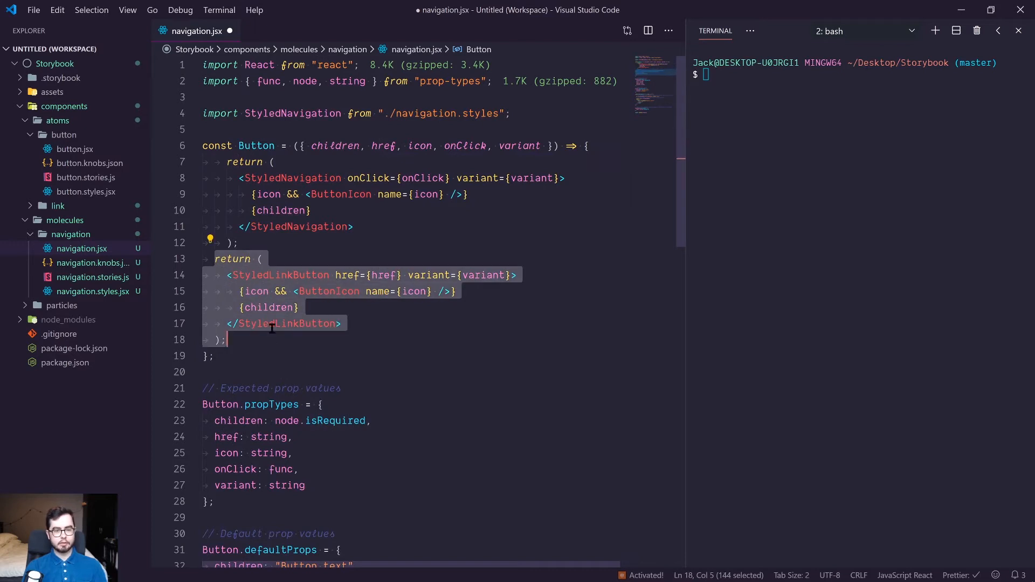
key(Delete)
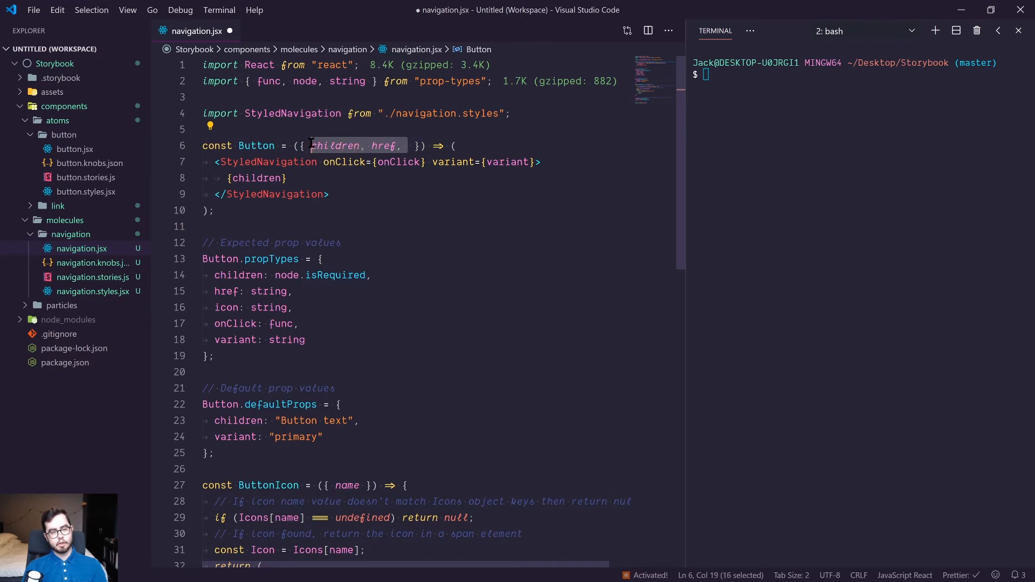
Take direction and items props, pass direction to StyledNavigation, and map items to links.
text(dire)
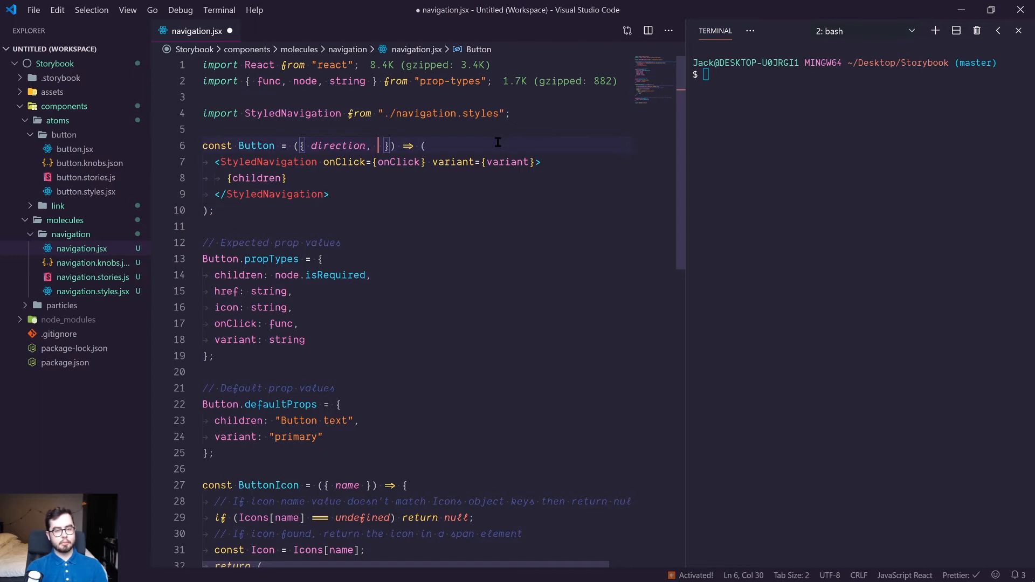
text(items)
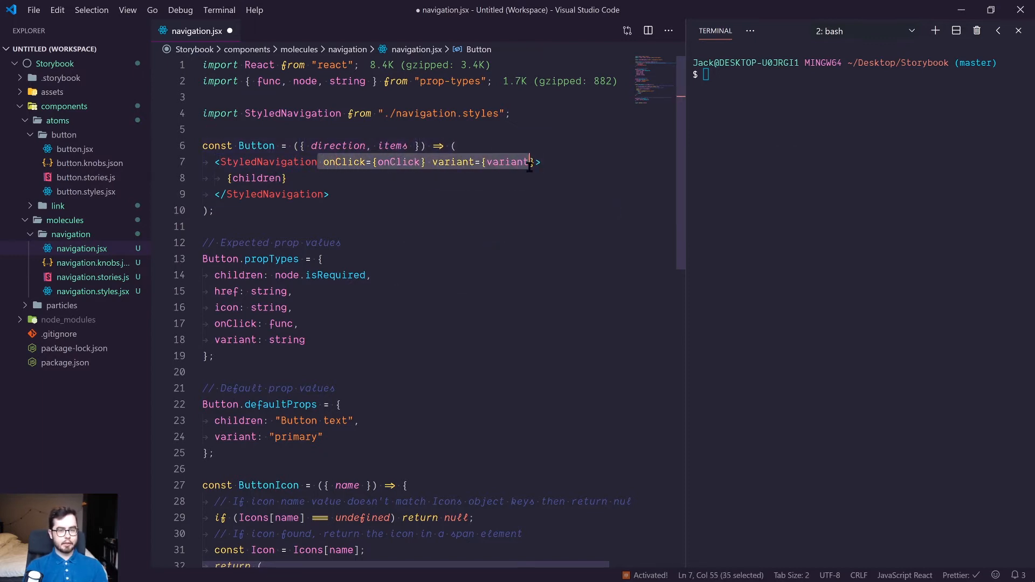
text(direction={direction}>)
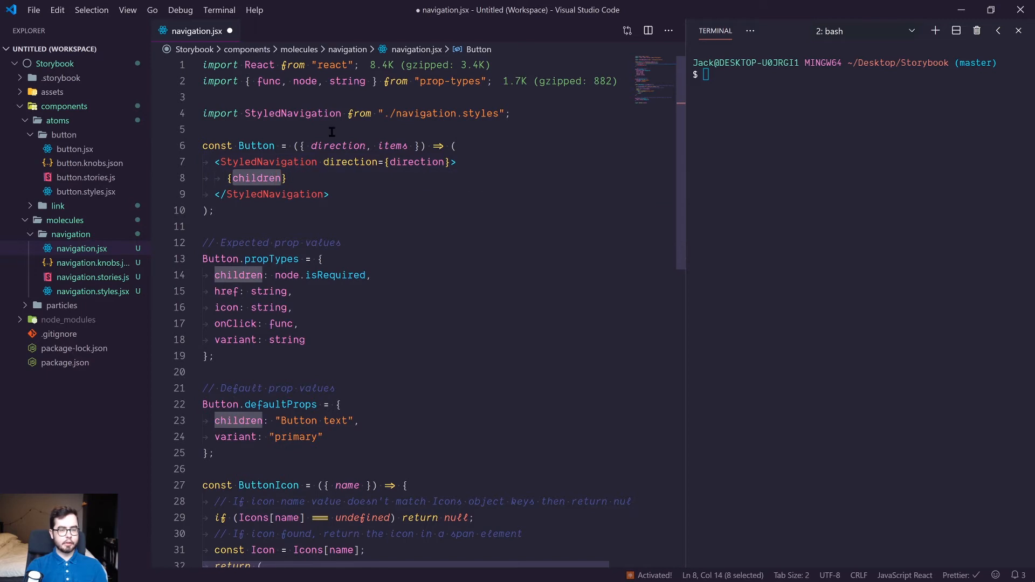
text(items.map(item =)})
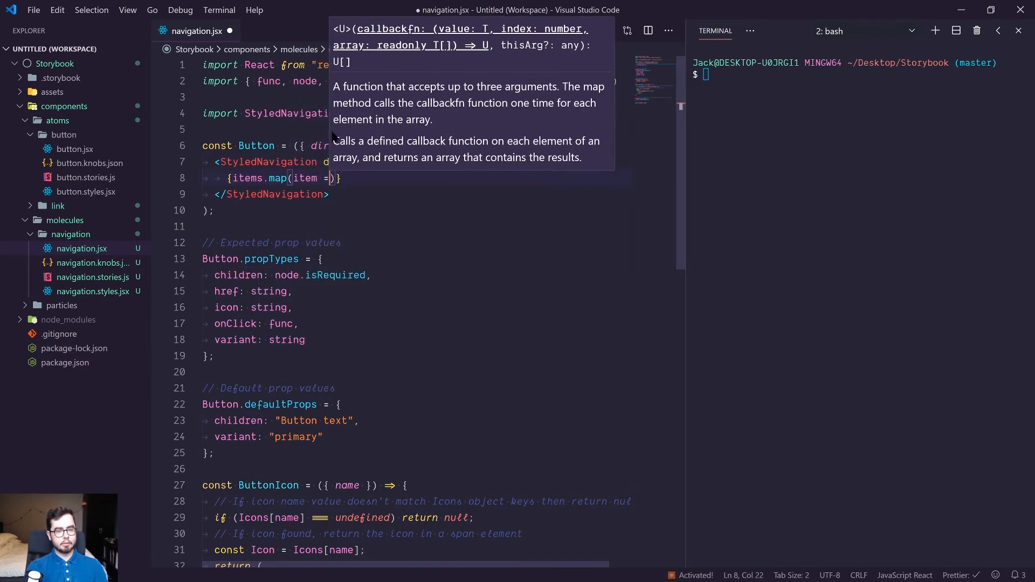
text(> ()
text(<a href={item.url}>{item.title}</a>)
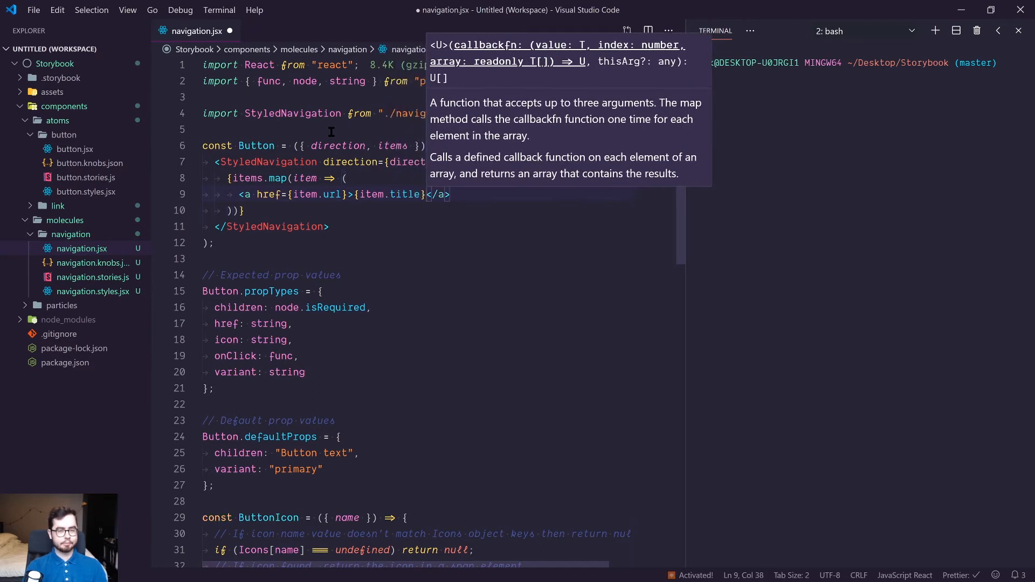
Set propTypes: direction as a string, items as arrayOf(shape({title, url})).
double_click(247, 177)
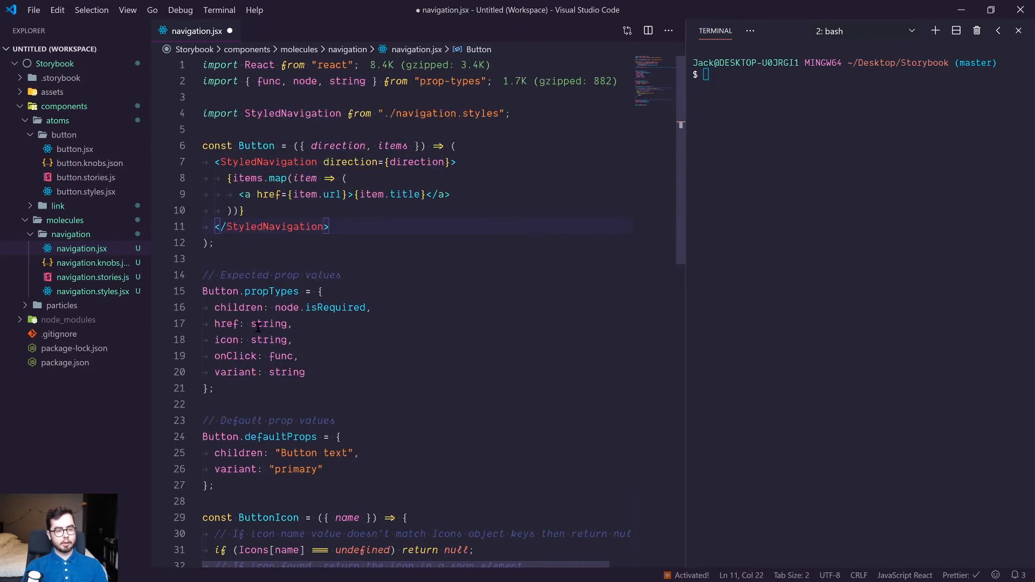
double_click(337, 147)
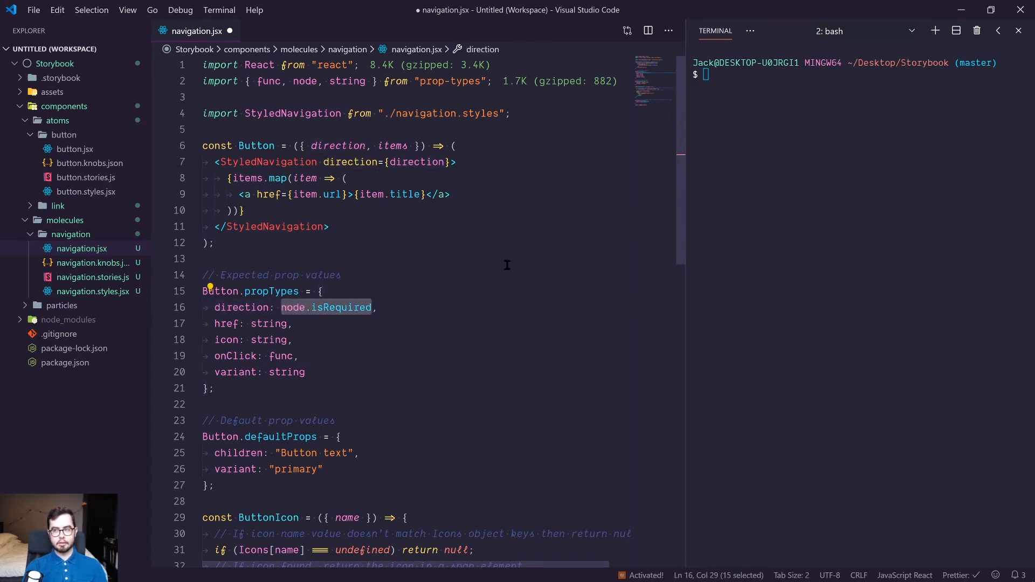
text(string.)
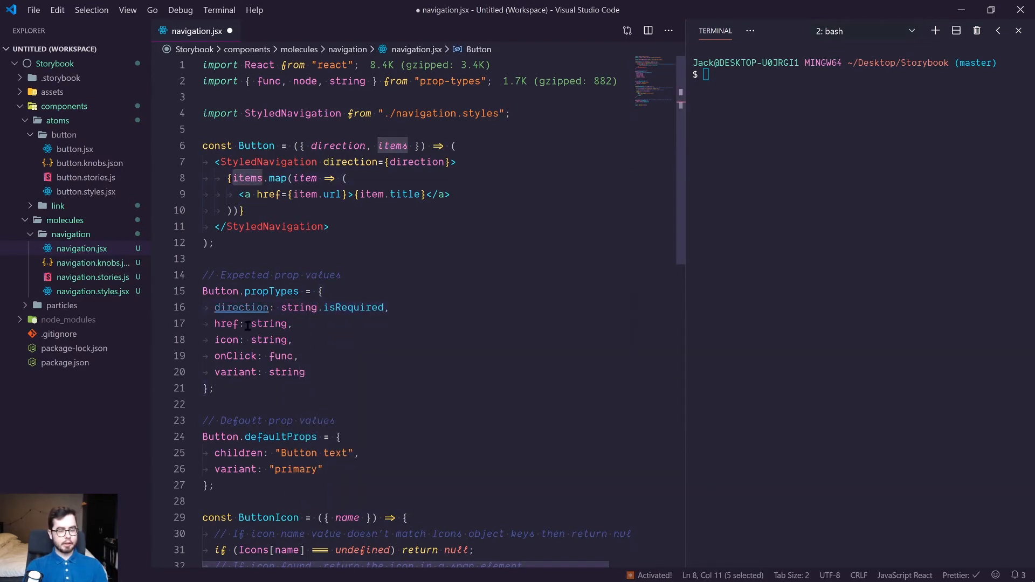
text(items)
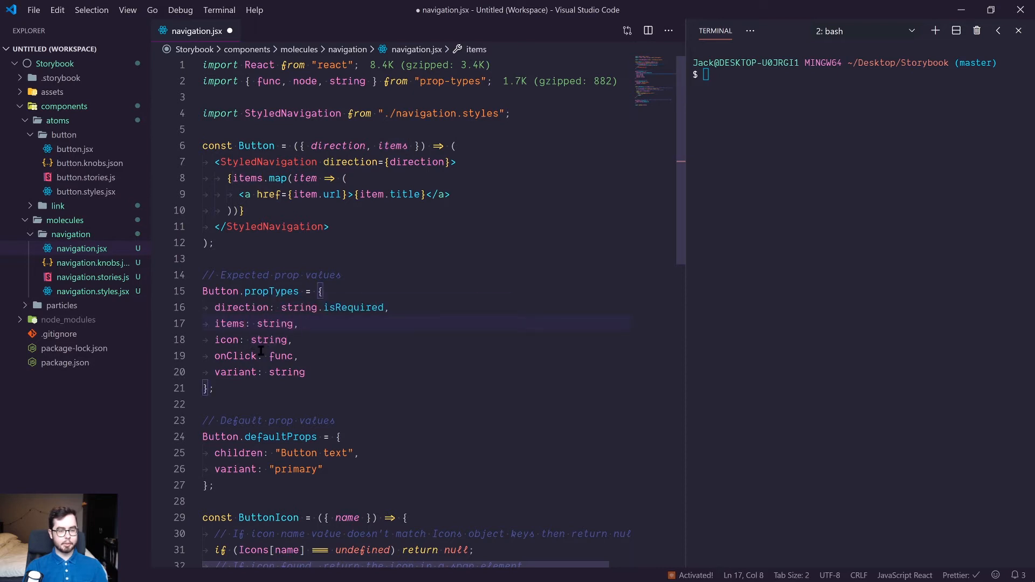
text(arrayOf()
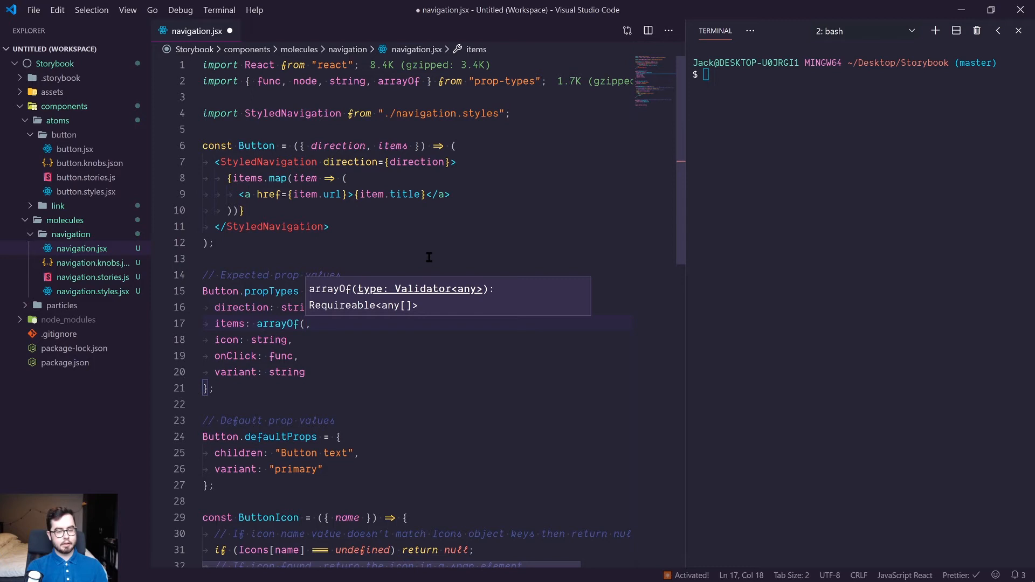
text(shape({)
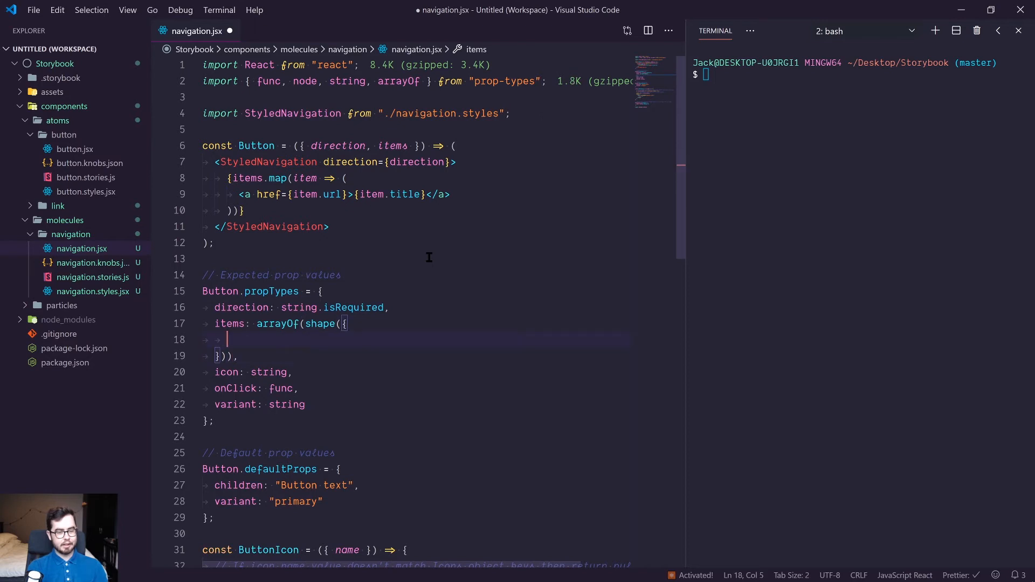
text(title: string.isRequired,)
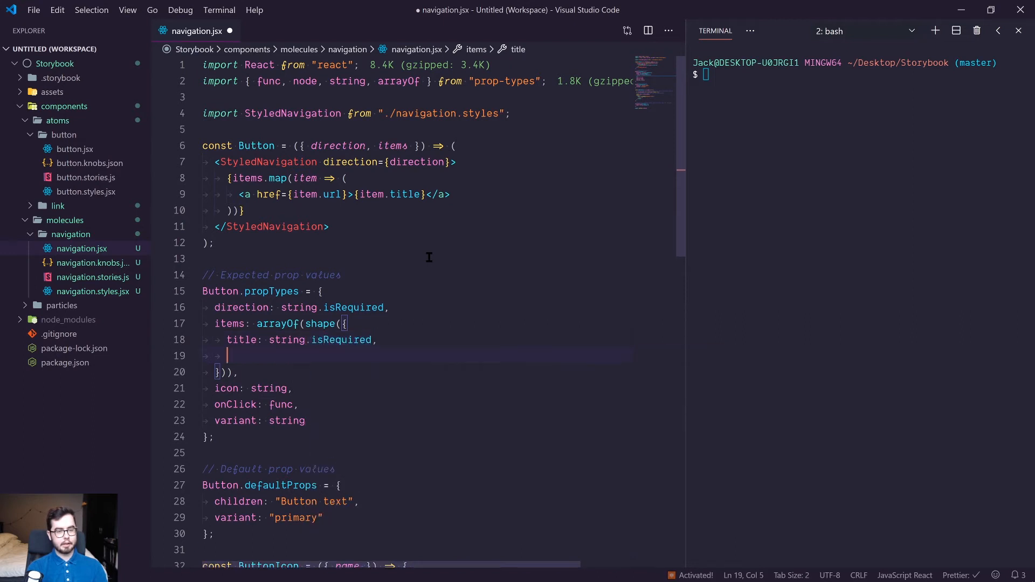
text(url: string.isRequired)
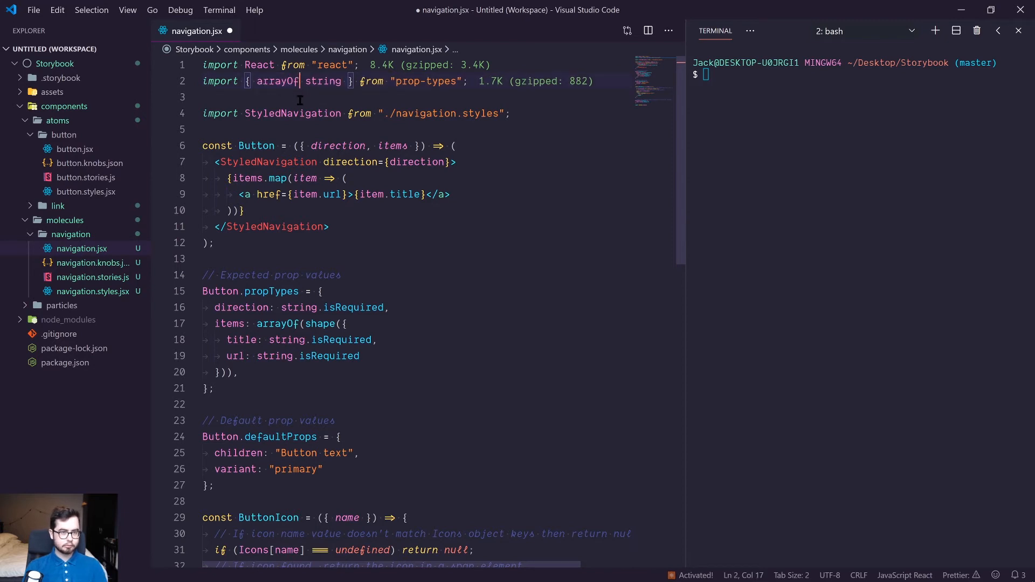
text(shape,)
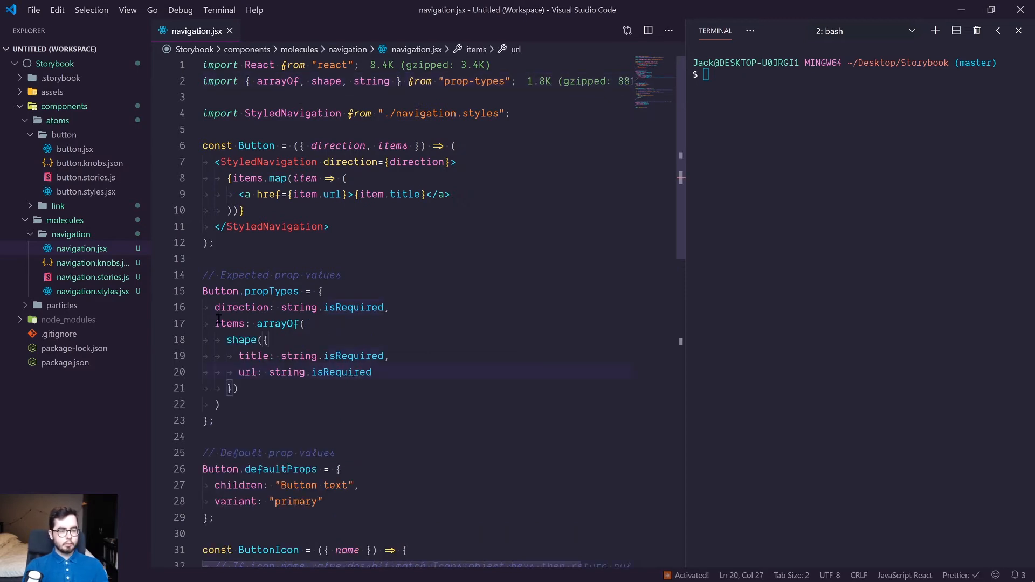
double_click(277, 324)
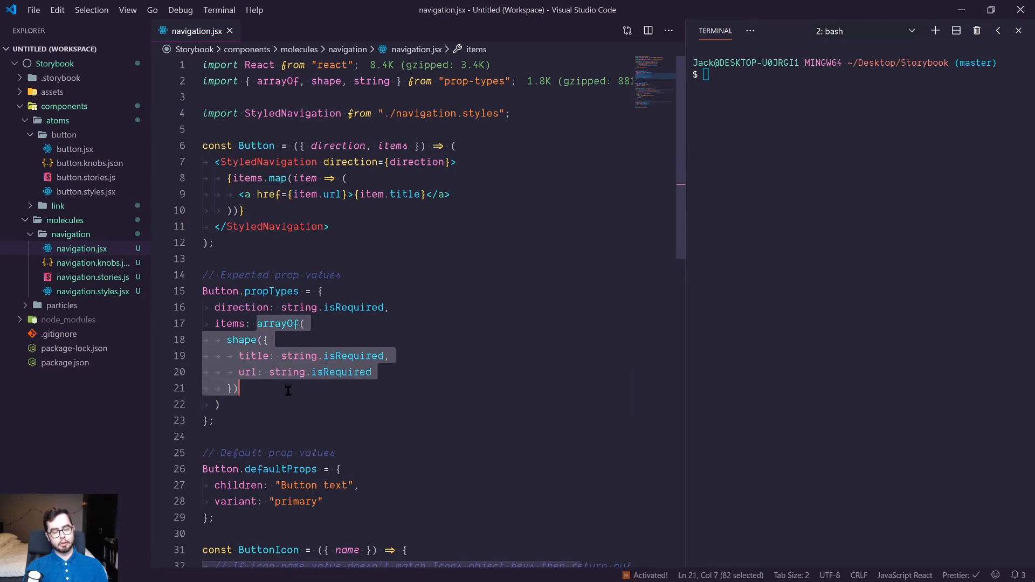
Default direction to 'horizontal' and items to [], and rename the component to Navigation.
scroll(down, 3)
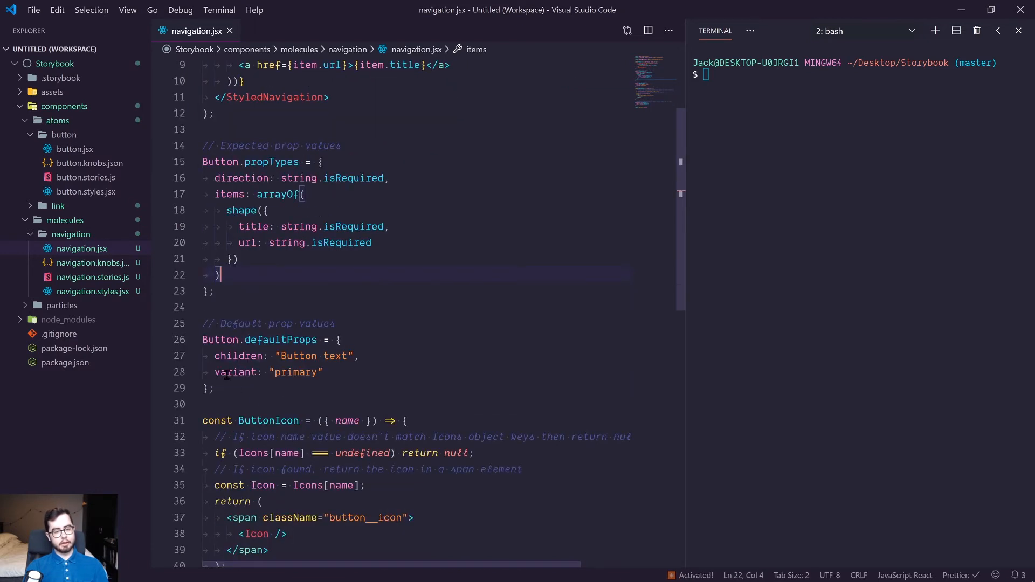
double_click(241, 177)
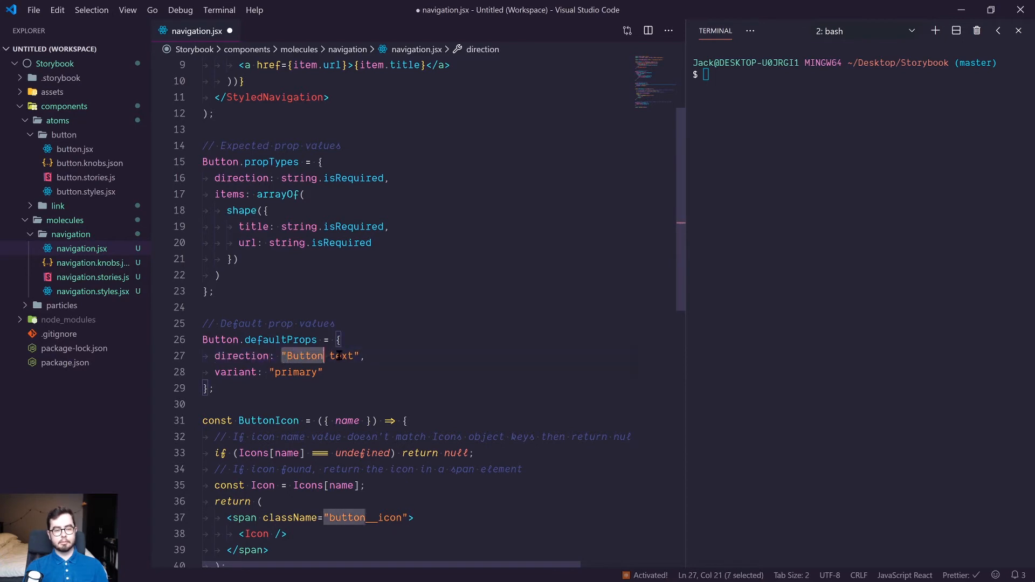
text(horiz)
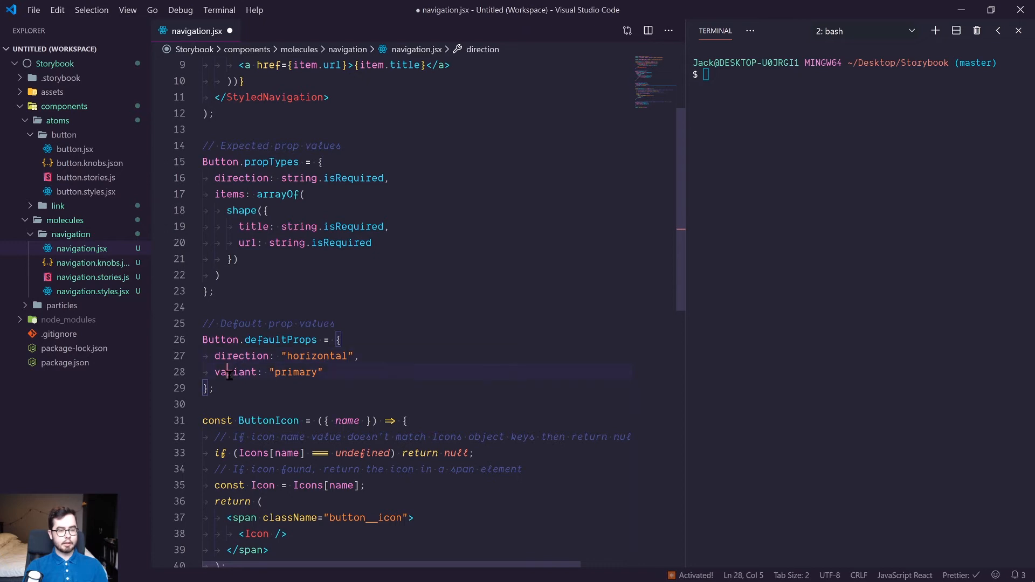
text(items)
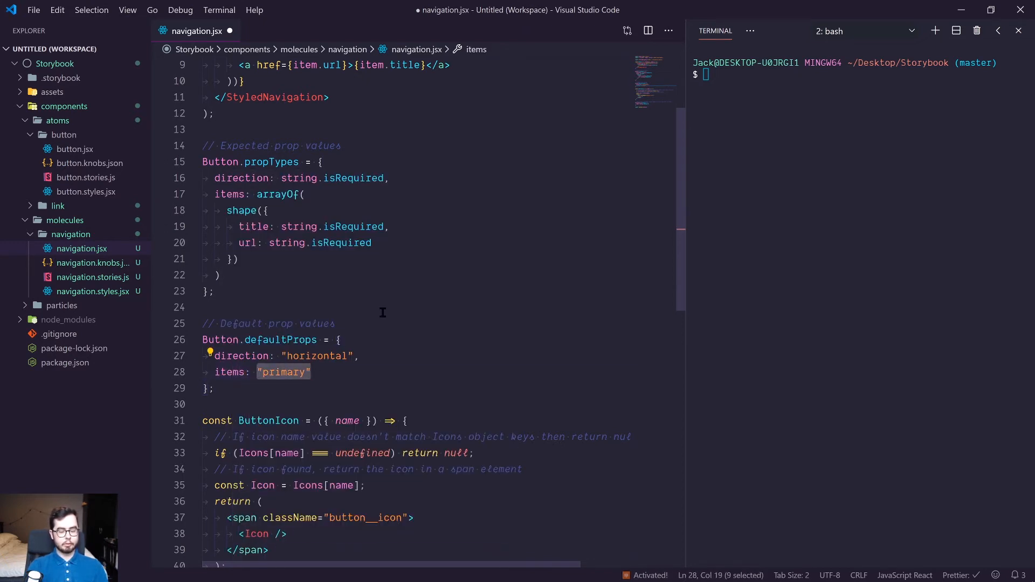
text([])
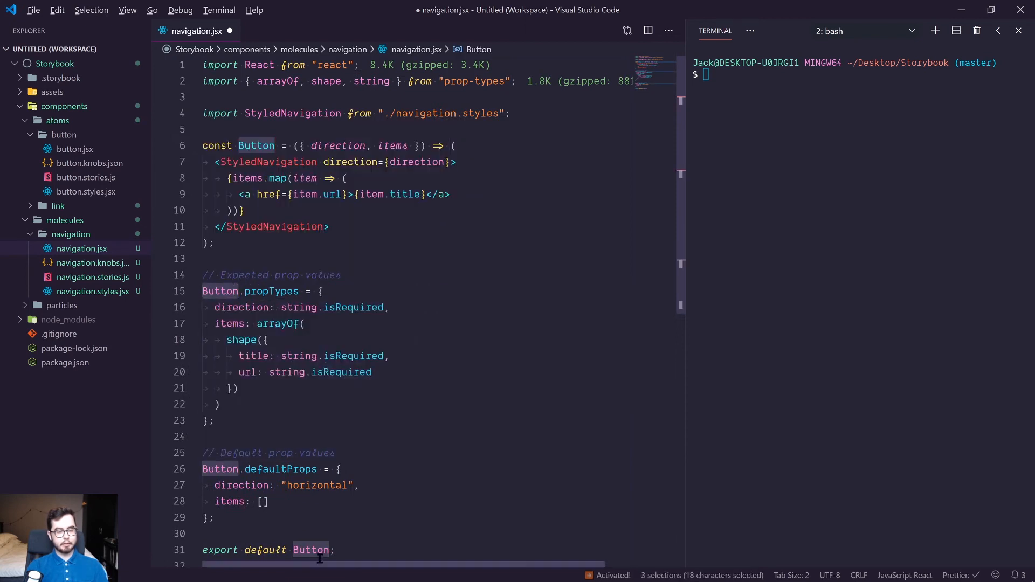
text(Navigati)
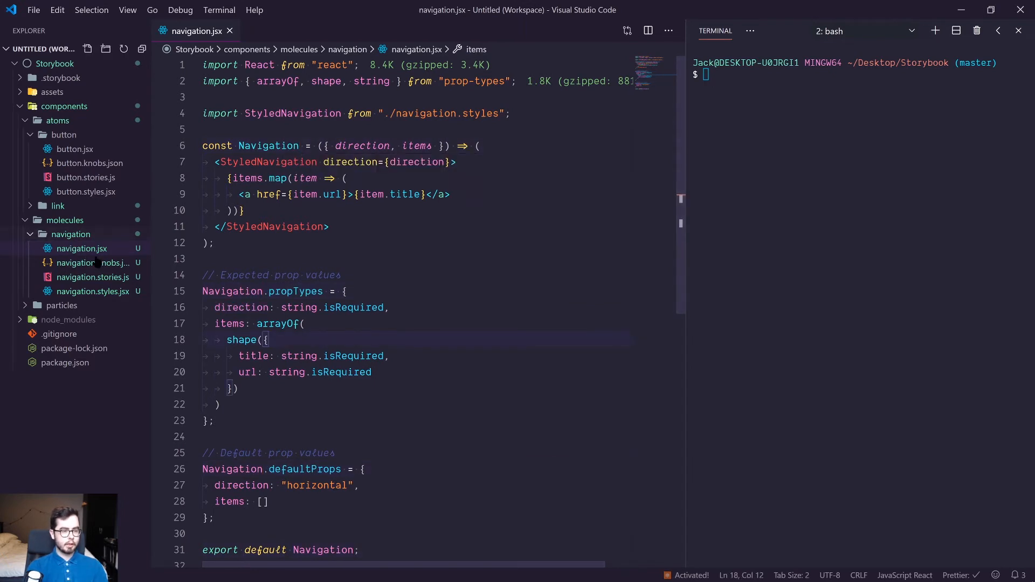
Add horizontal and vertical options to the direction knob, copied from button.knobs.json.
click(76, 262)
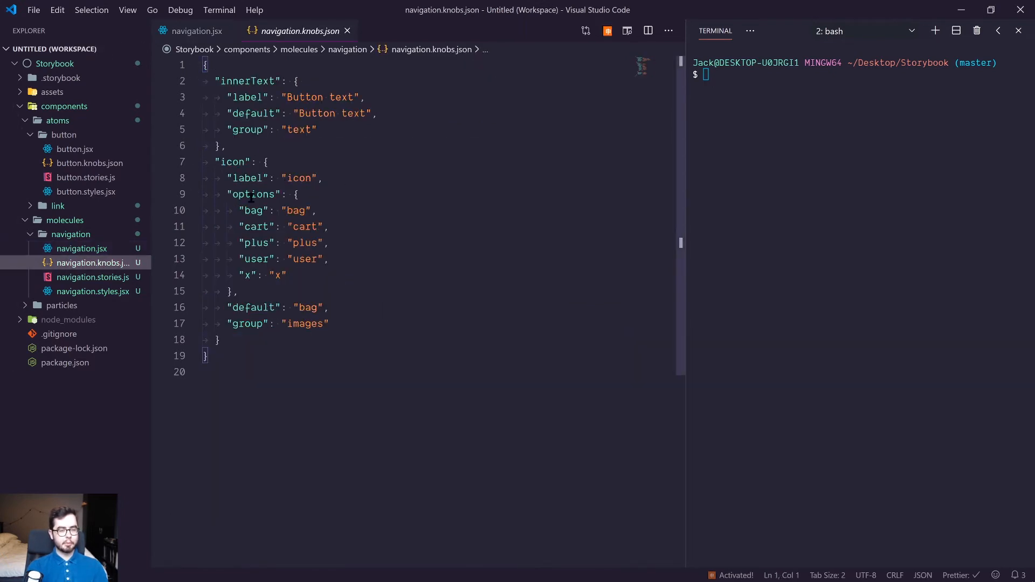
click(196, 31)
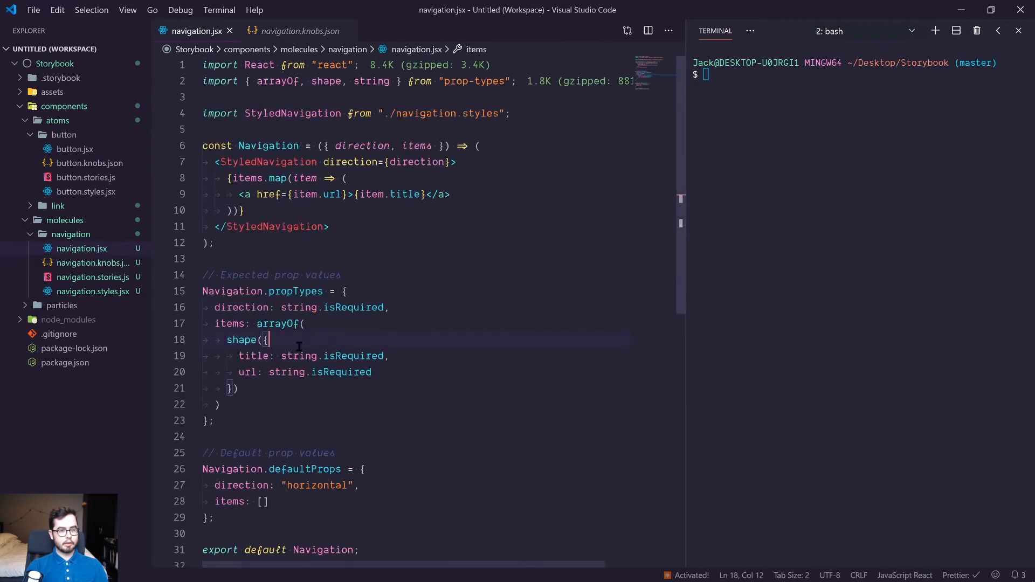
double_click(362, 145)
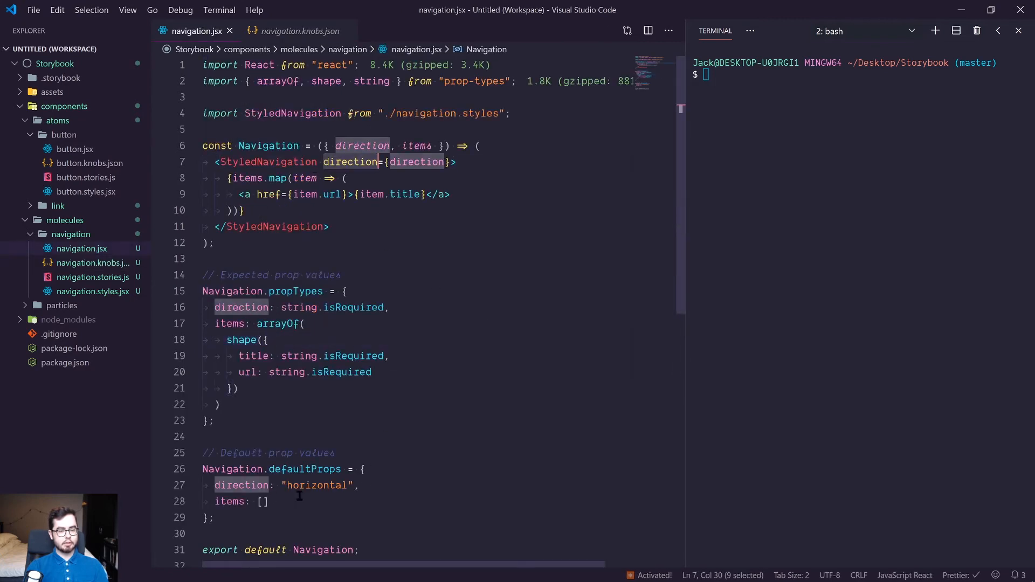
click(299, 30)
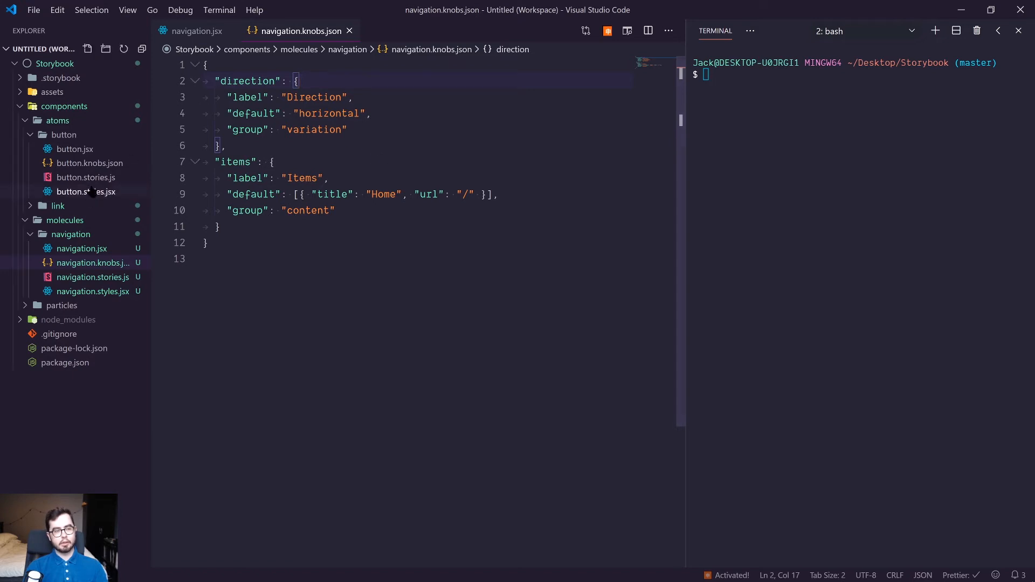
click(90, 163)
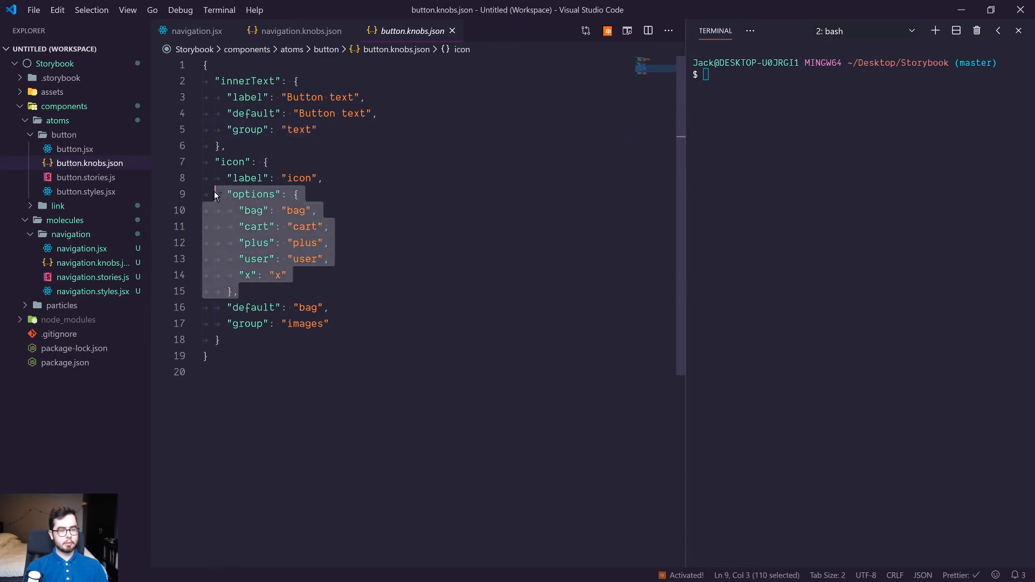
click(300, 31)
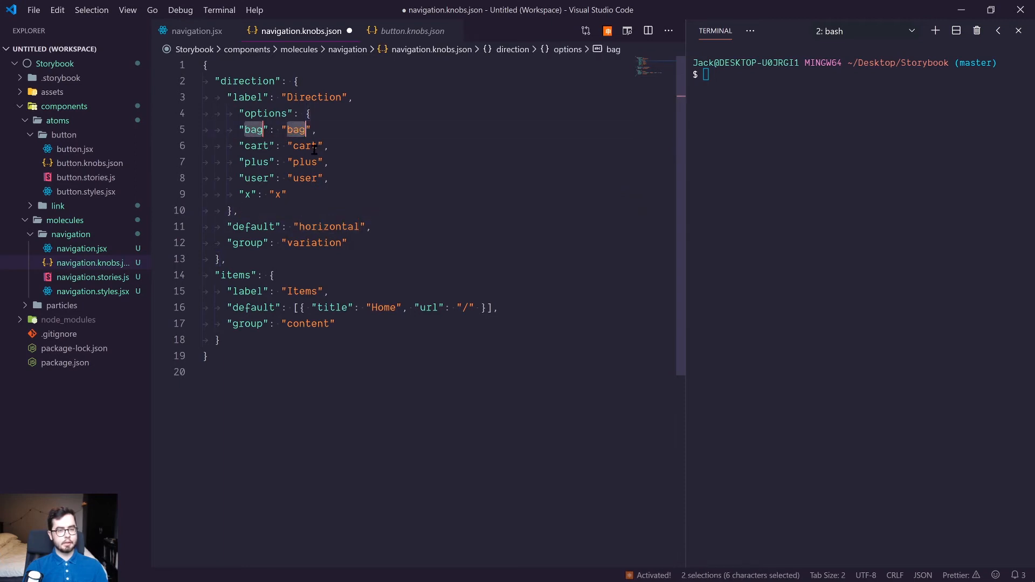
text(horizontal)
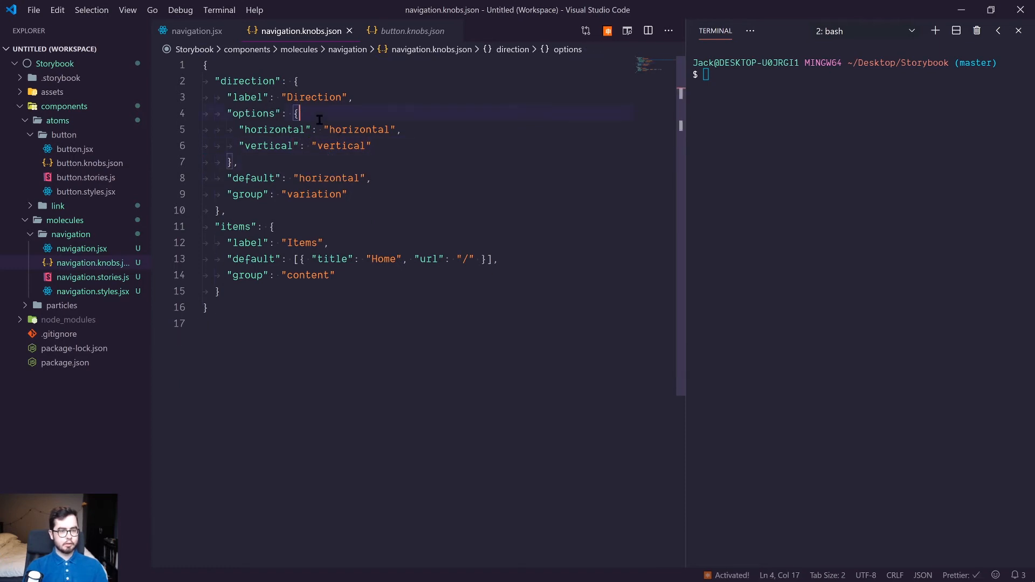
mouse_move(82, 248)
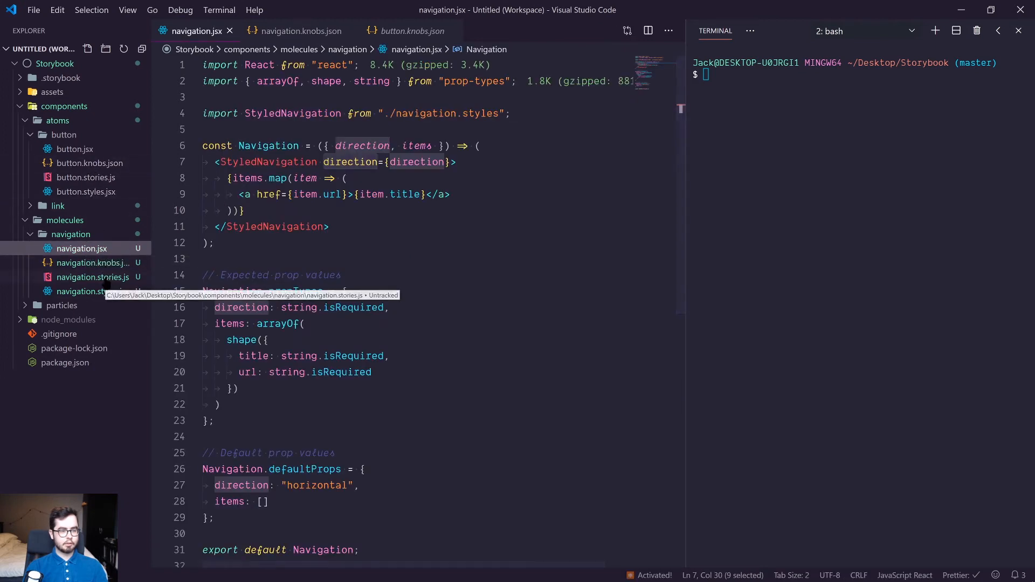
Delete the extra copied stories and destructure direction and items from the knobs data.
click(92, 277)
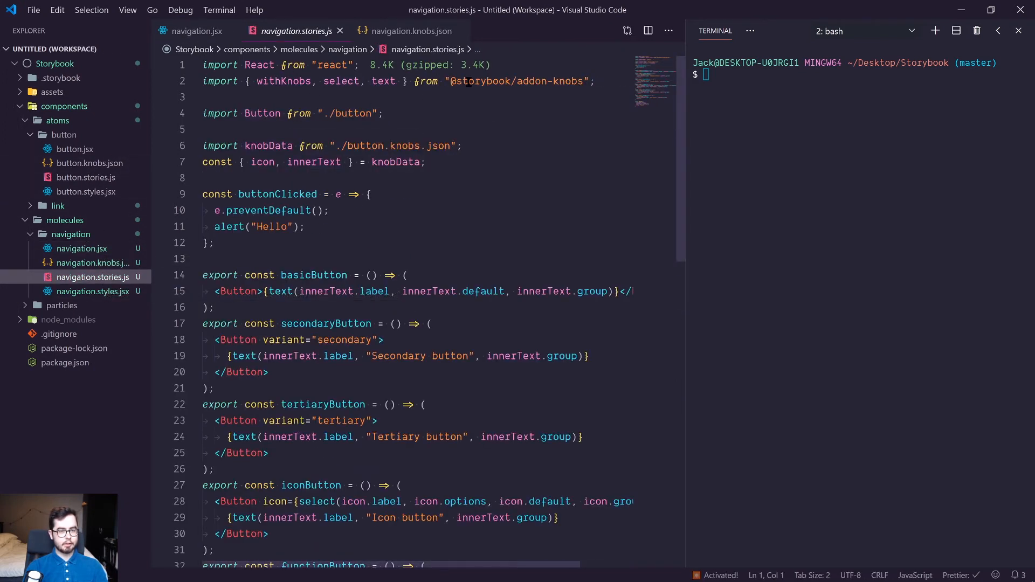
scroll(down, 3)
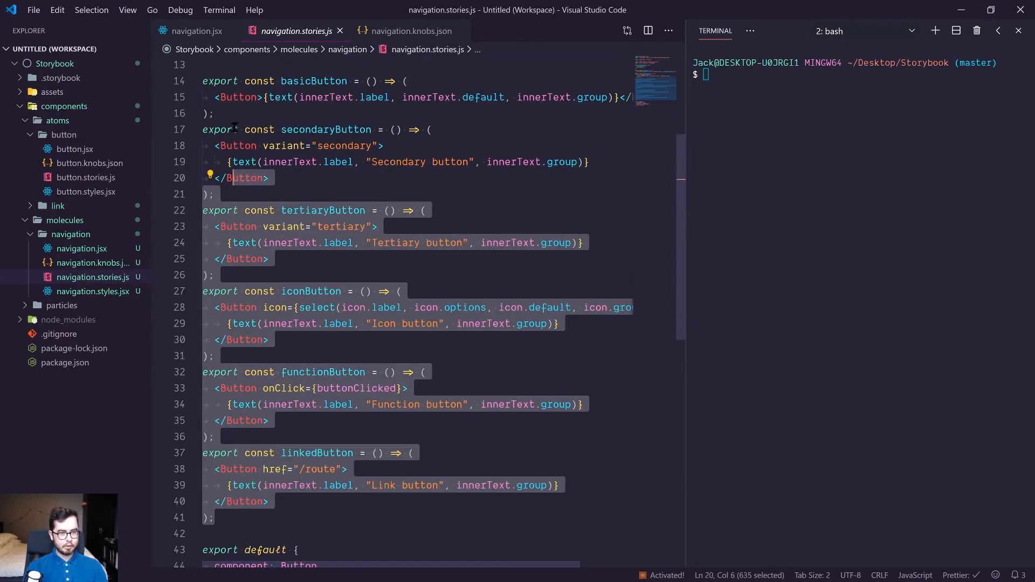
scroll(up, 3)
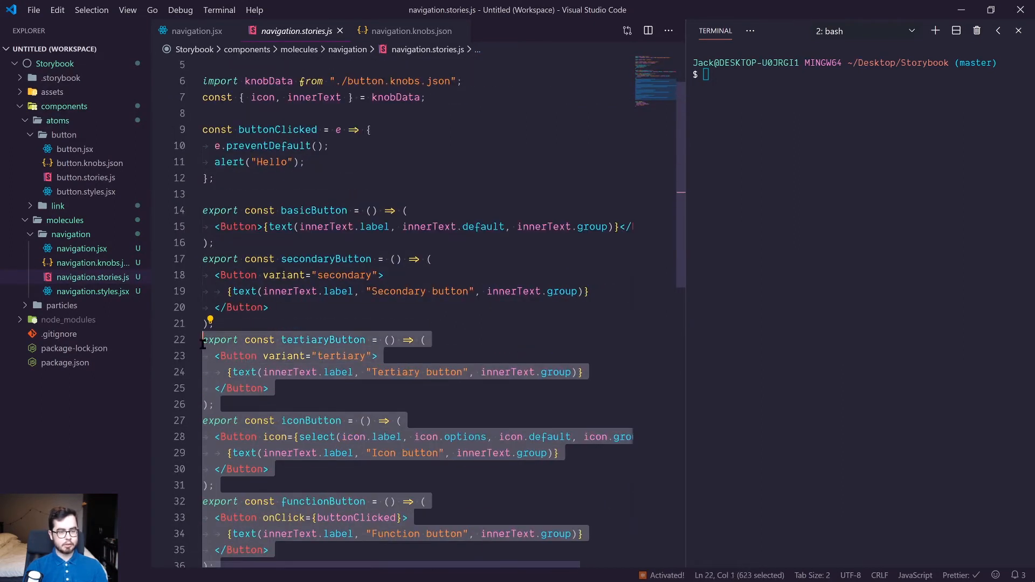
key(Delete)
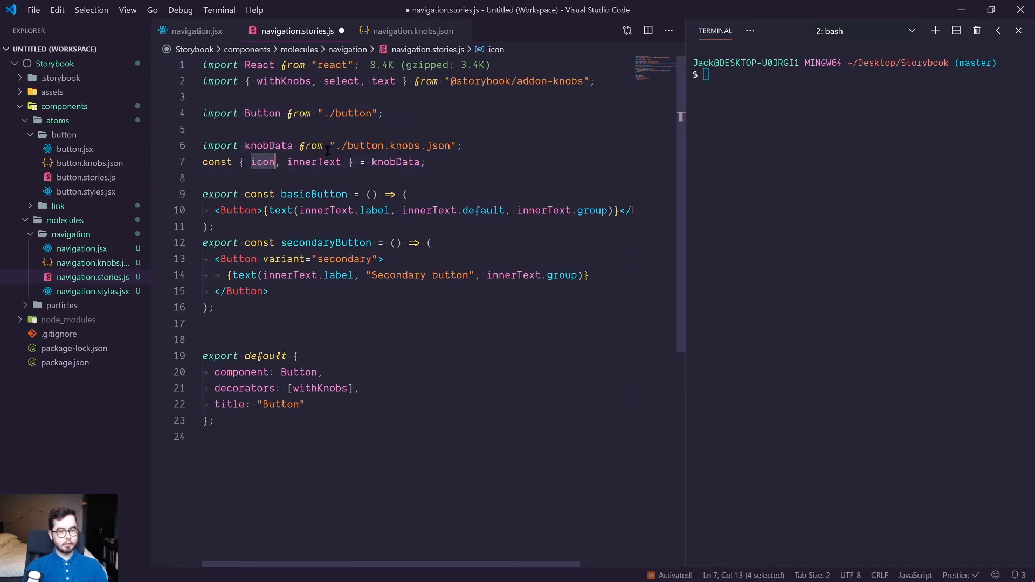
text(direction)
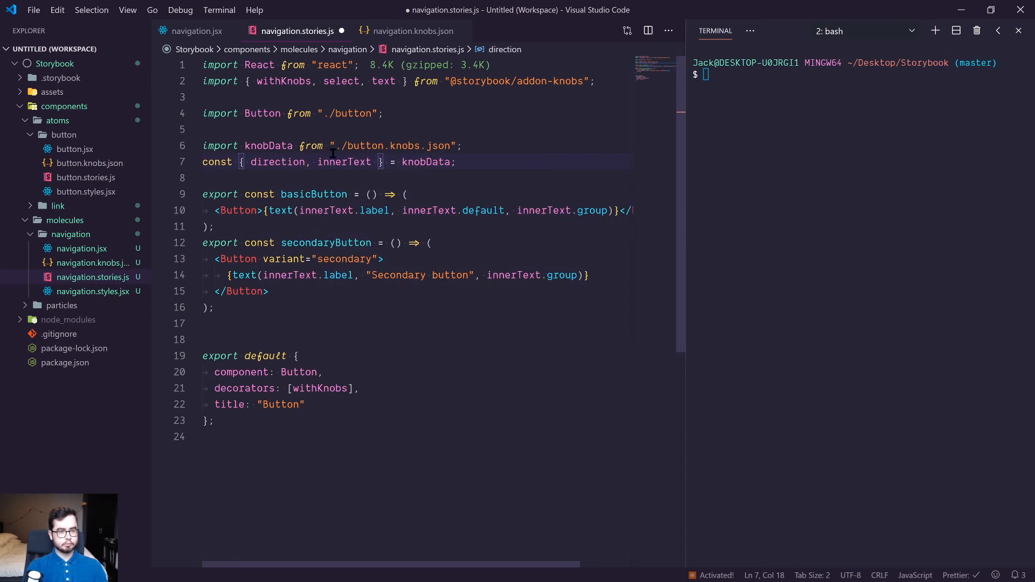
text(items)
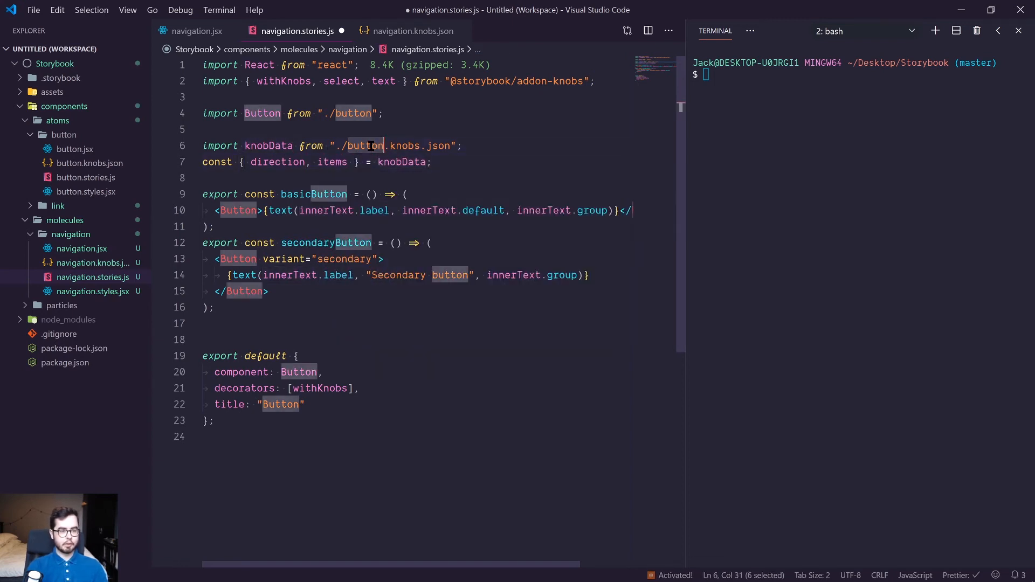
Import navigation.knobs.json and Navigation, renaming Button to Navigation throughout.
text(navigation)
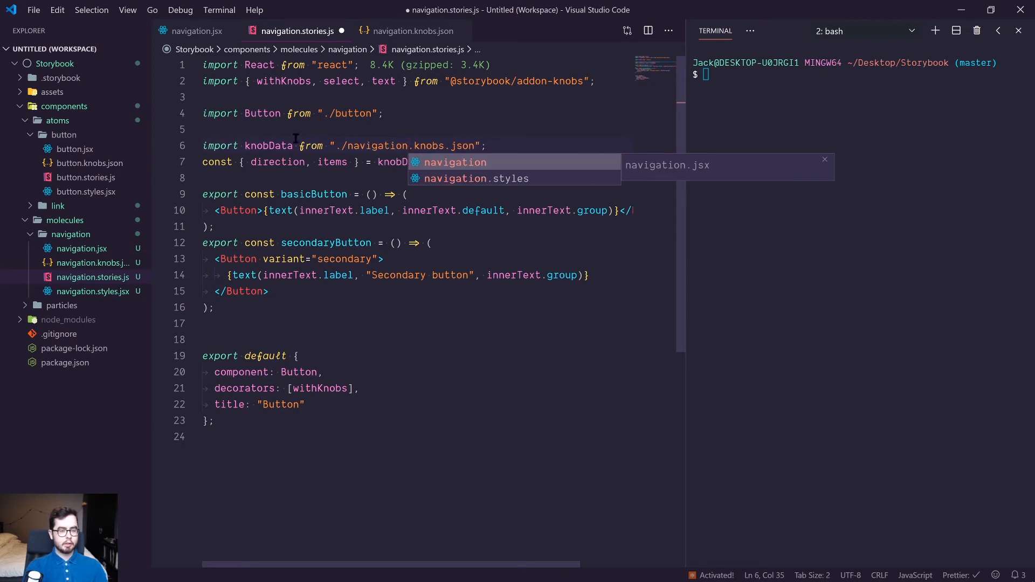
text(Navigati)
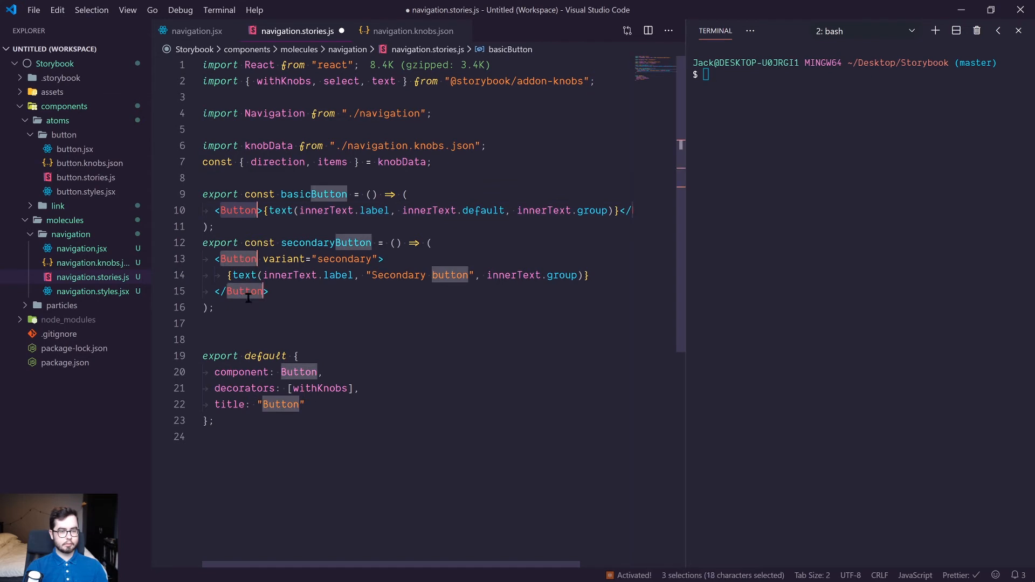
text(Navigation>)
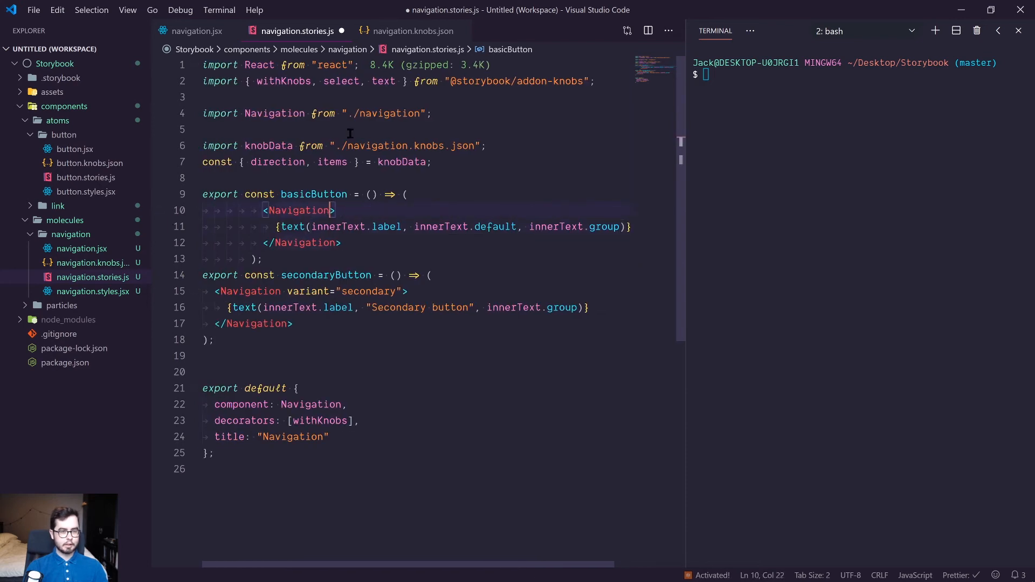
Pass direction via select(direction.label, direction.options, default, direction.group) in basicButton.
text(directio)
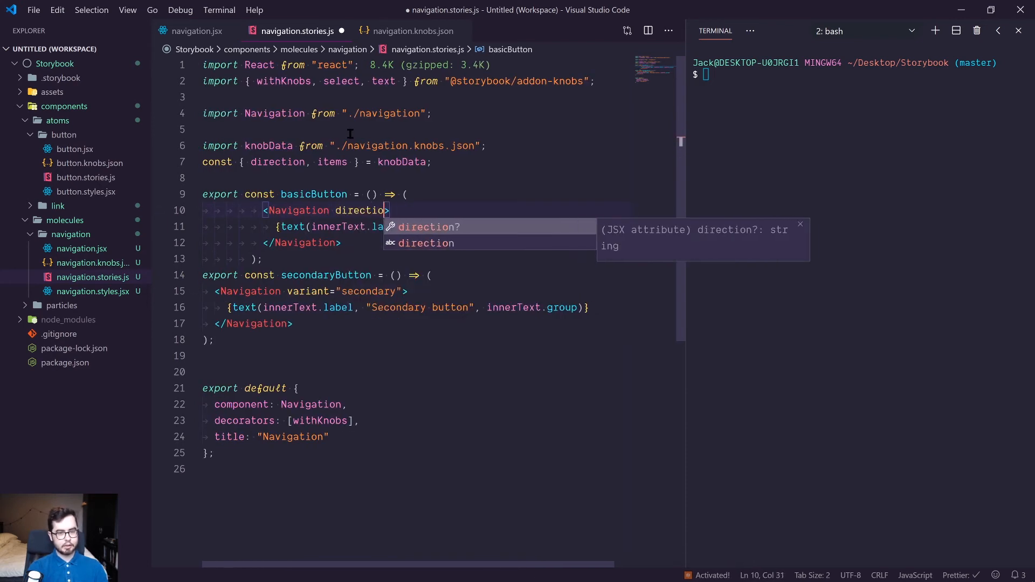
text(={dire)
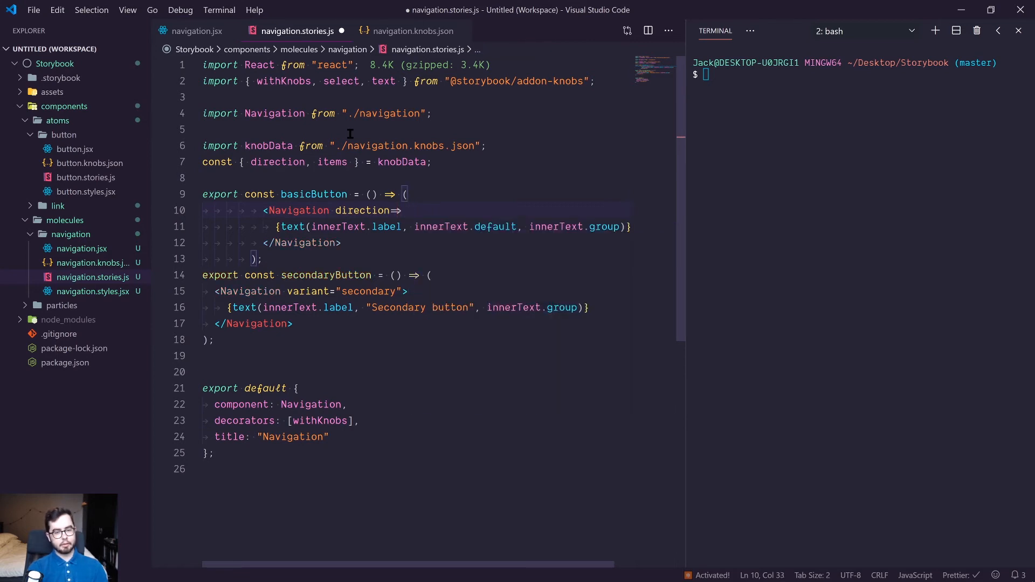
text({select()})
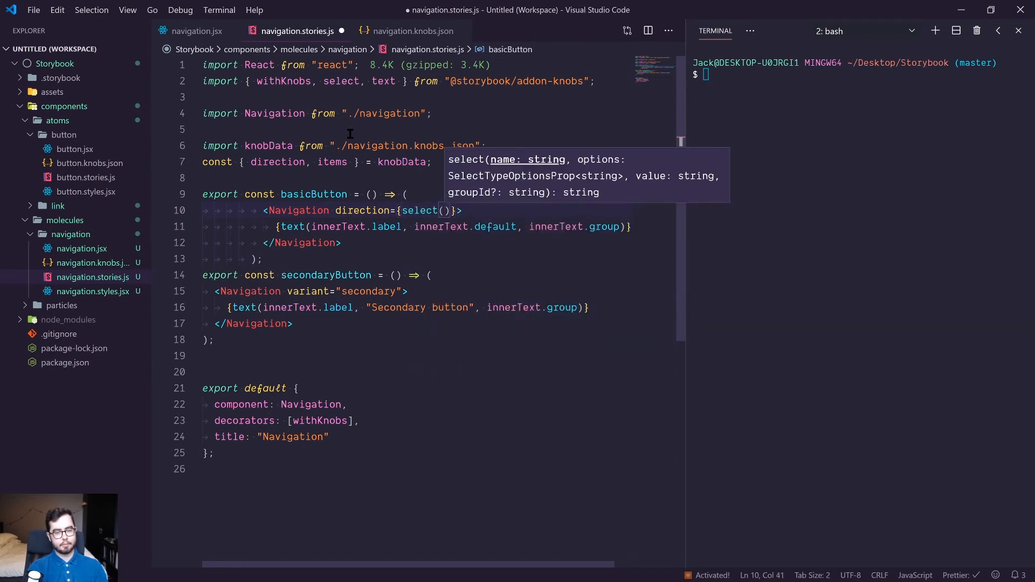
text(direction.label, d)
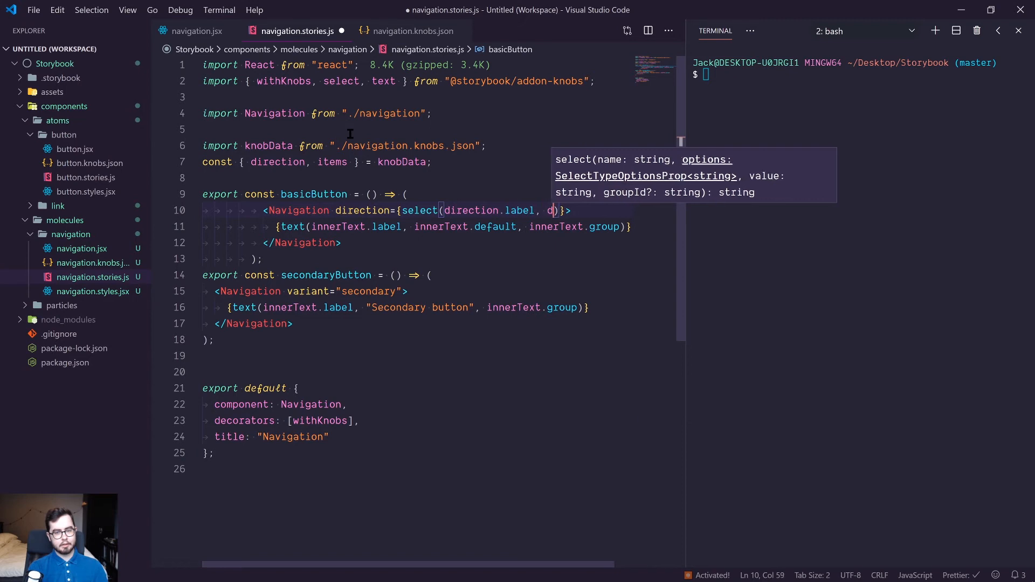
text(irection.options, direction.default,)
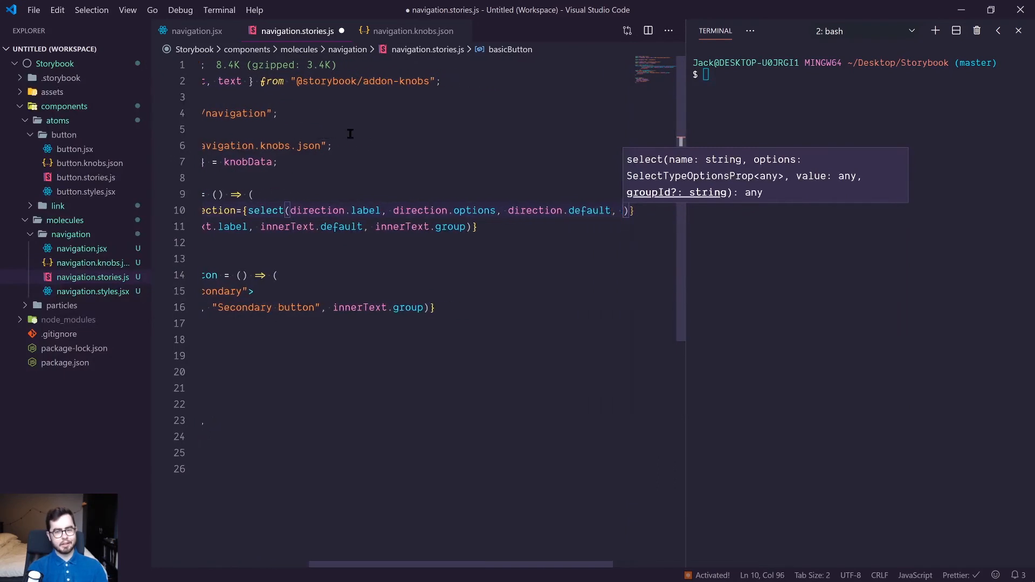
text(direction.group)
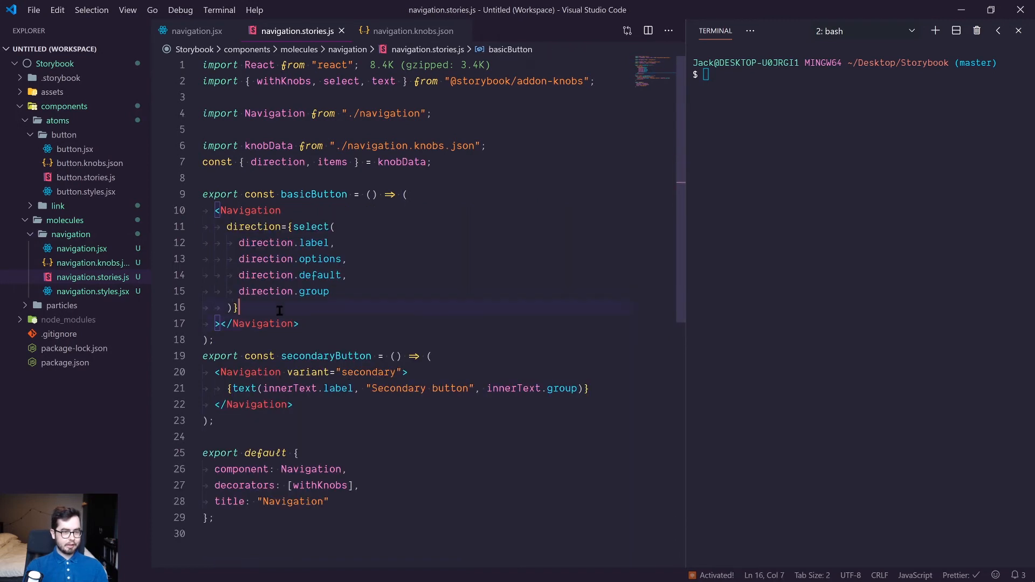
Pass items via an array knob, import array from addon-knobs, and self-close the tag.
text(items=)
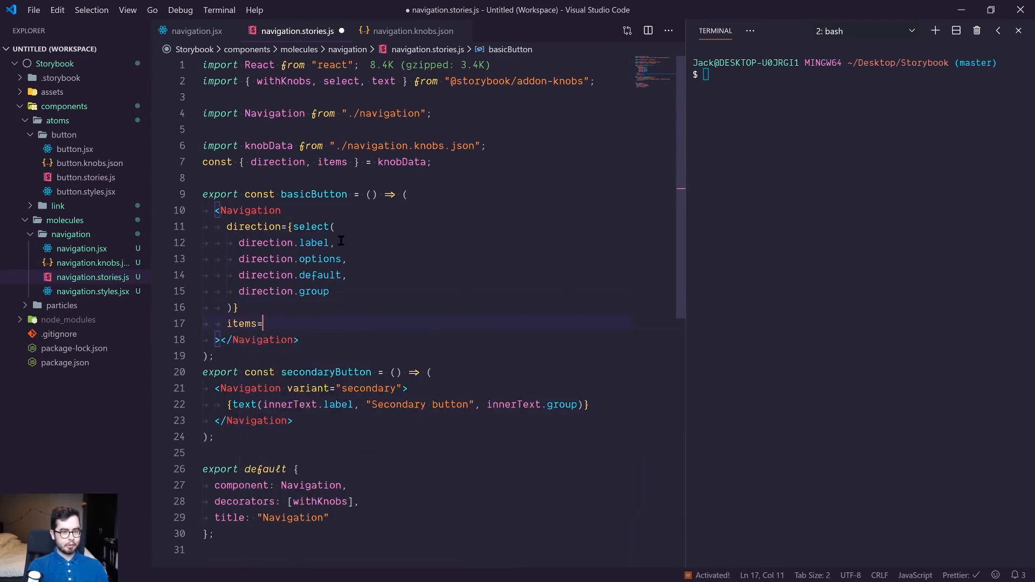
text({)
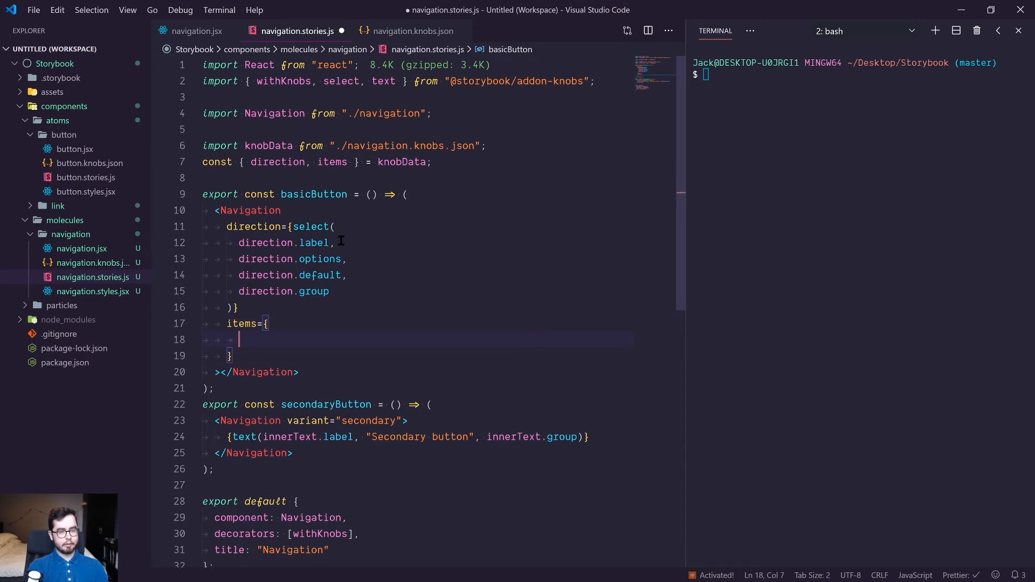
text(array()
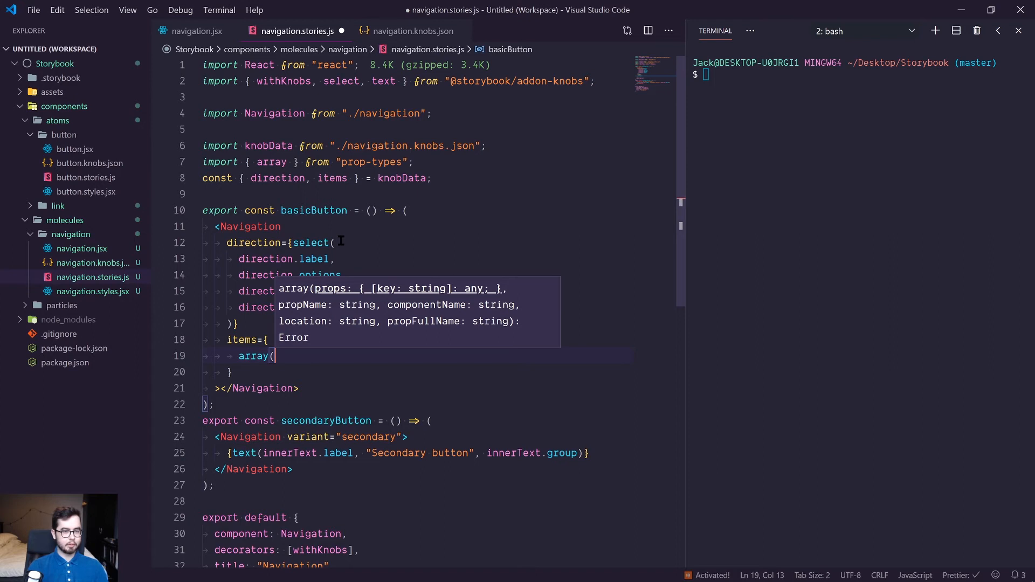
double_click(271, 162)
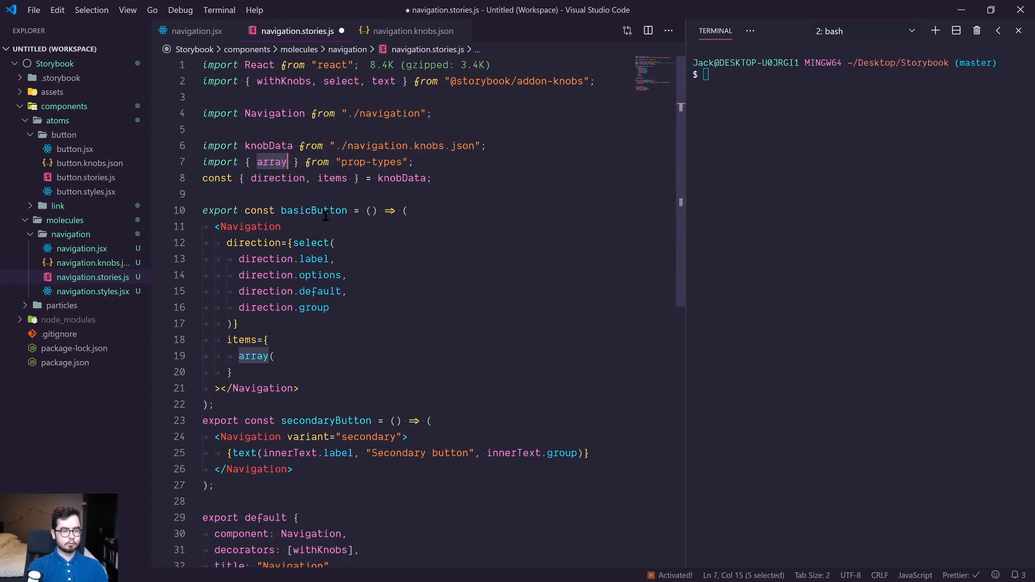
click(341, 162)
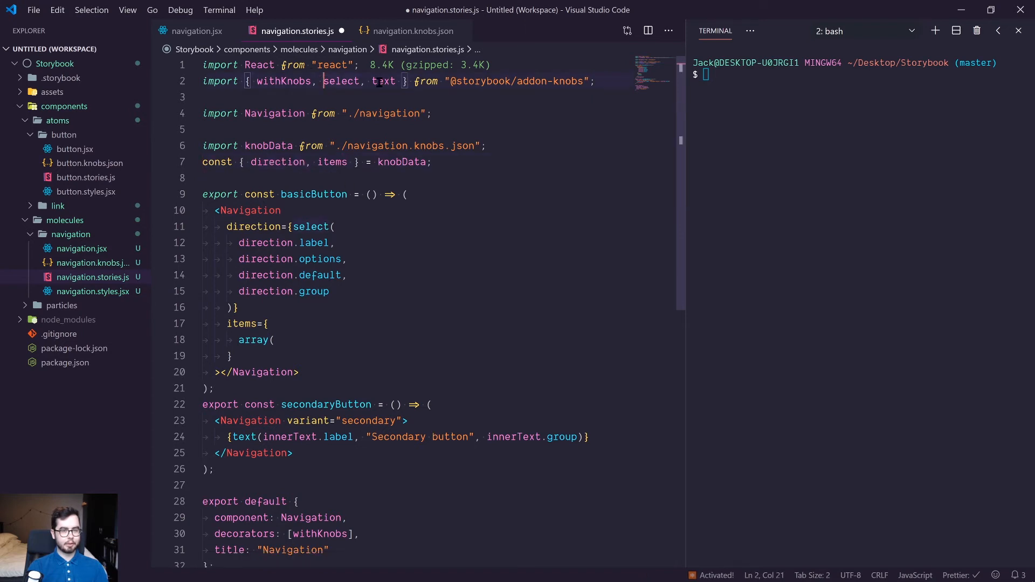
text(array,)
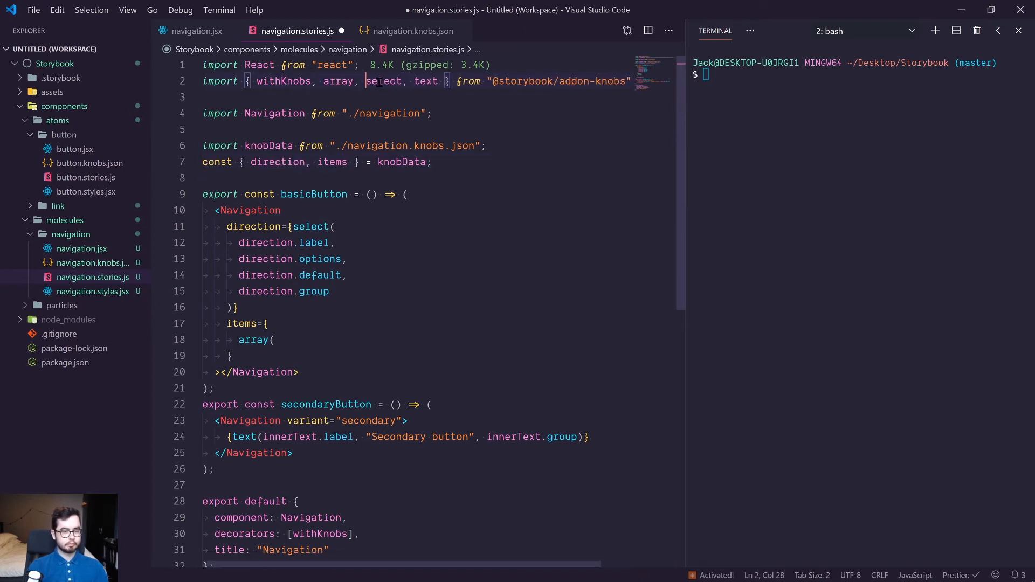
click(274, 340)
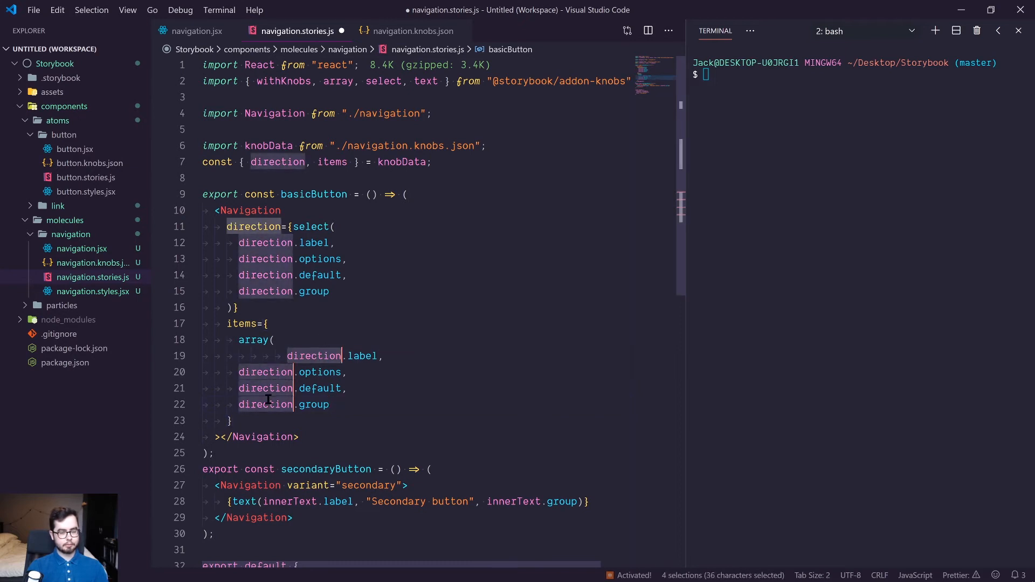
text(items.label, items.default, items.group)})
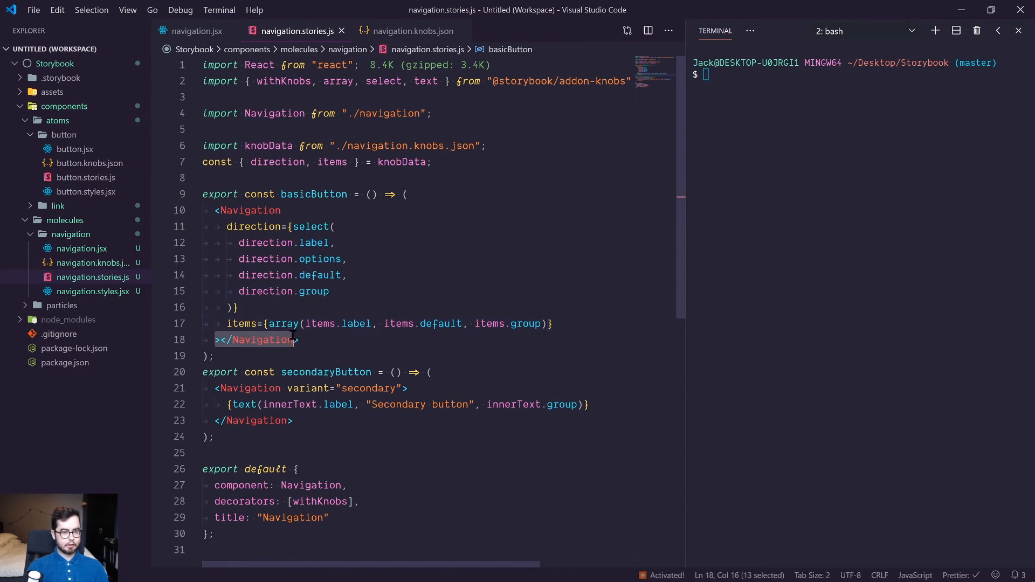
text(/>)
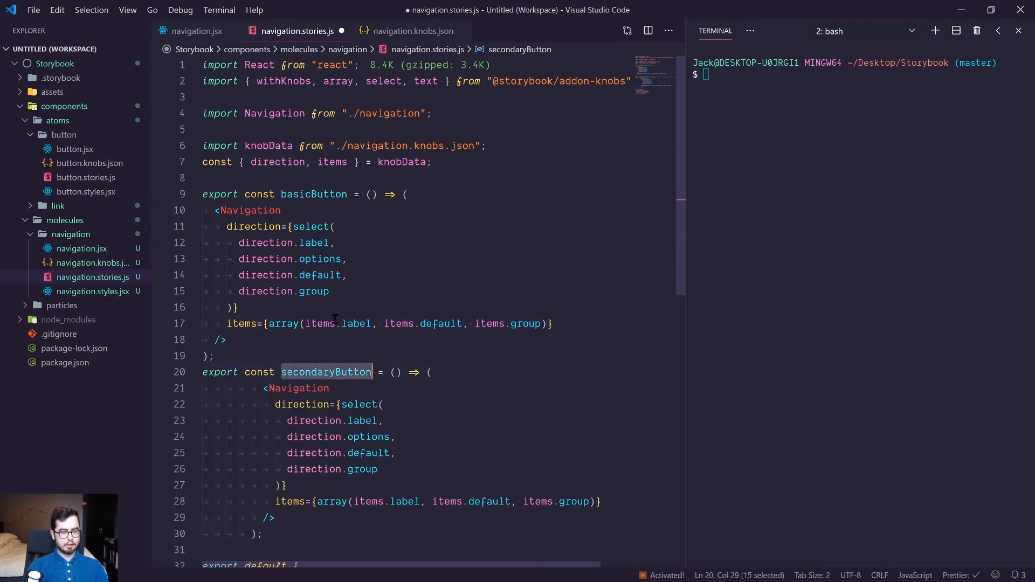
Rename the stories to horizontalNavigation and verticalNavigation, defaulting the vertical one's direction to 'vertical'.
double_click(315, 194)
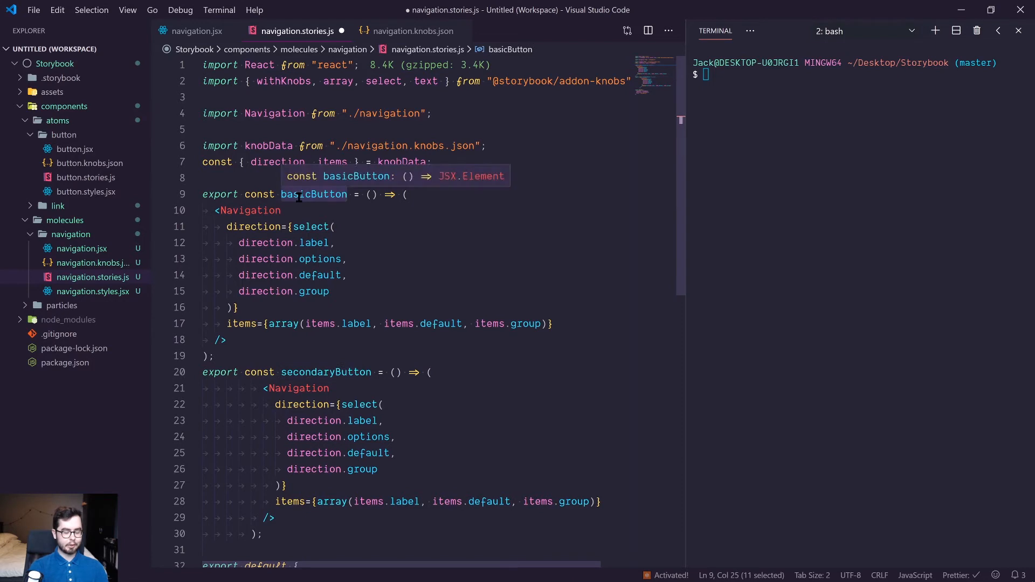
text(horiz)
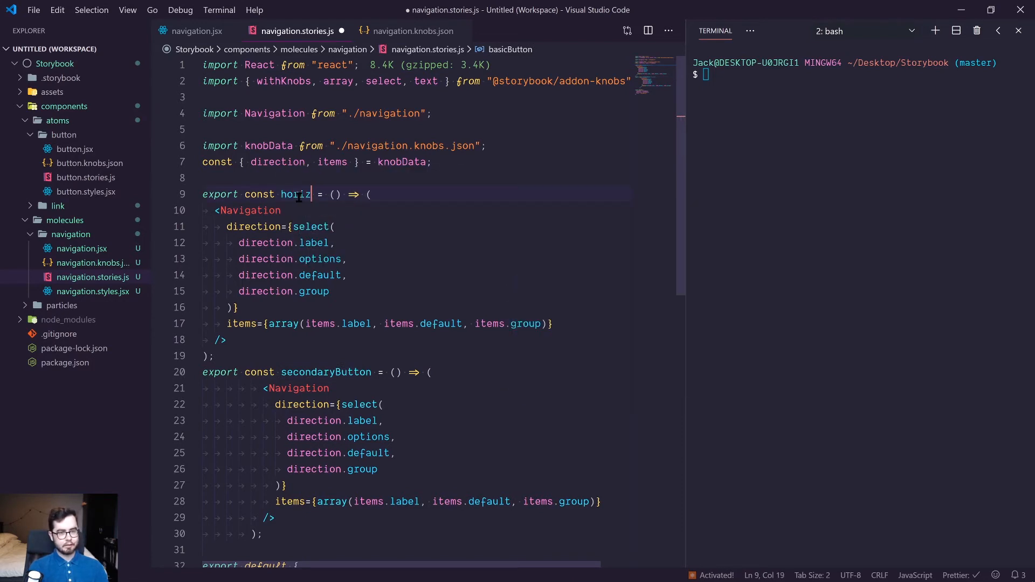
text(ontalNavigation)
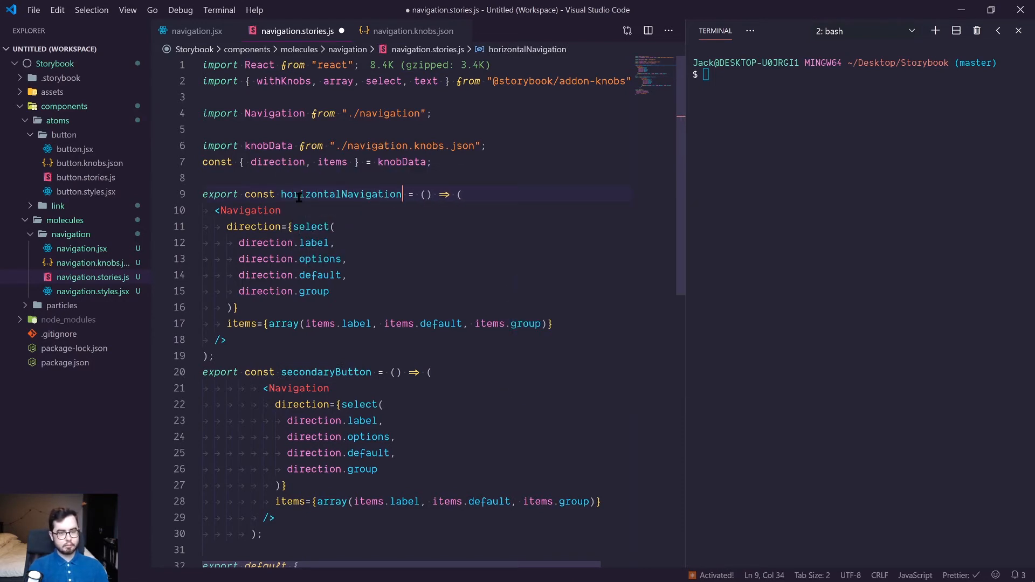
mouse_move(340, 194)
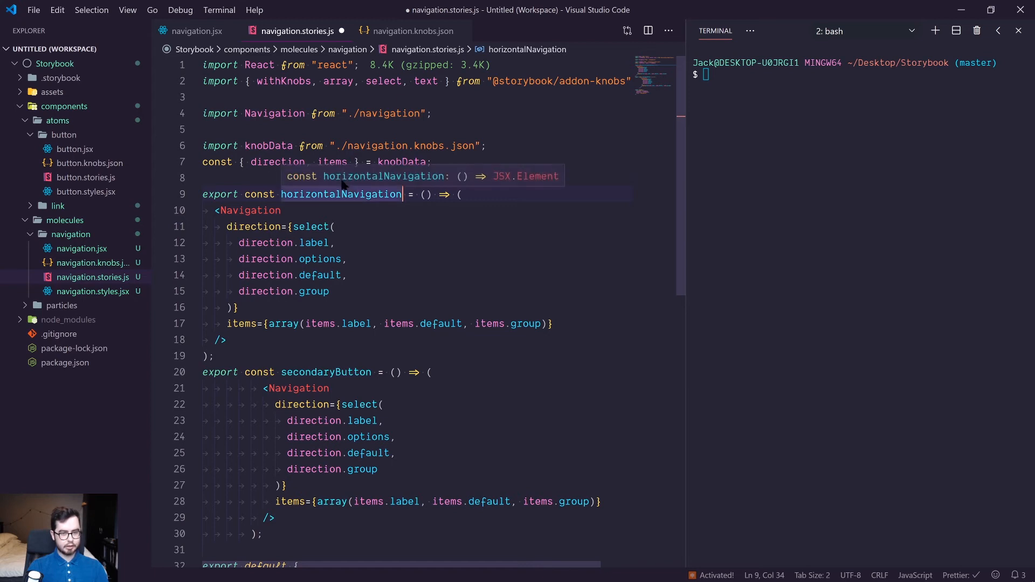
double_click(326, 372)
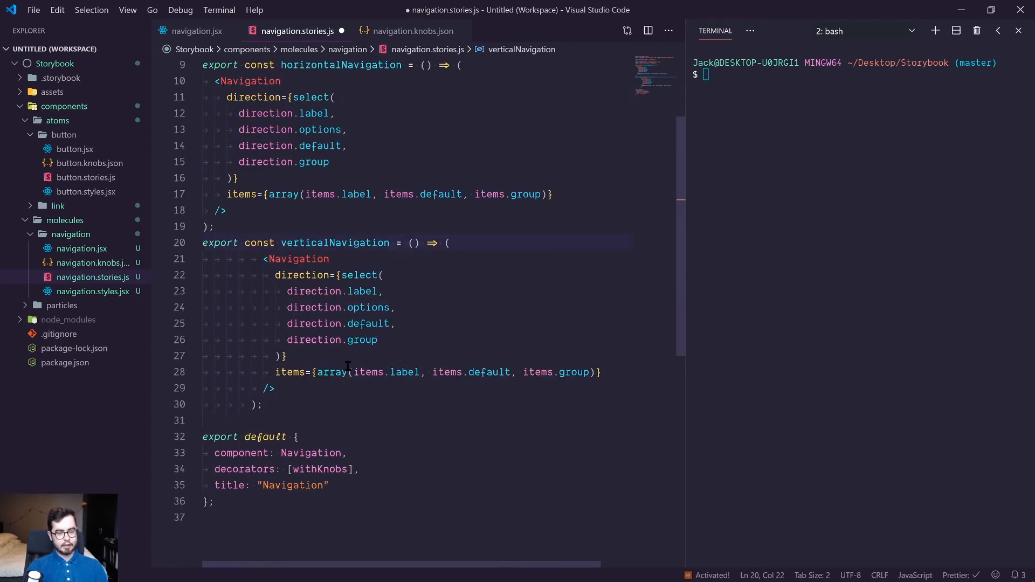
click(288, 324)
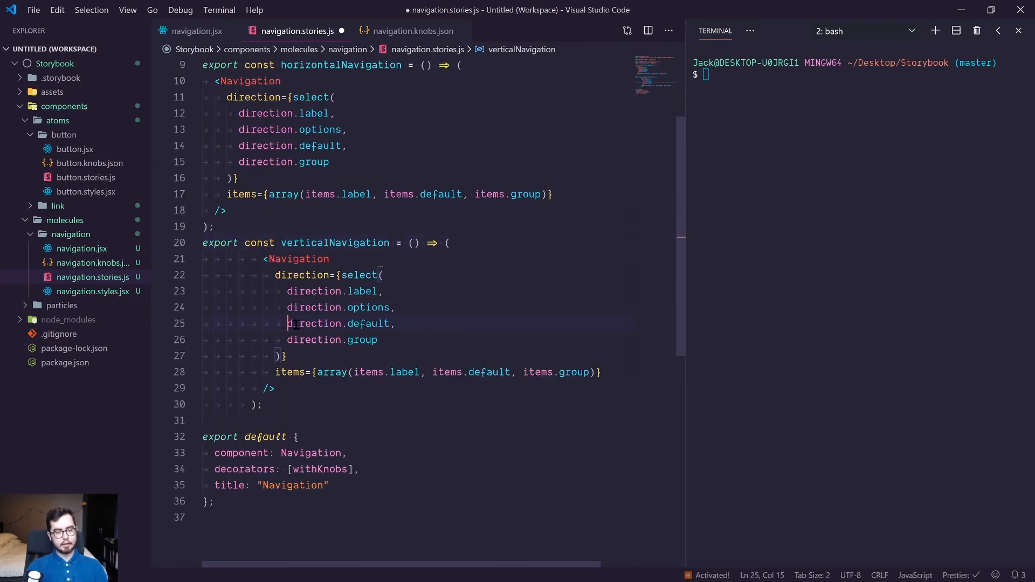
text("ver")
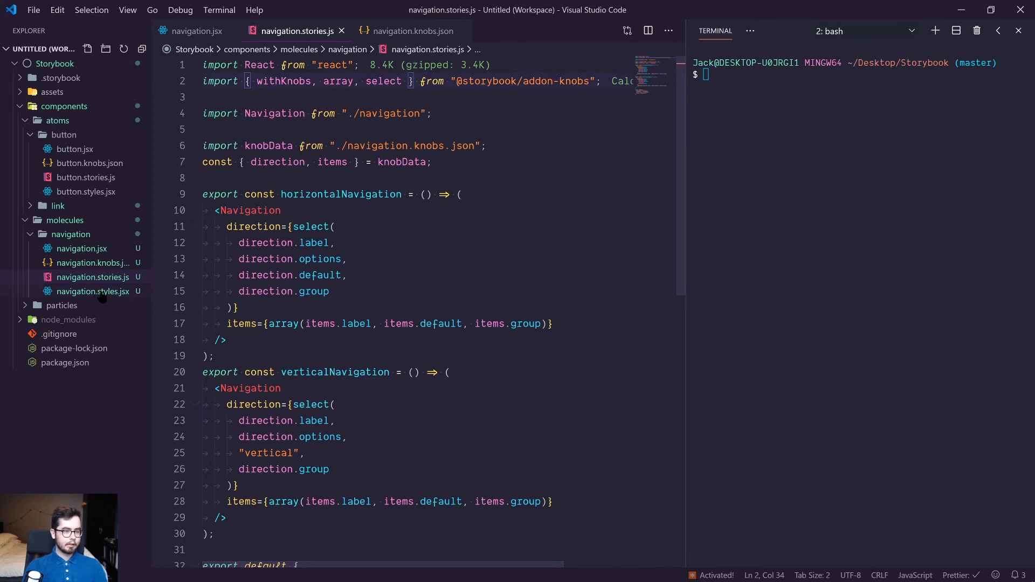
Turn StyledButton into a StyledNavigation styled nav with only padding: 16px, and save.
click(93, 292)
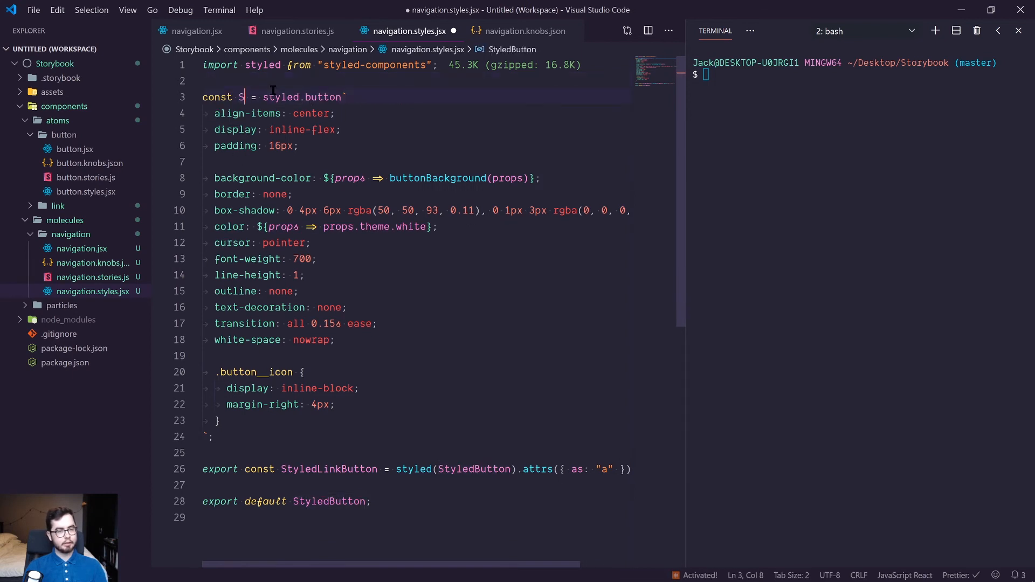
text(tyledNavigatio)
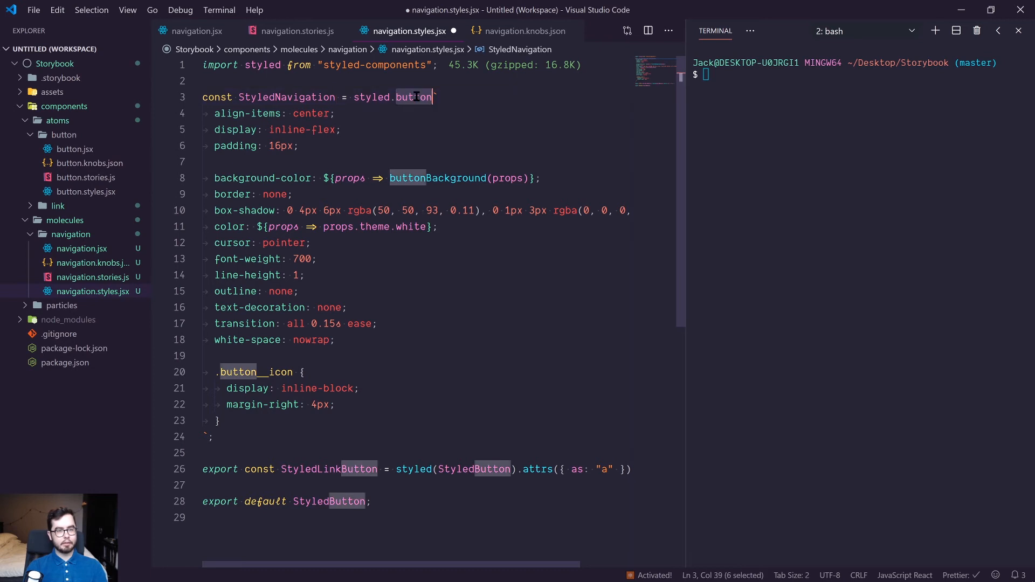
text(nav)
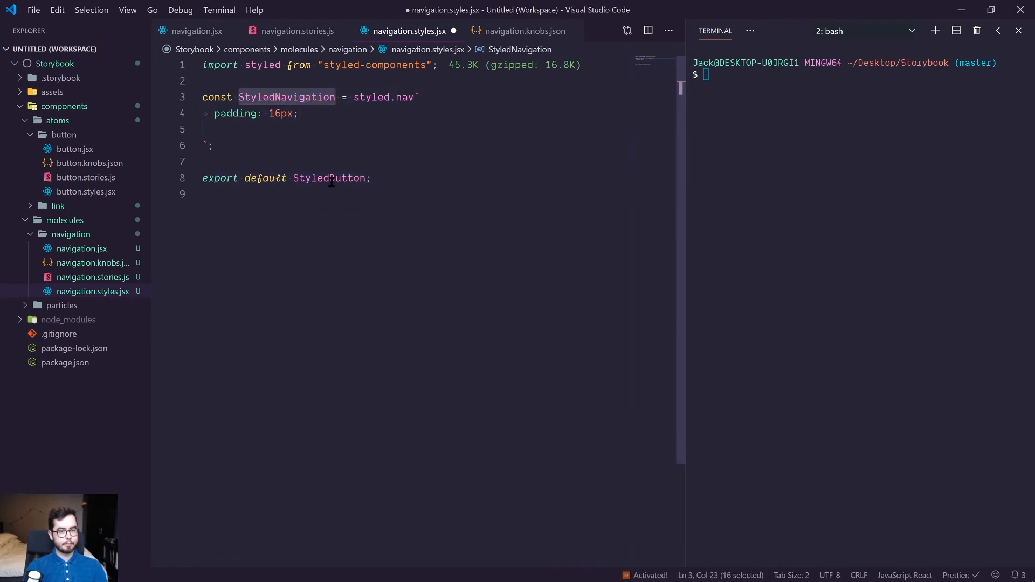
key(ctrl+s)
text(npm run storybo)
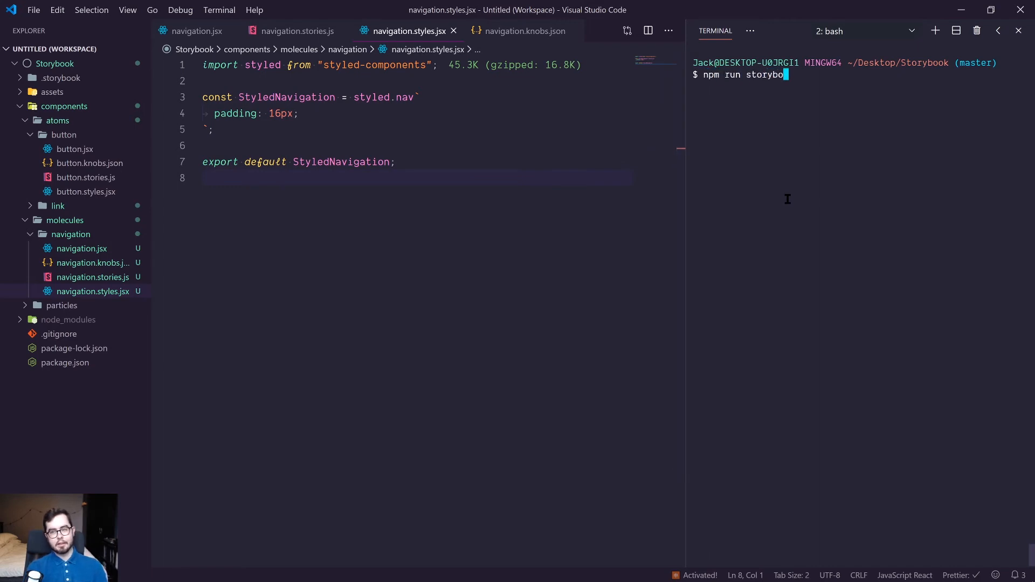
Run npm run storybook to relaunch Storybook in the browser.
key(Return)
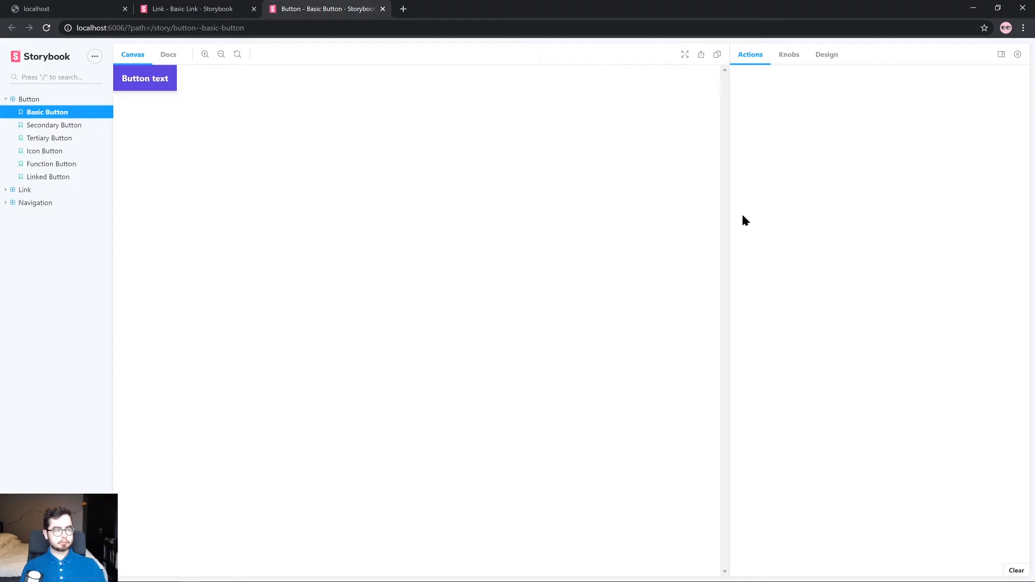
mouse_move(145, 200)
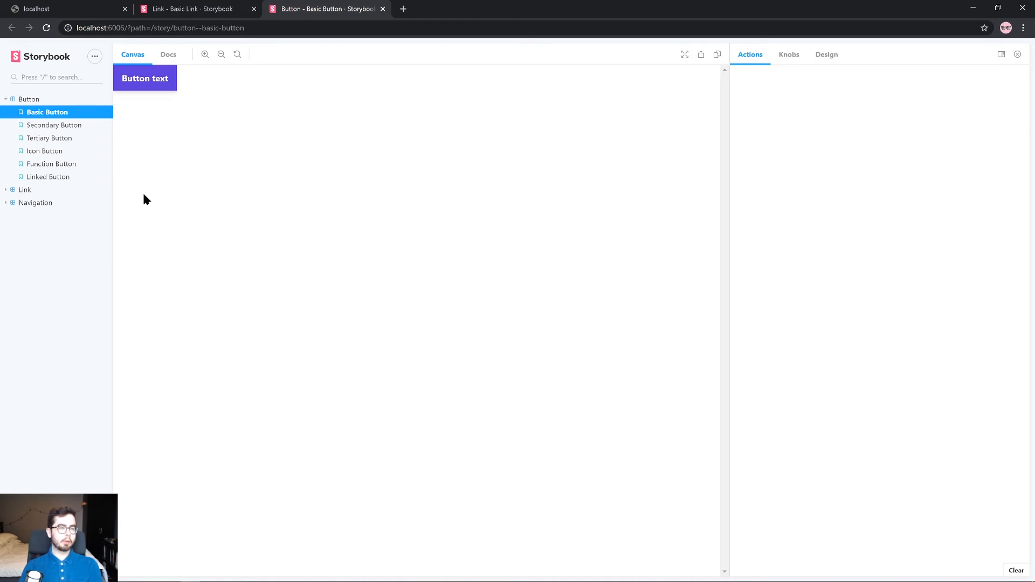
Preview the Horizontal and Vertical Navigation stories and inspect their Direction and Items knobs.
click(65, 215)
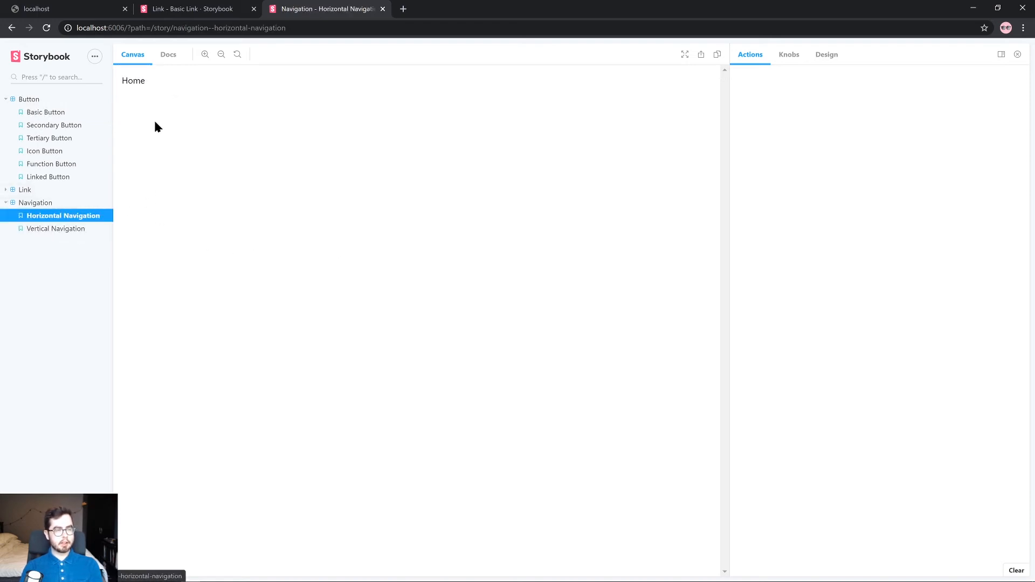
click(56, 228)
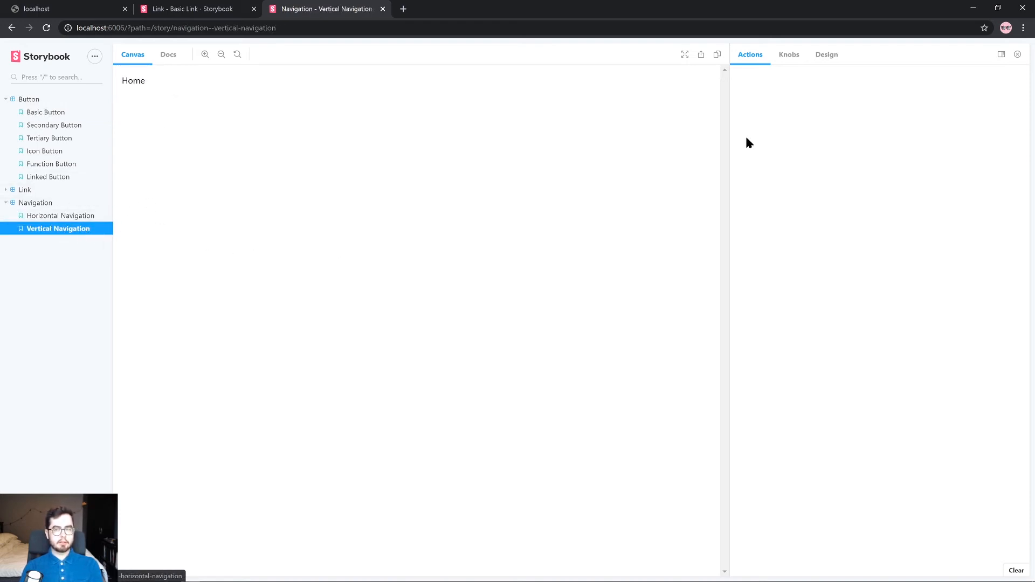
click(788, 54)
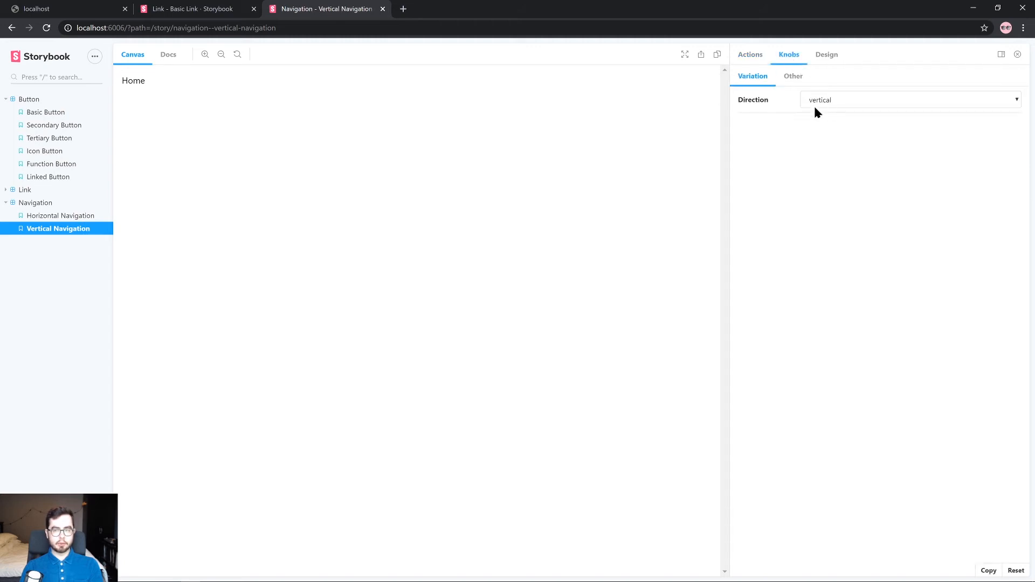
click(908, 100)
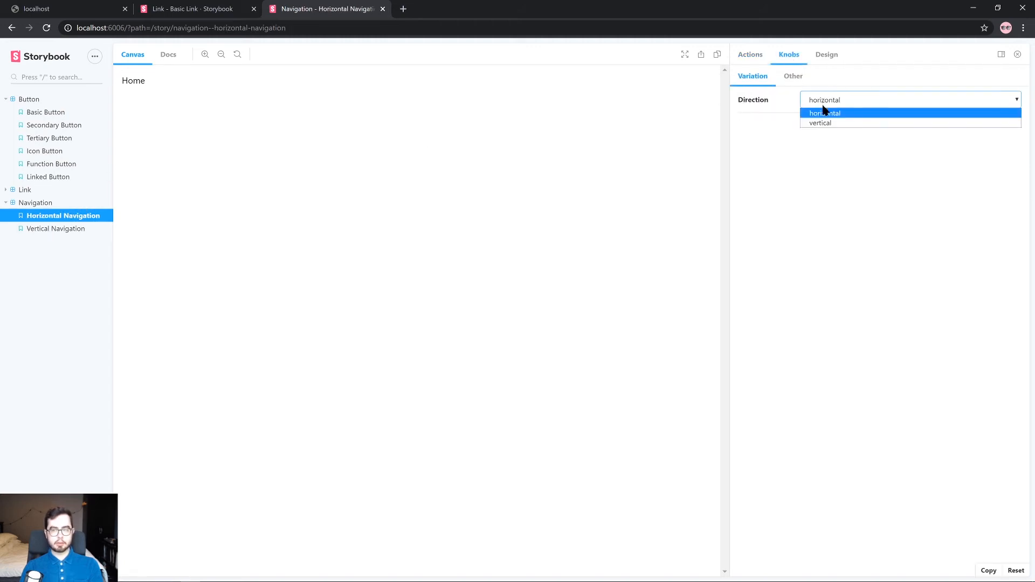
click(824, 112)
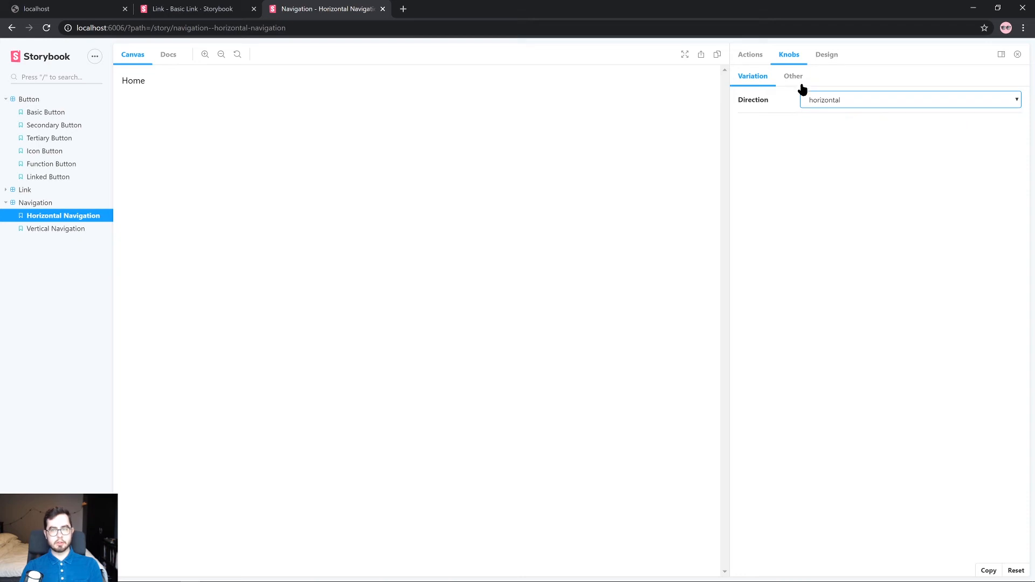
click(793, 76)
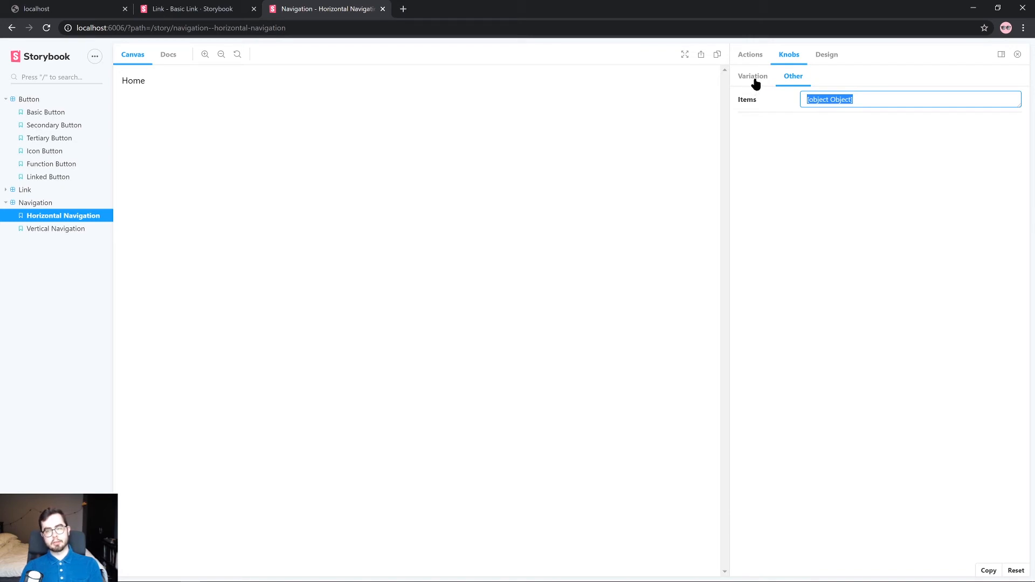
mouse_move(743, 82)
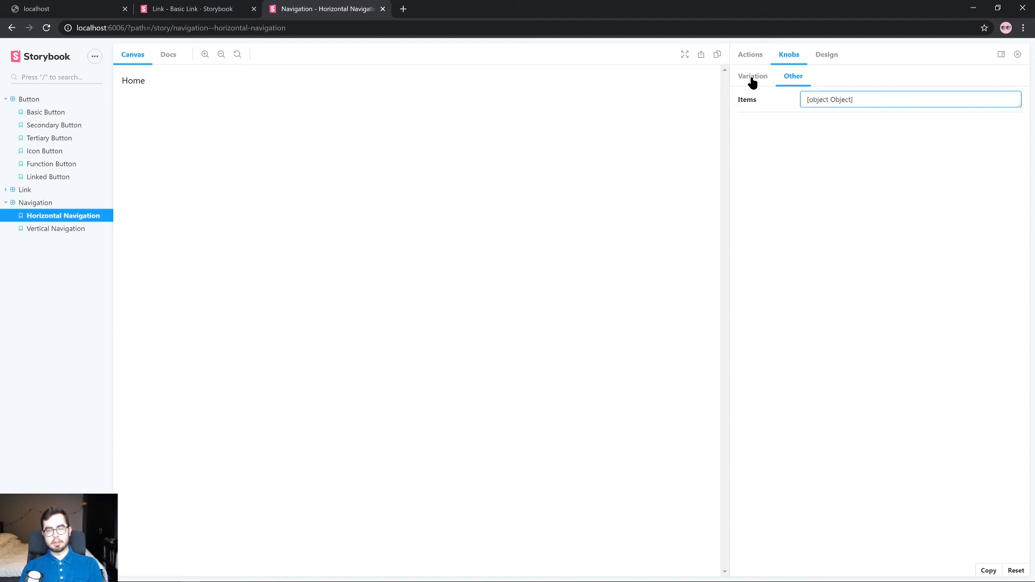
click(753, 76)
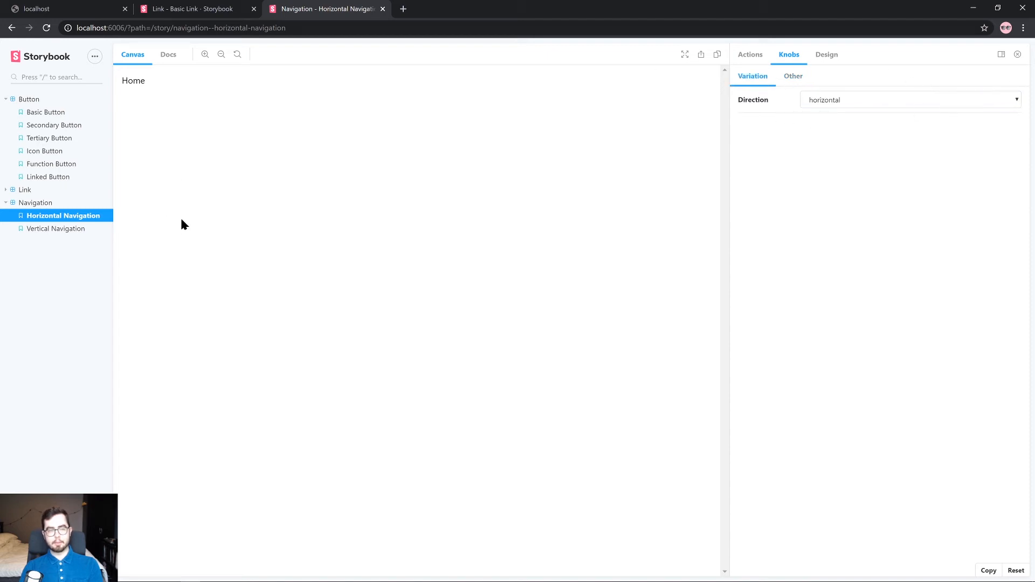
mouse_move(443, 224)
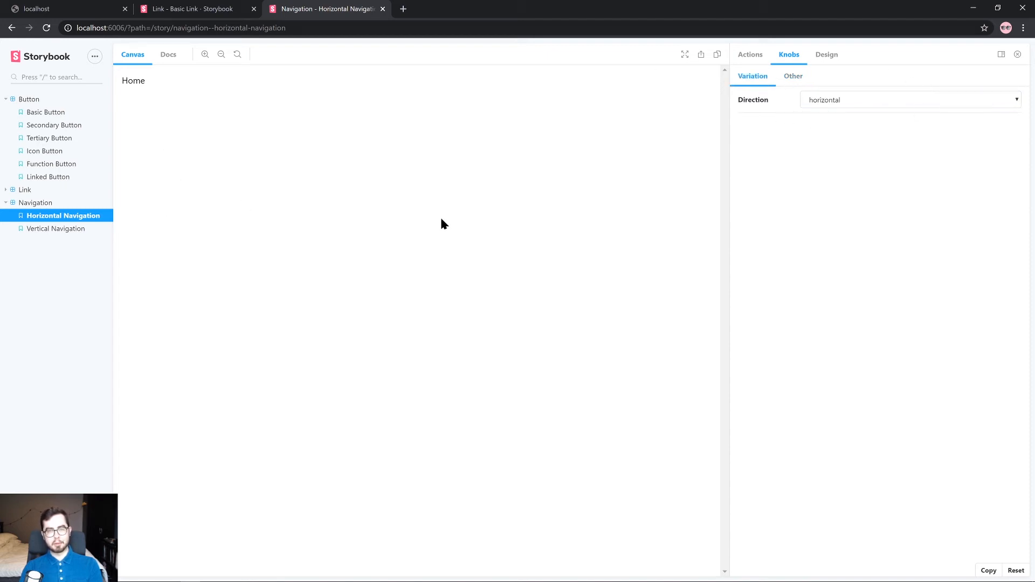
mouse_move(123, 105)
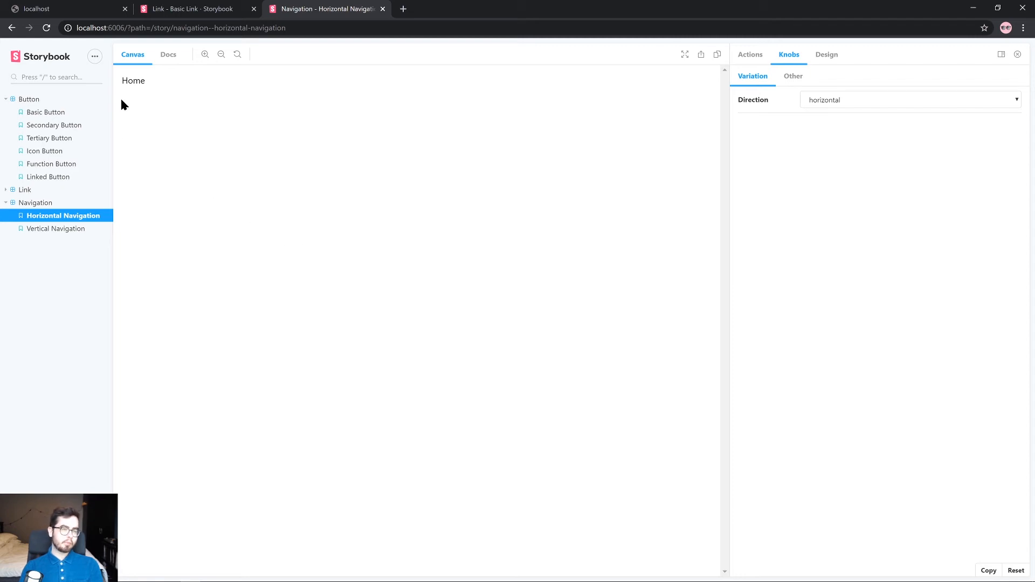
mouse_move(221, 273)
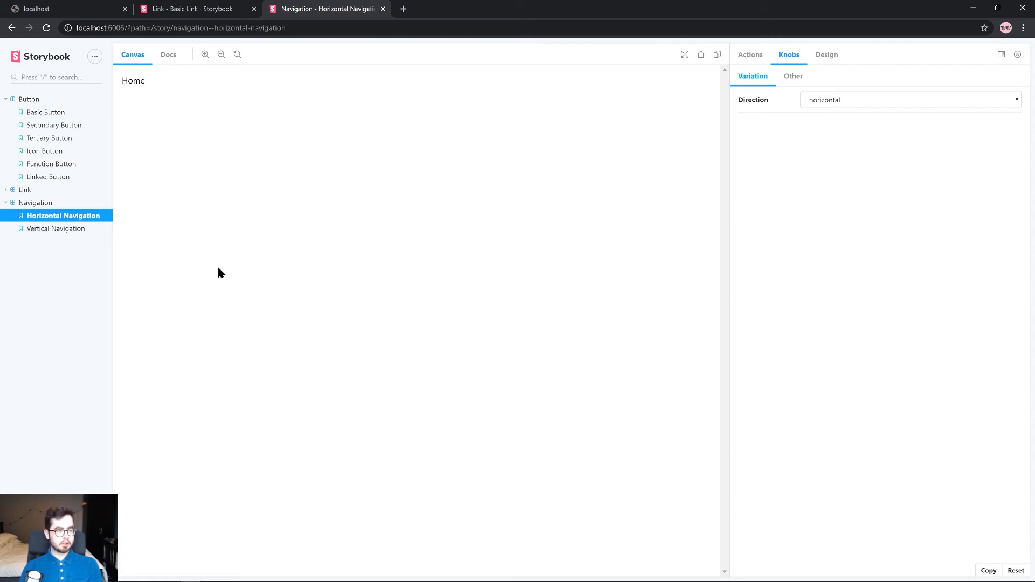
mouse_move(149, 112)
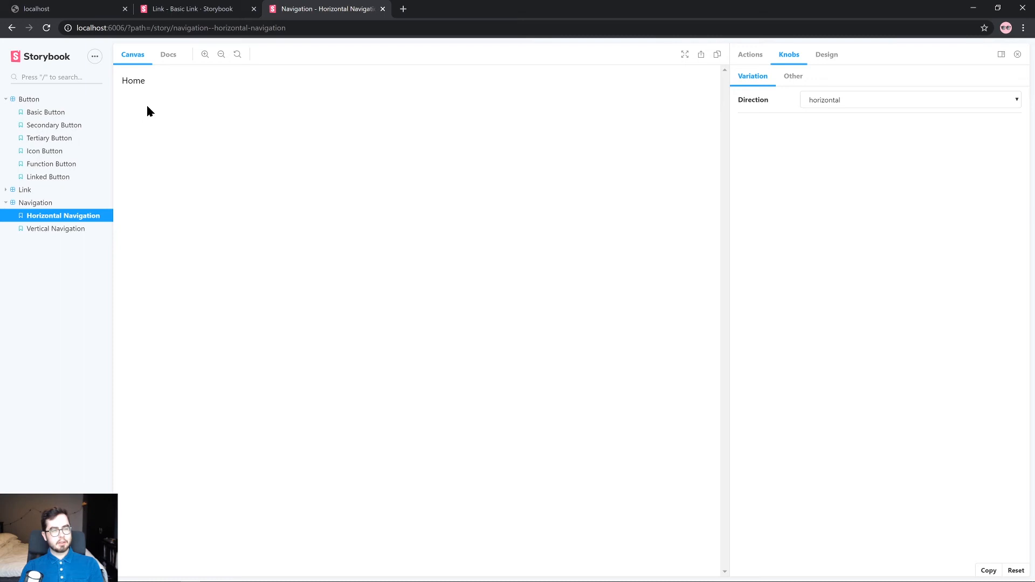
mouse_move(147, 91)
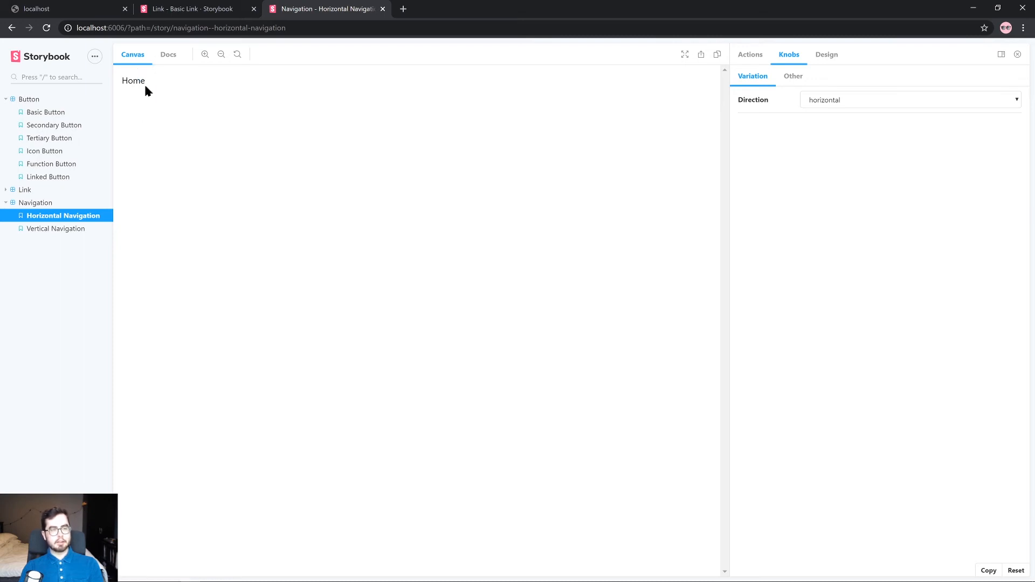
mouse_move(193, 83)
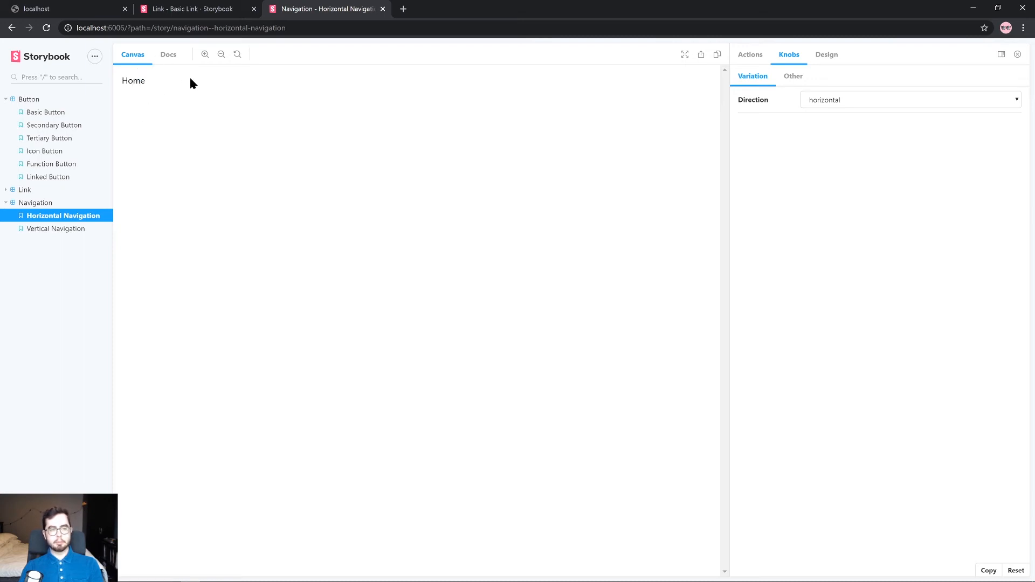
mouse_move(46, 102)
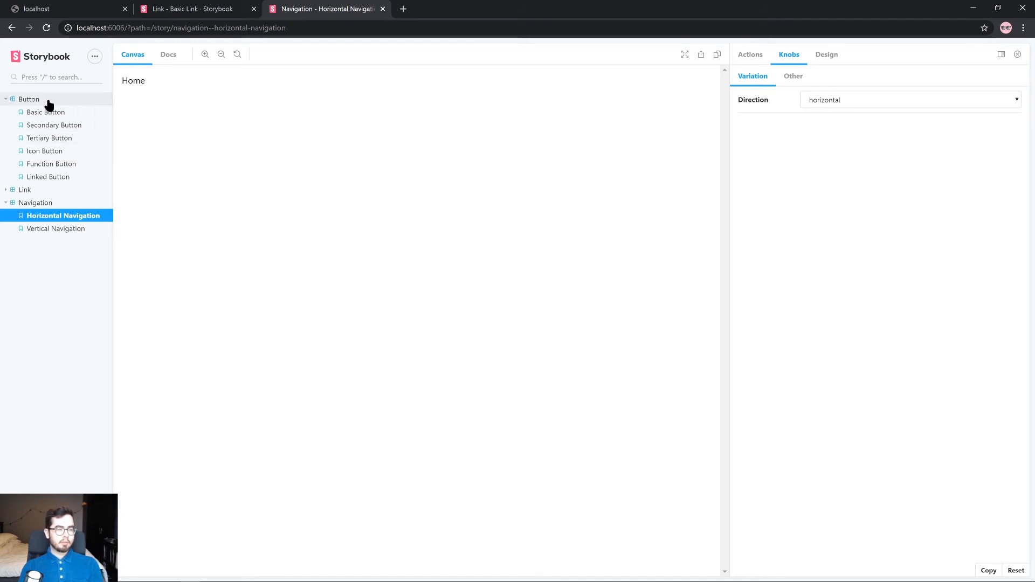
mouse_move(315, 79)
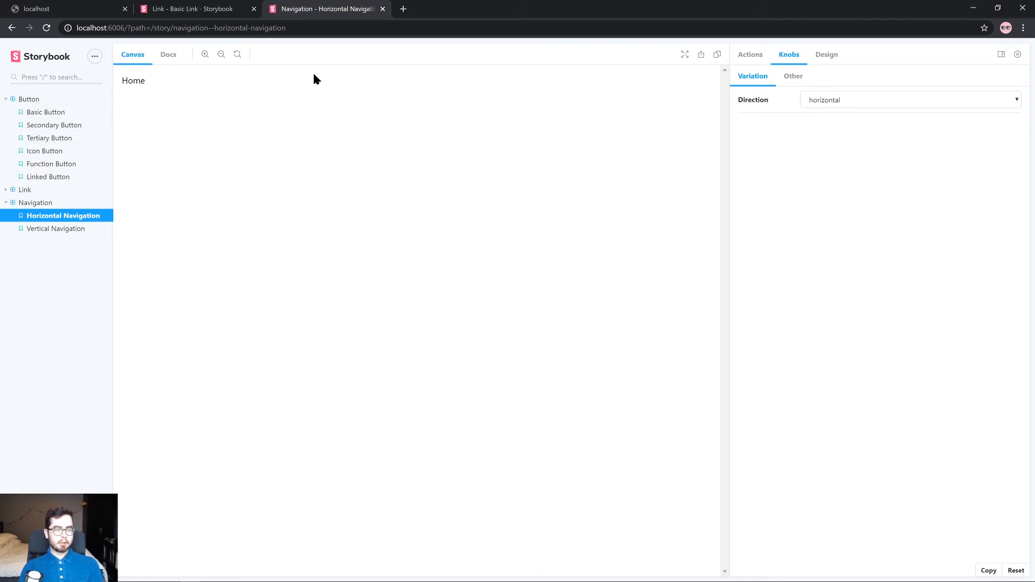
mouse_move(28, 99)
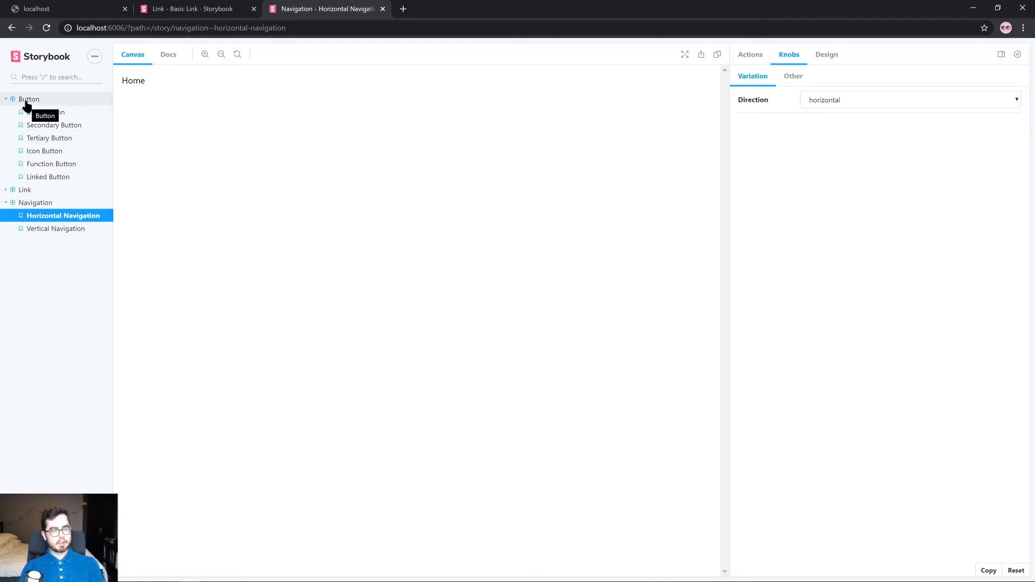
click(29, 99)
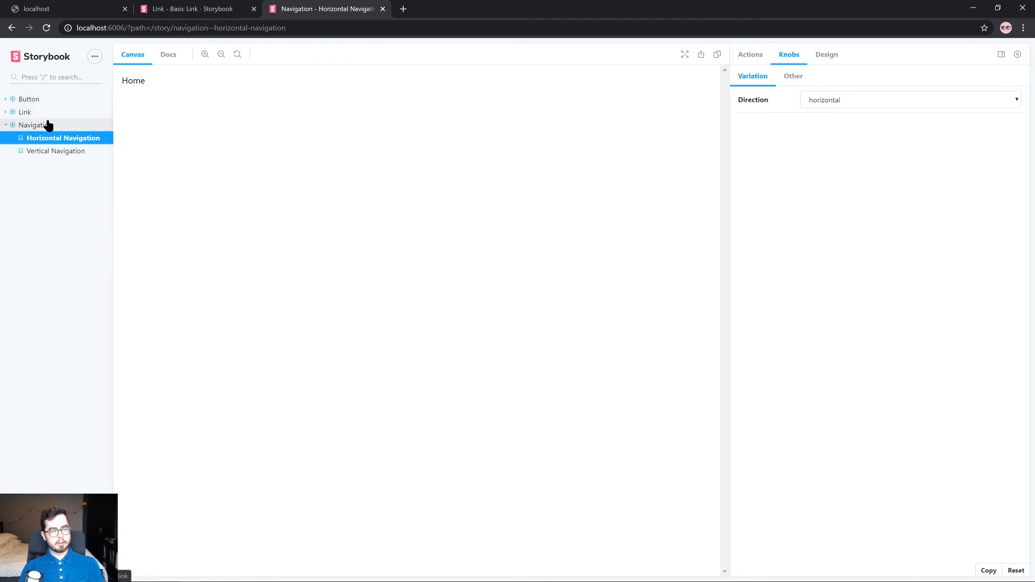
mouse_move(58, 100)
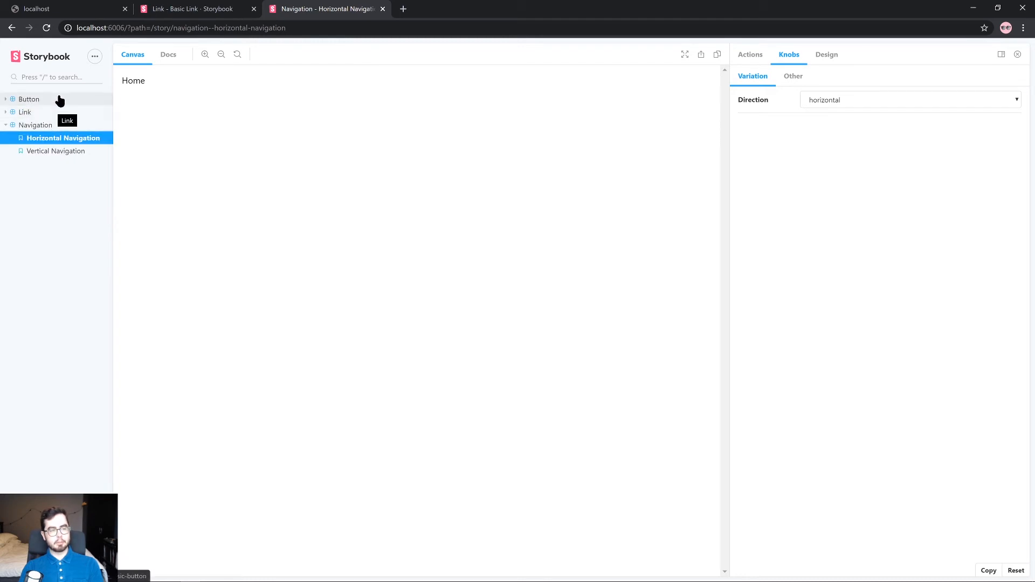
mouse_move(55, 129)
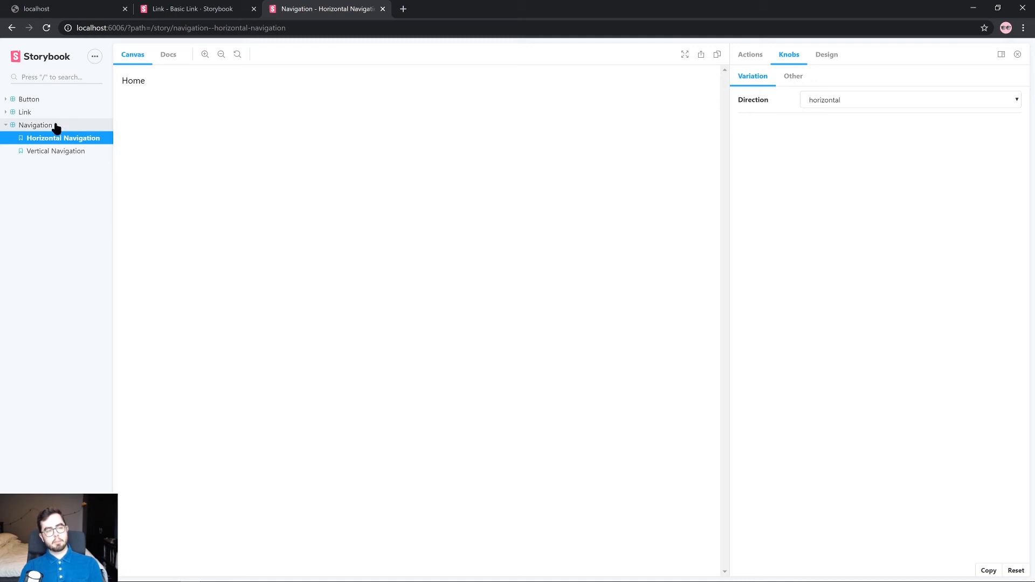
mouse_move(31, 136)
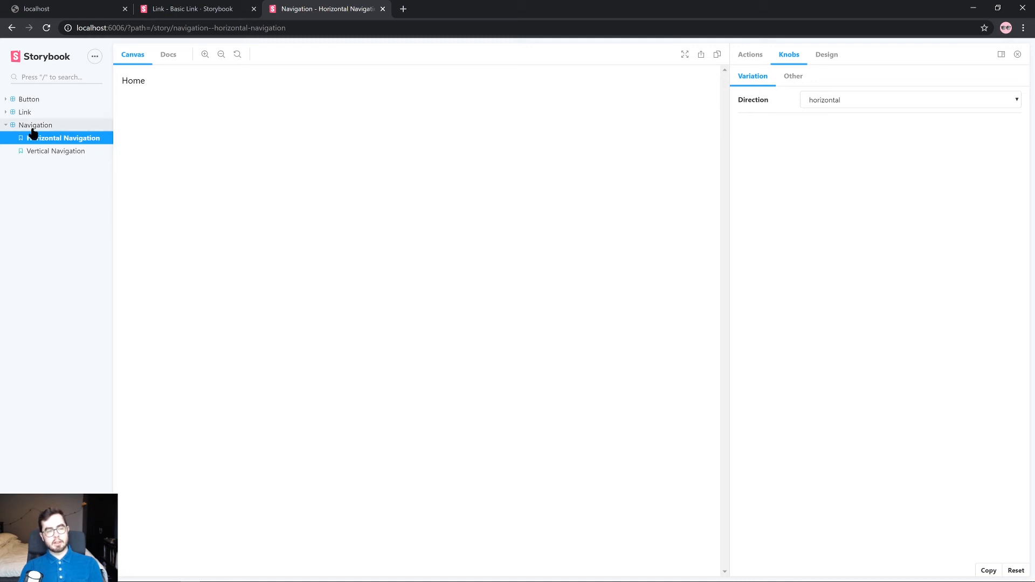
mouse_move(44, 124)
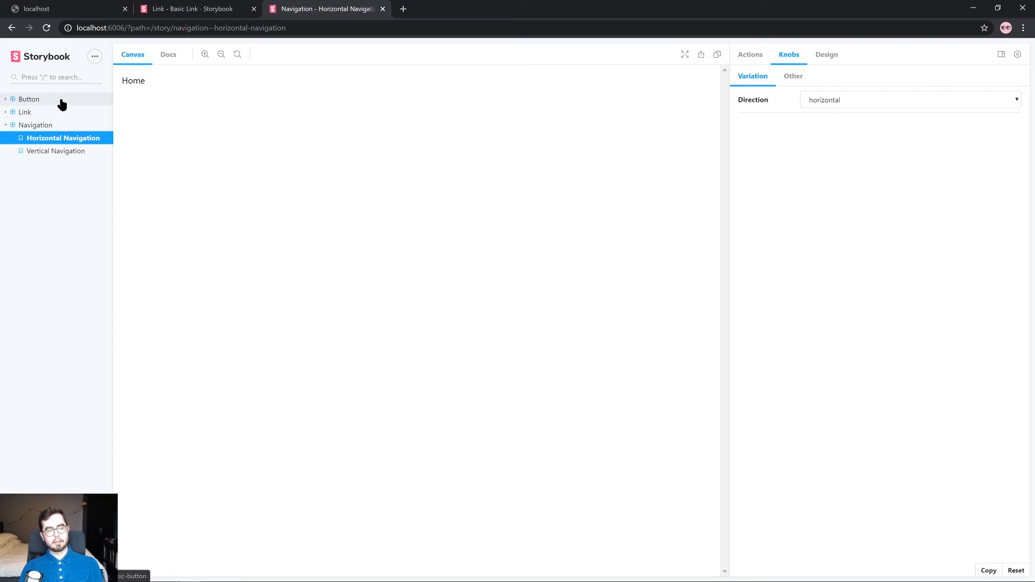
mouse_move(121, 148)
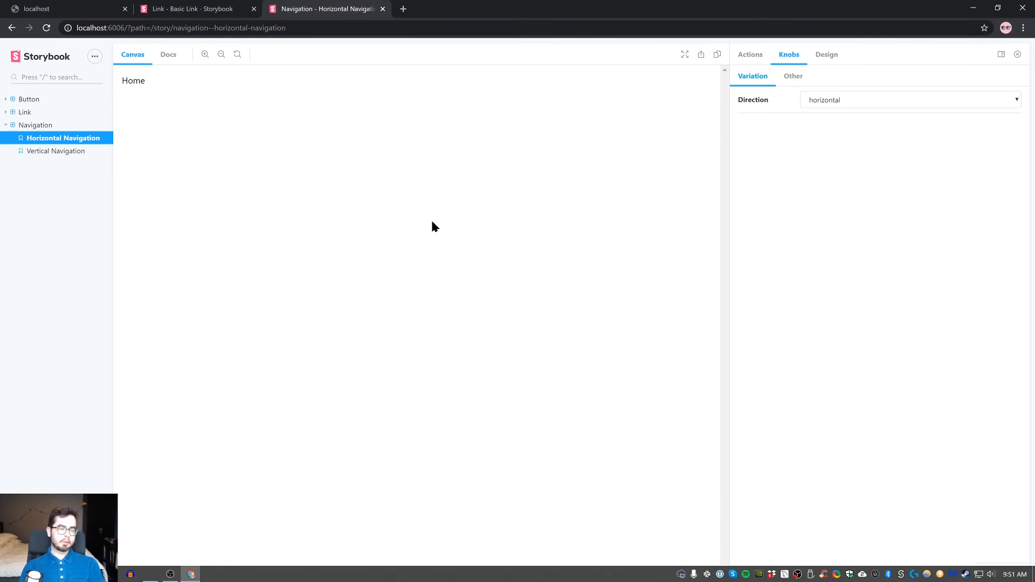
mouse_move(312, 334)
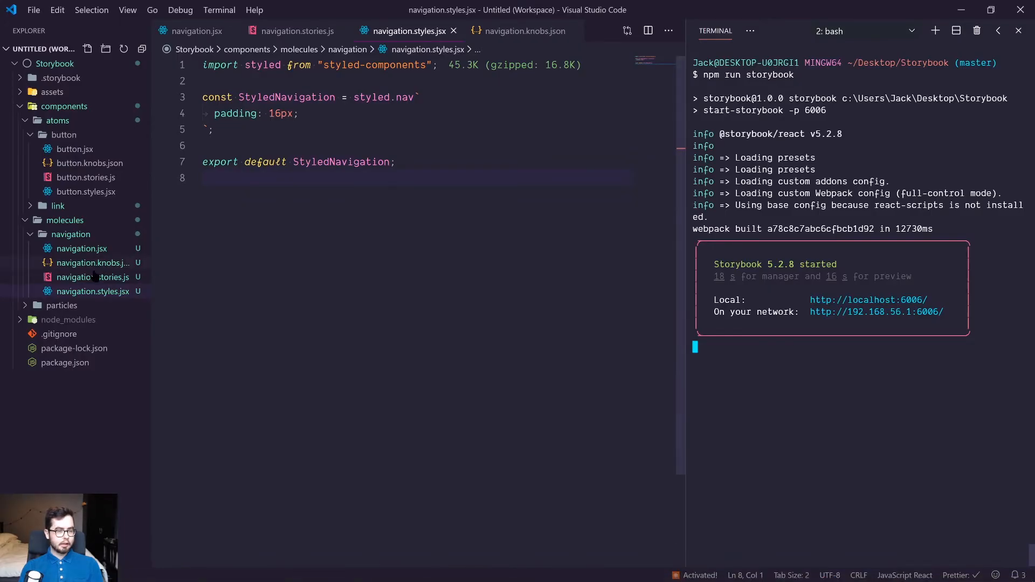
Change the Navigation stories title in navigation.stories.js to 'Molecules|Navigation'.
click(295, 31)
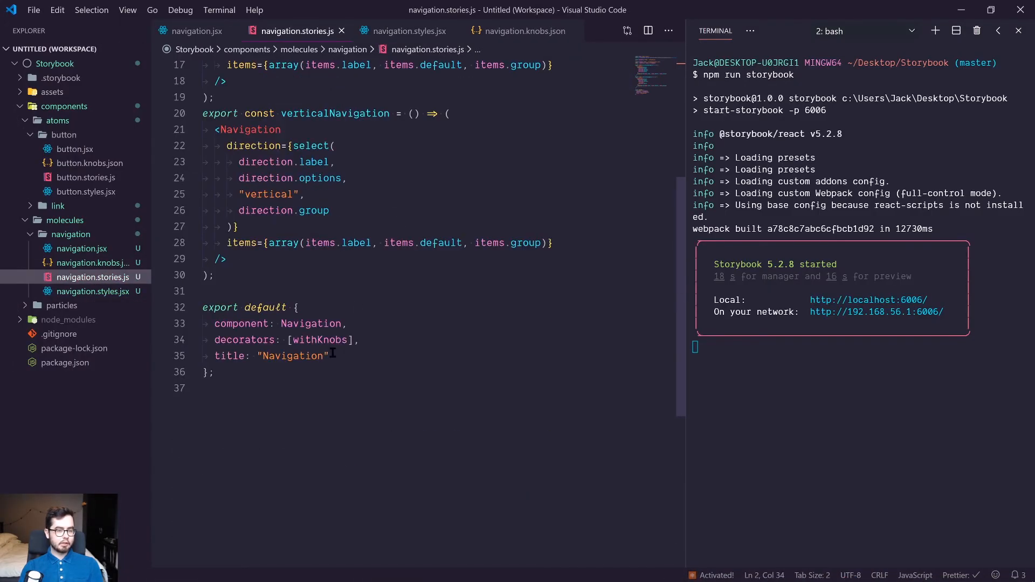
double_click(293, 356)
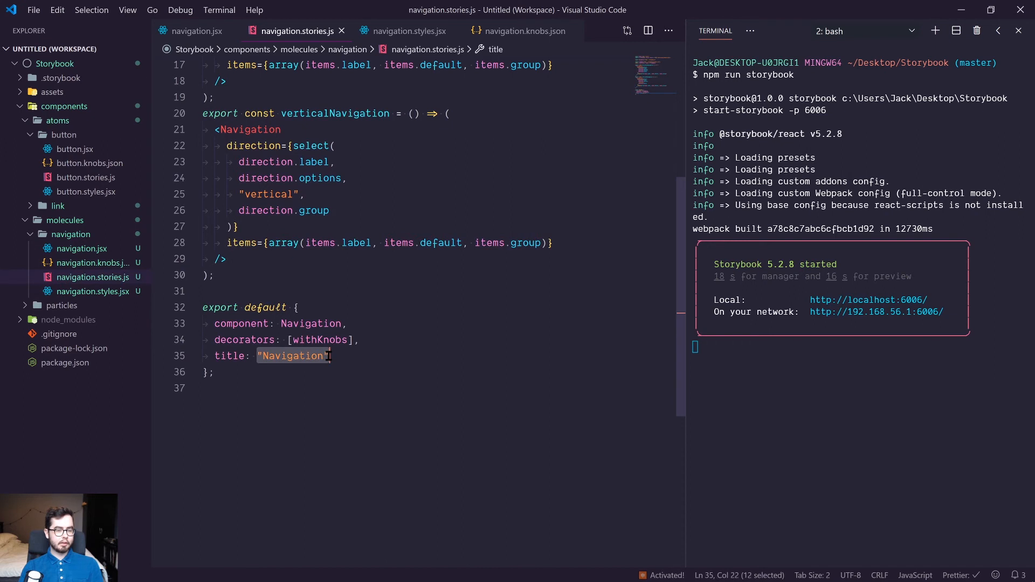
text(Molecules)
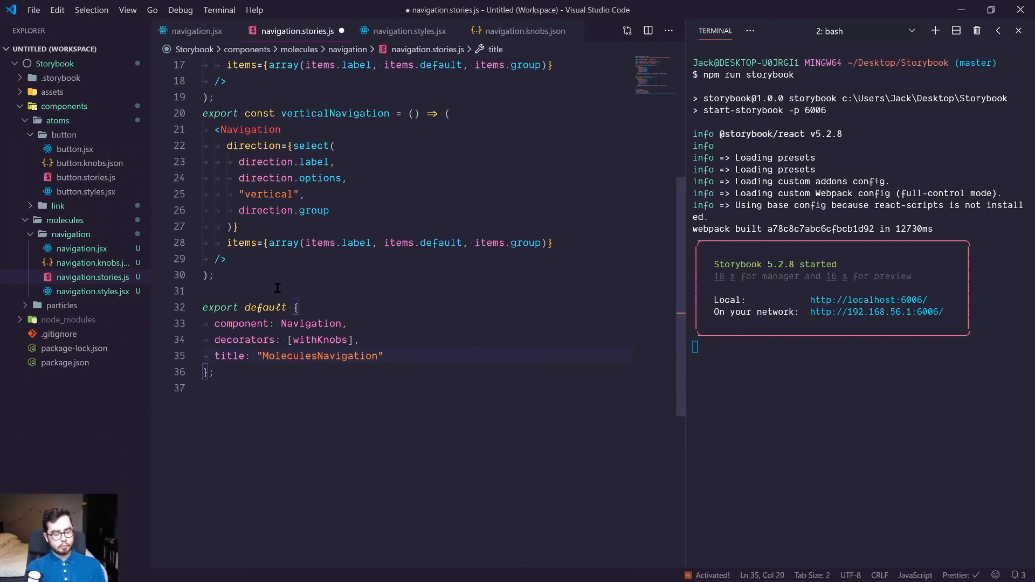
text(|)
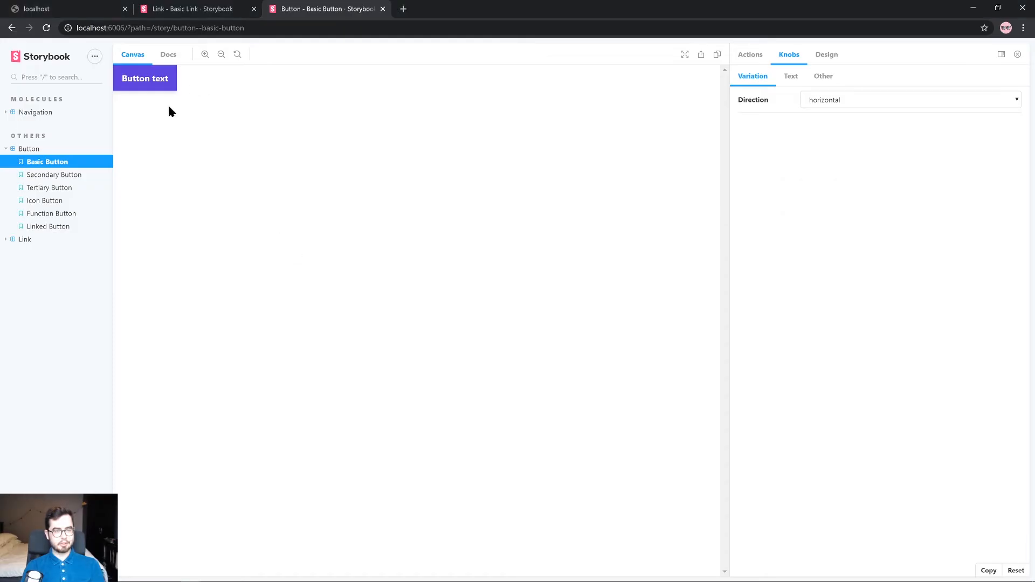
click(43, 252)
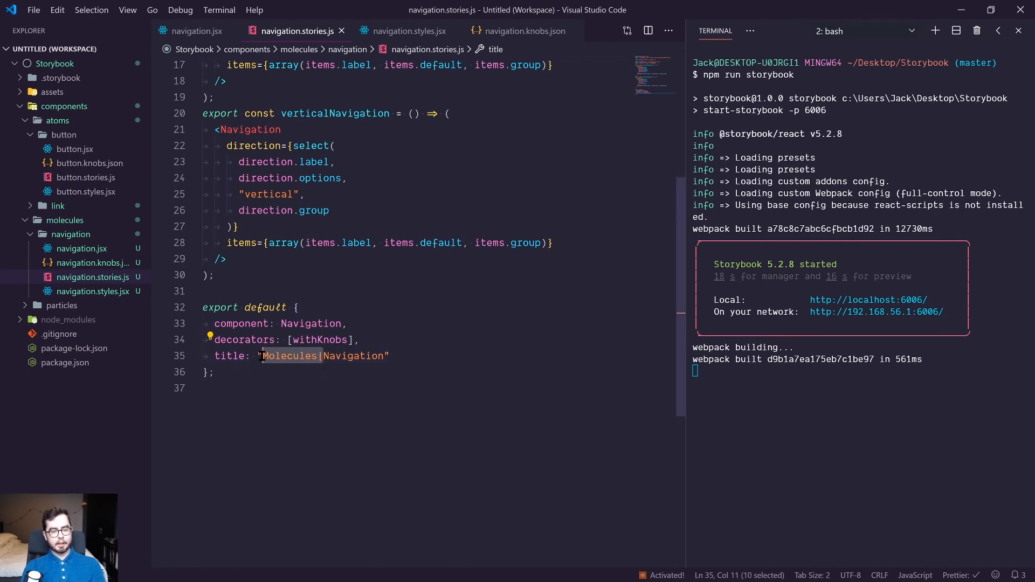
Prefix the Button and Link story titles with 'Atoms|'.
click(298, 307)
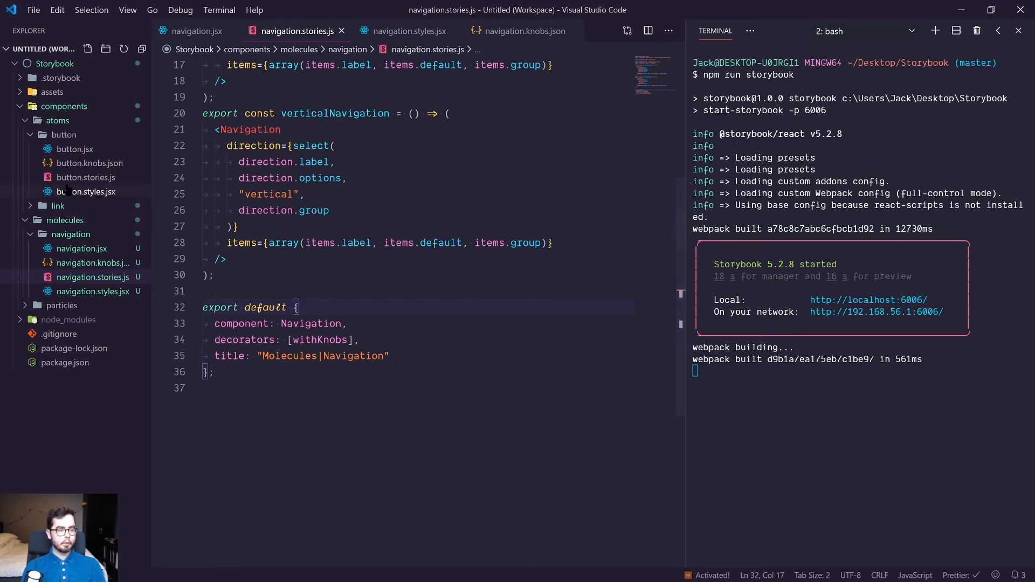
click(85, 177)
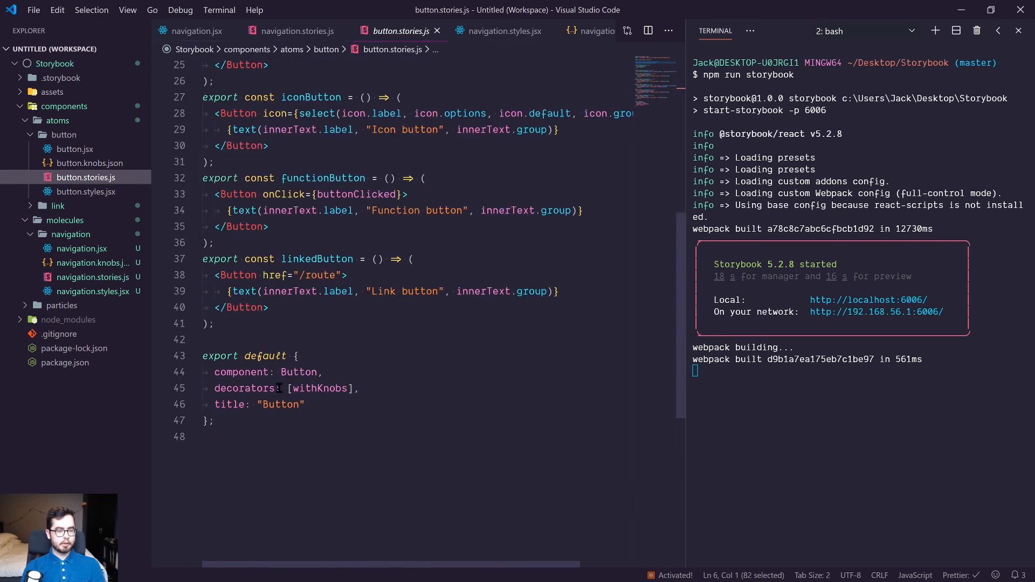
text(A)
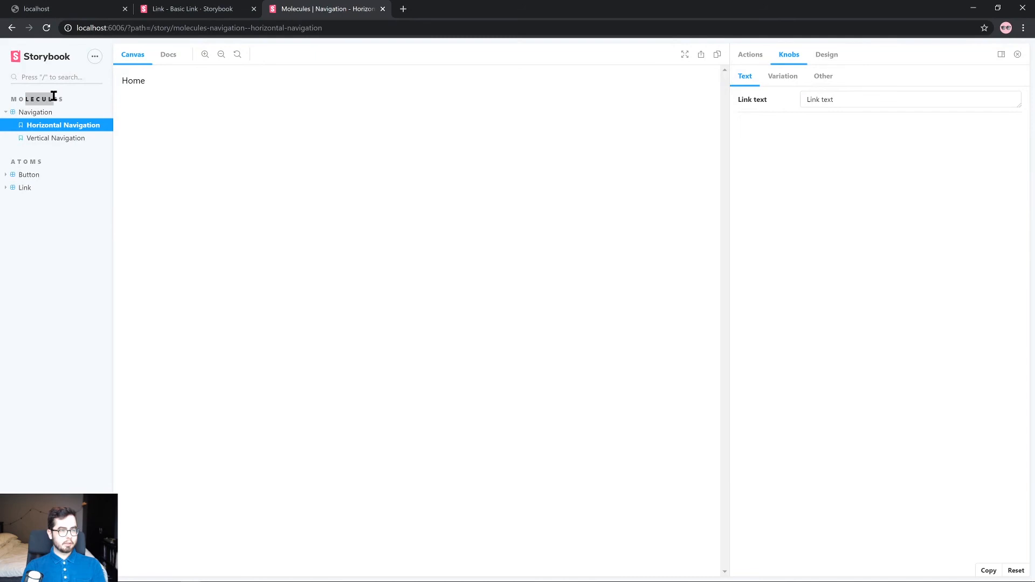
mouse_move(28, 174)
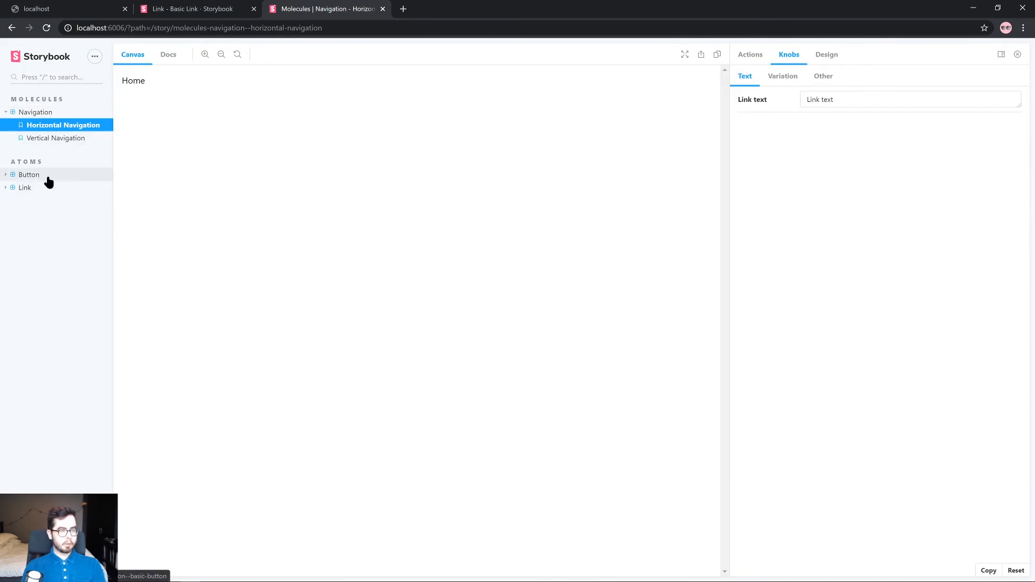
Browse Basic Button under Atoms, then open Vertical Navigation under Molecules.
click(30, 175)
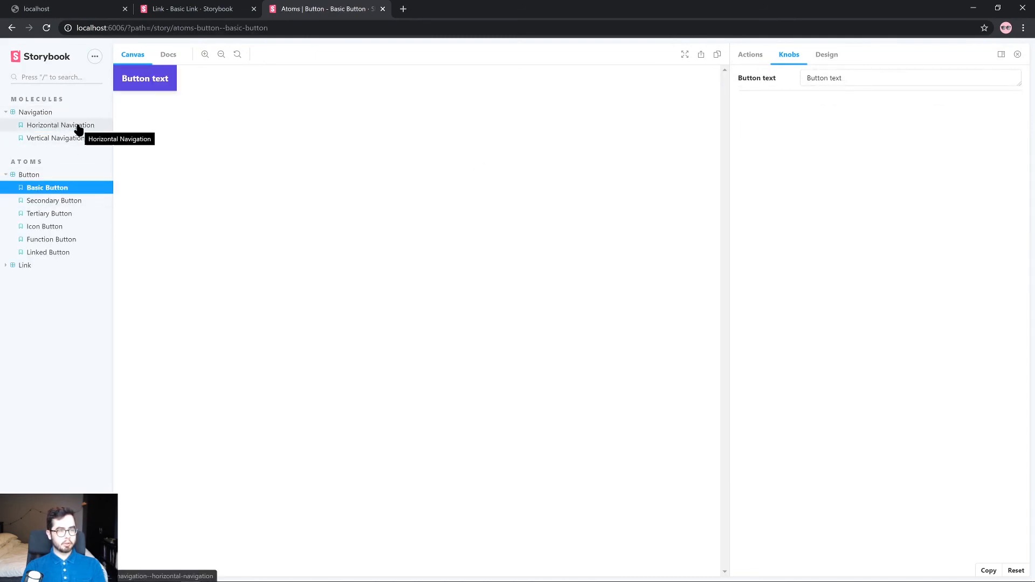
click(29, 174)
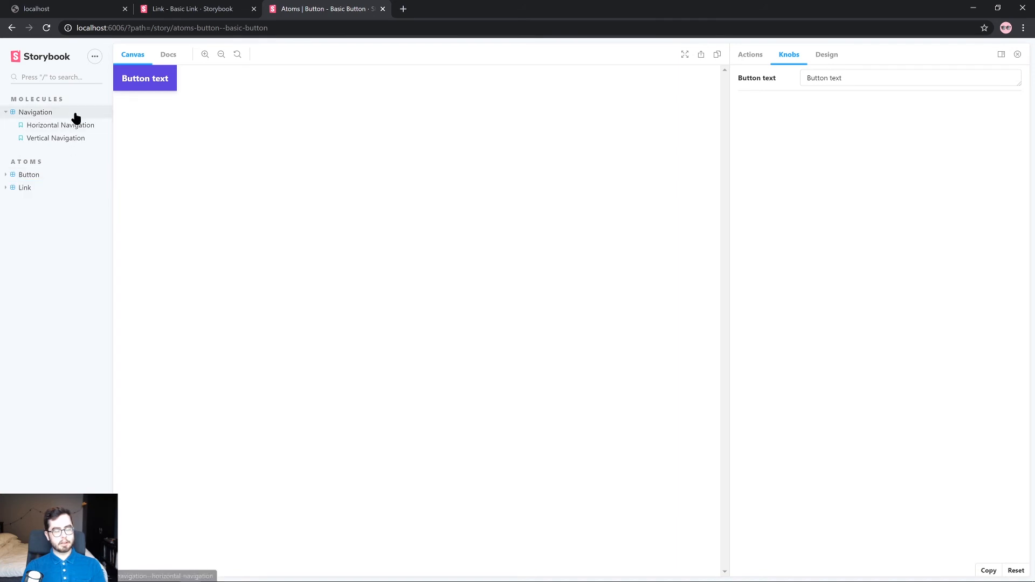
mouse_move(74, 117)
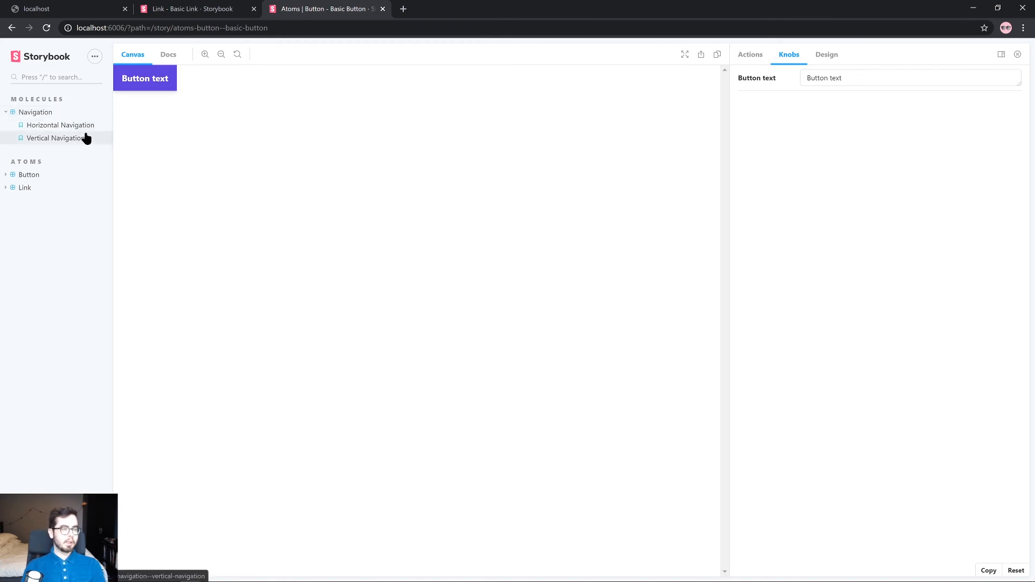
mouse_move(56, 138)
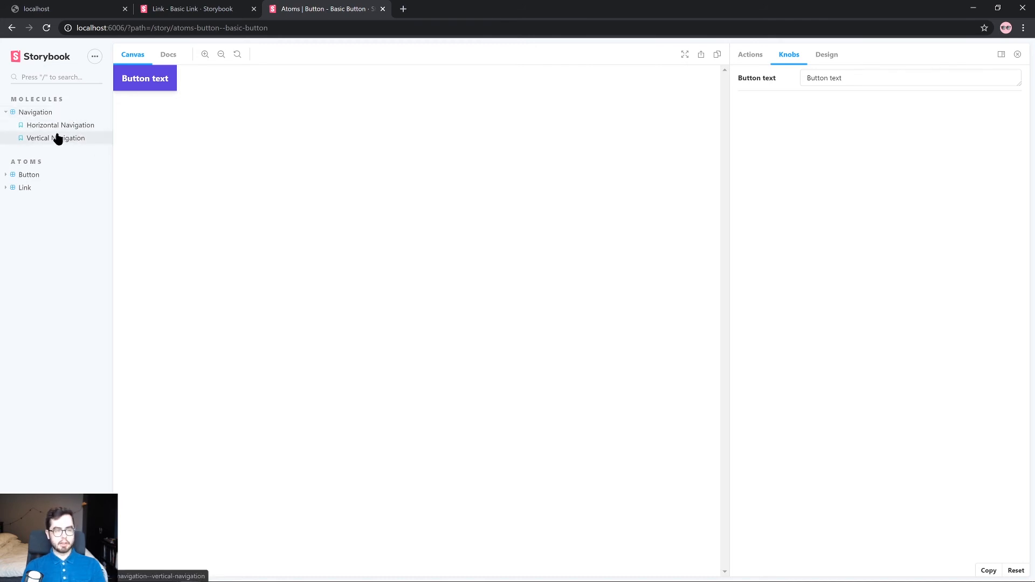
click(59, 125)
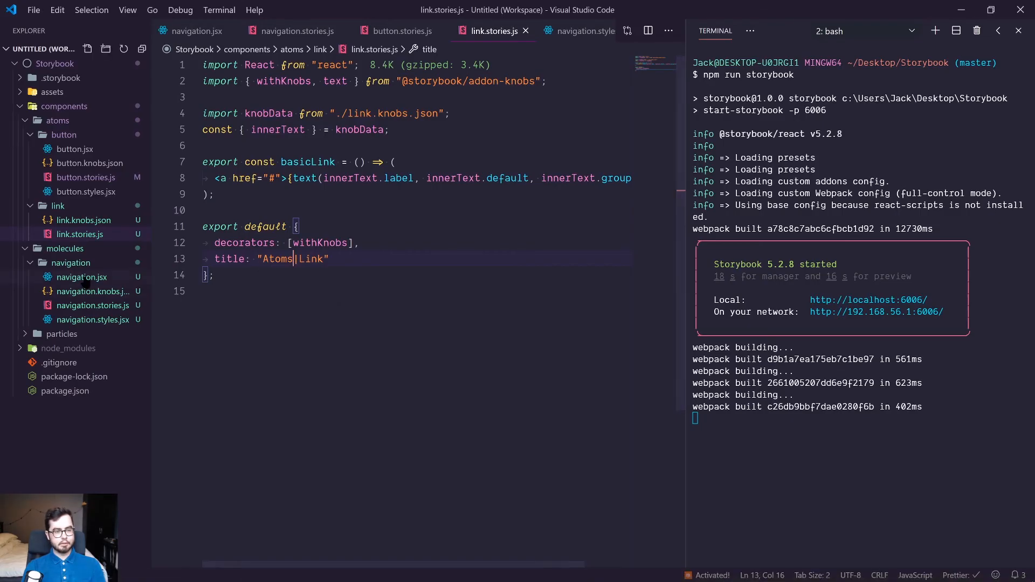
Open navigation.knobs.json and save it to tidy the items list formatting.
click(81, 276)
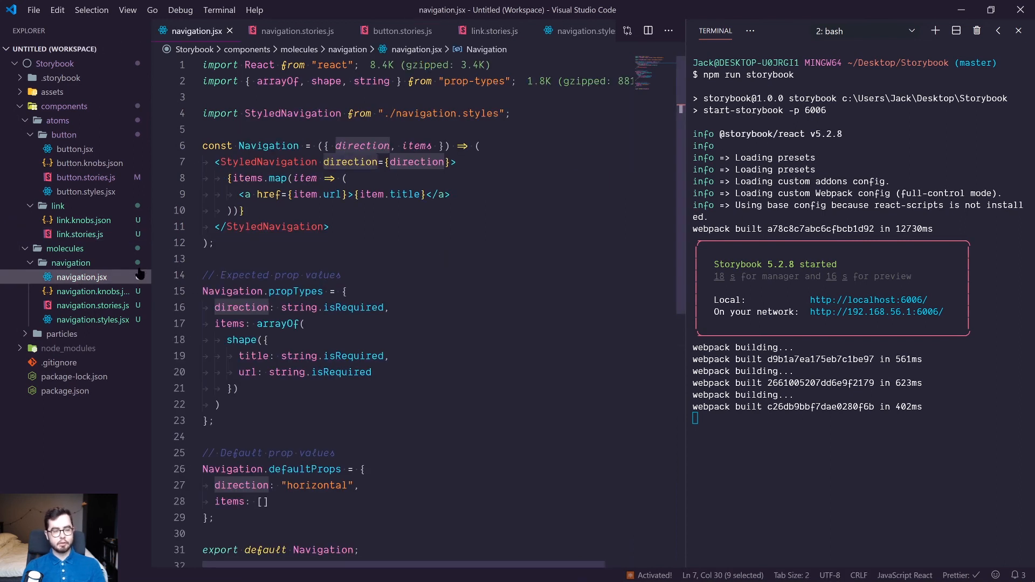
click(94, 291)
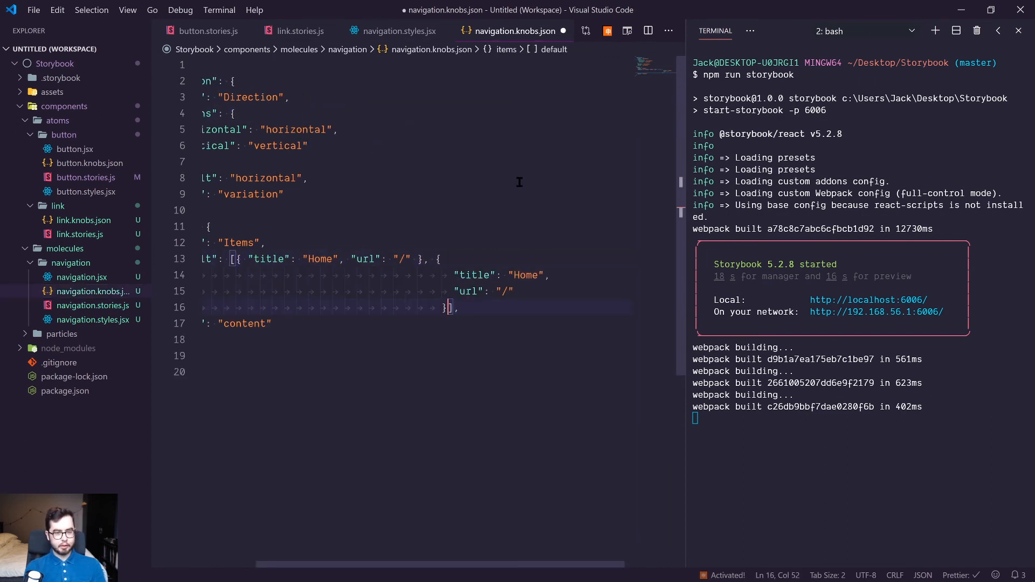
key(ctrl+s)
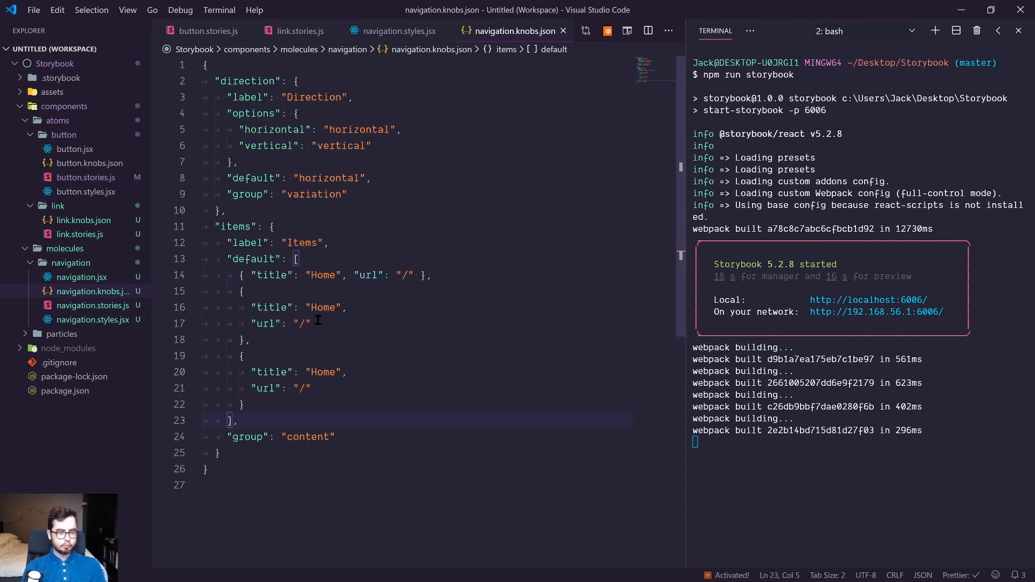
Rename the extra items to About us and Contact with urls /about and /contact.
double_click(323, 307)
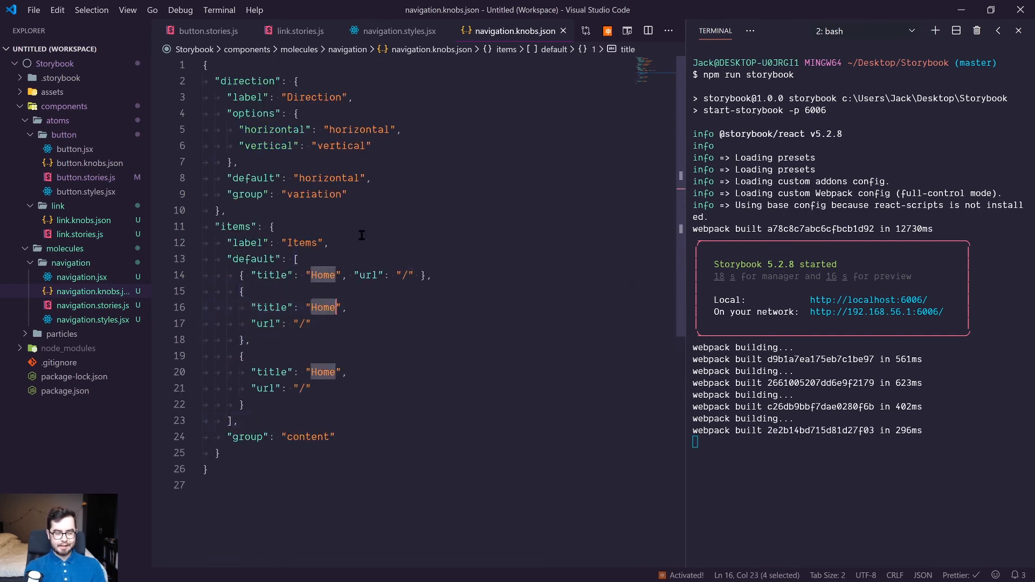
text(About us)
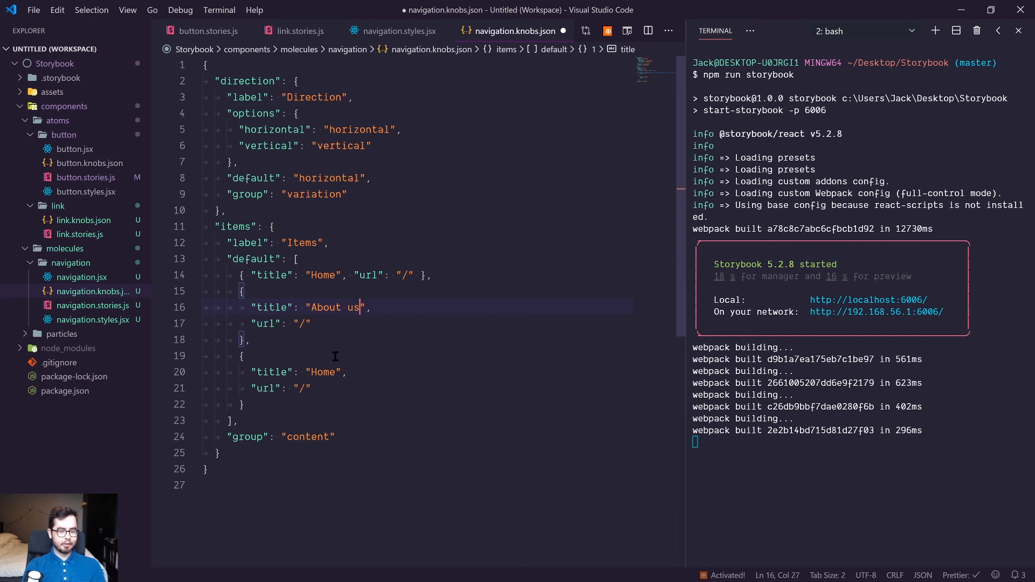
text(Contact)
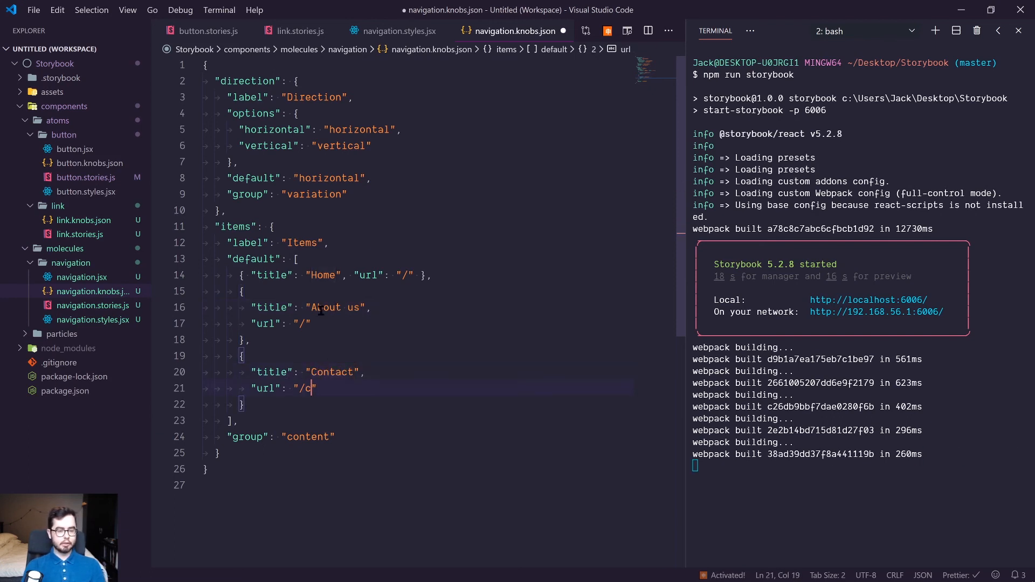
text(ontact)
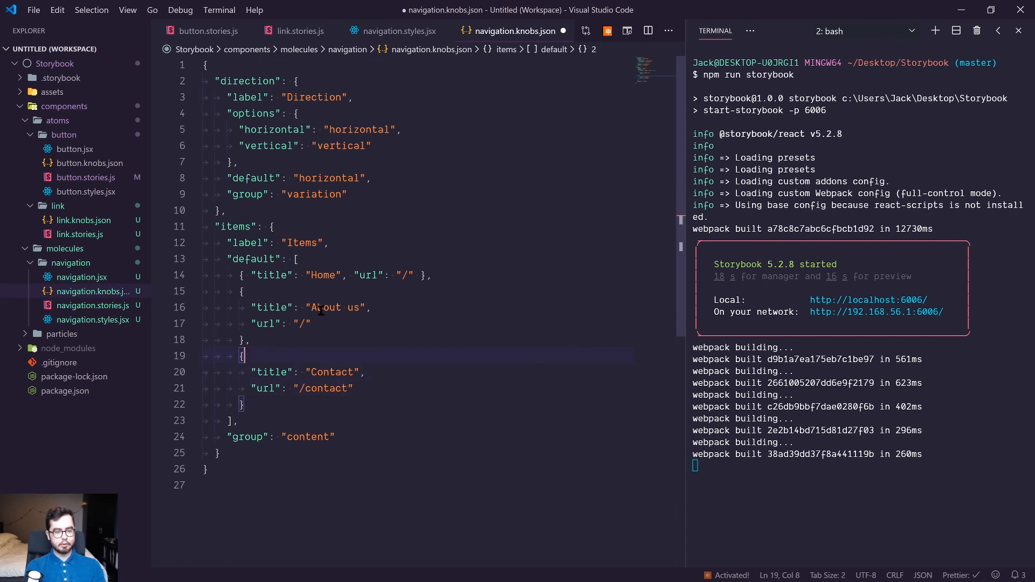
text(about)
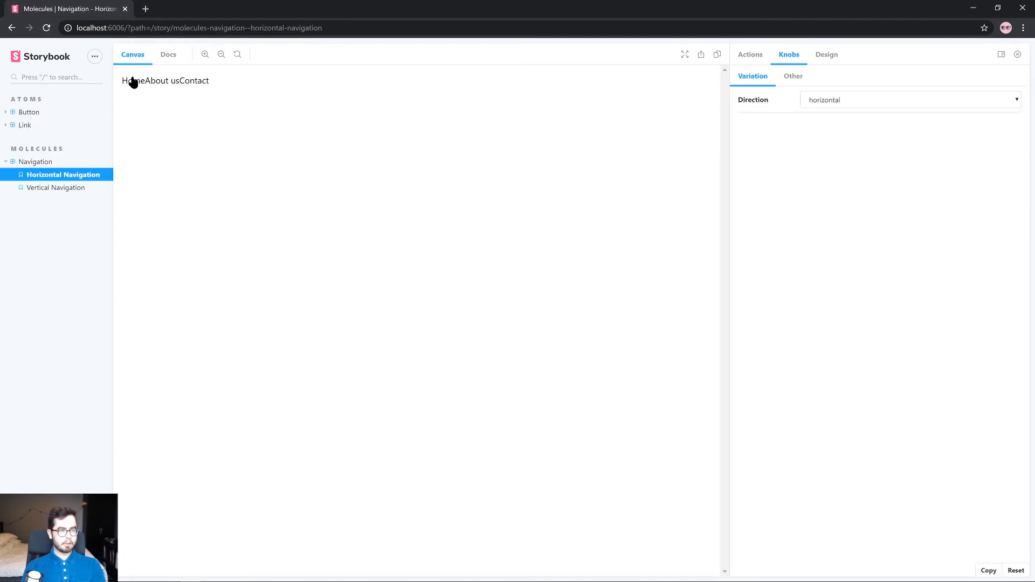
Switch between Vertical and Horizontal Navigation to check Home, About us and Contact.
click(56, 188)
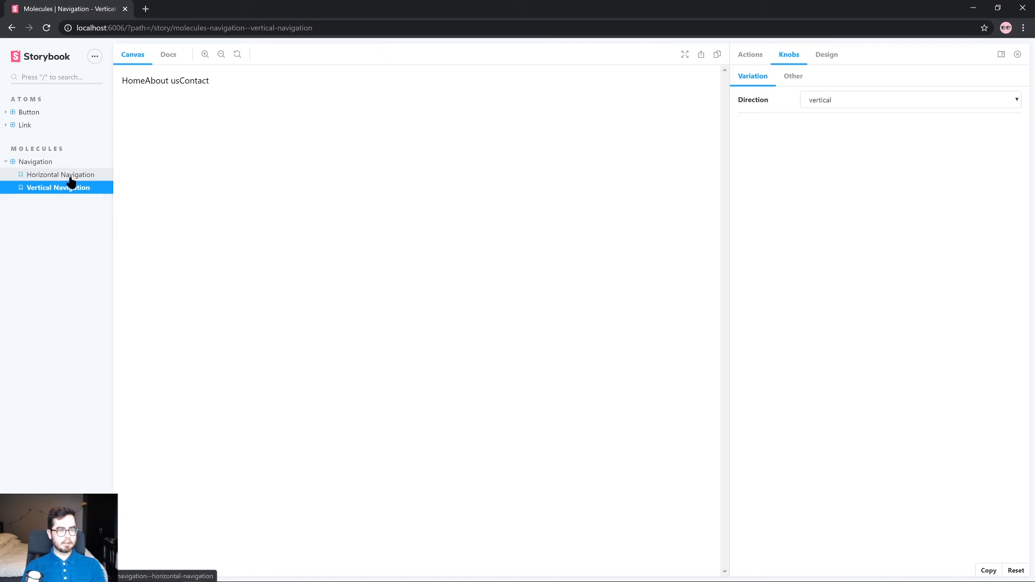
click(60, 174)
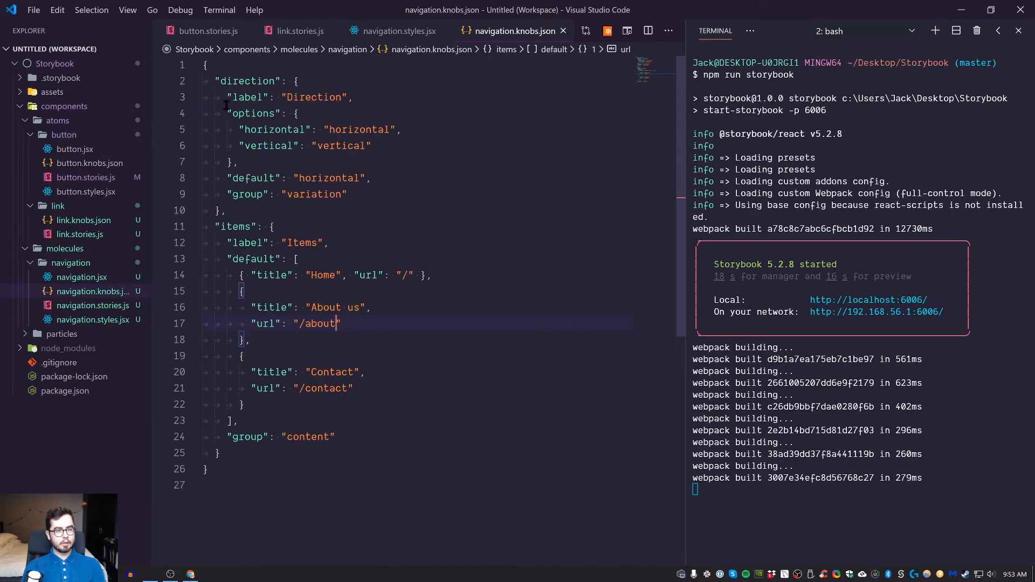
After checking navigation.jsx's markup, begin an 'a + a {' rule in navigation.styles.jsx.
right_click(436, 30)
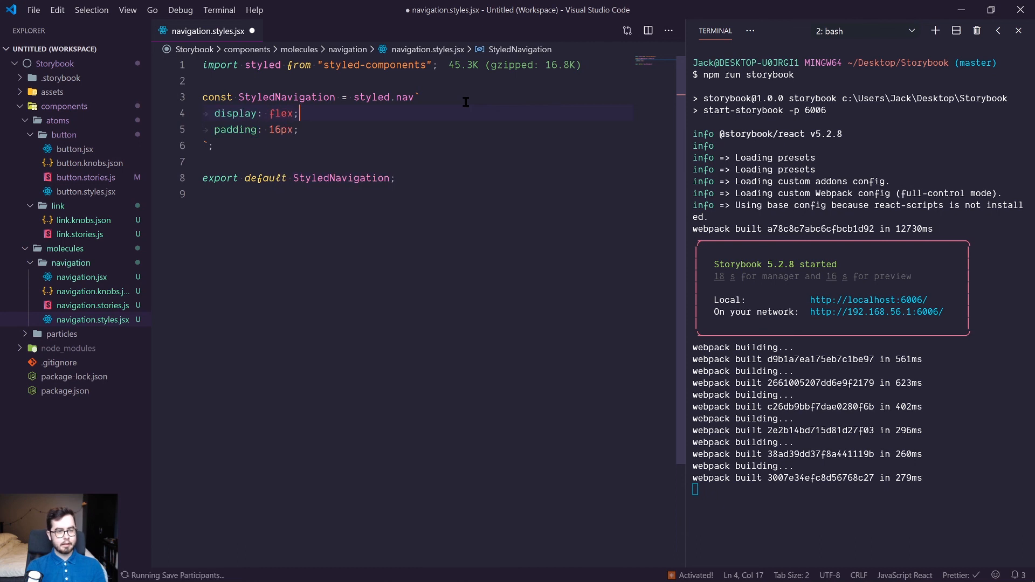
key(Enter)
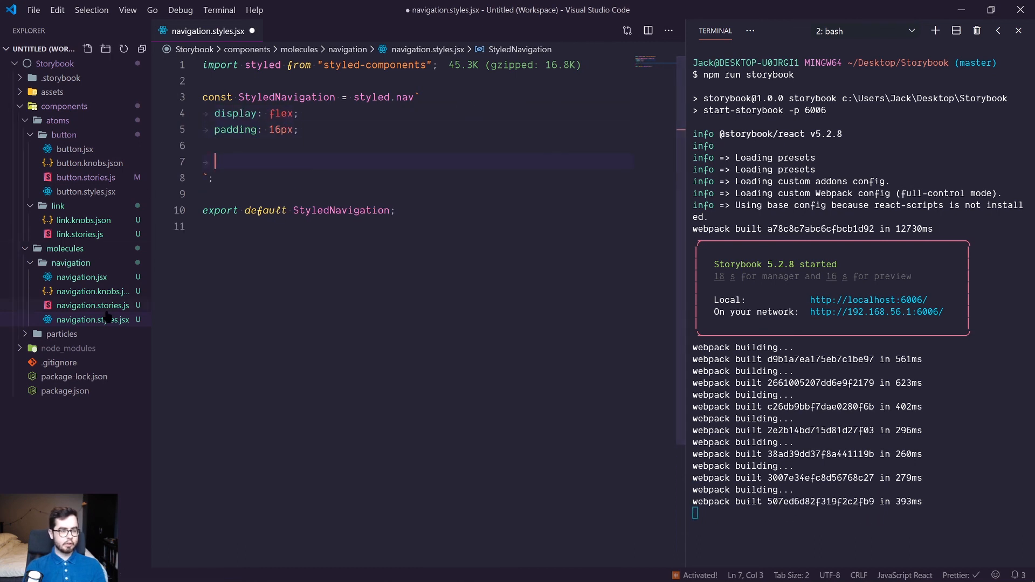
click(82, 277)
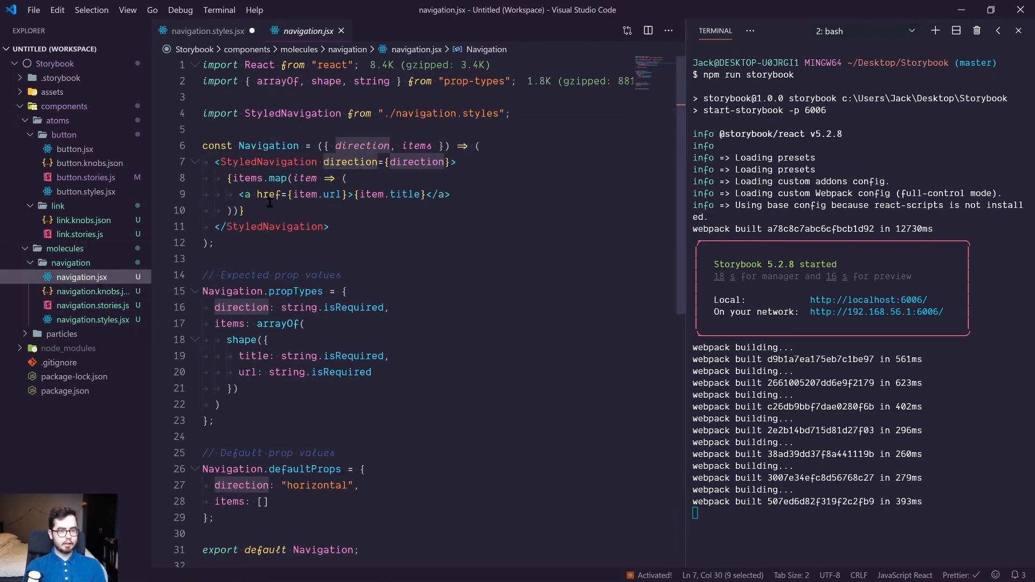
click(206, 30)
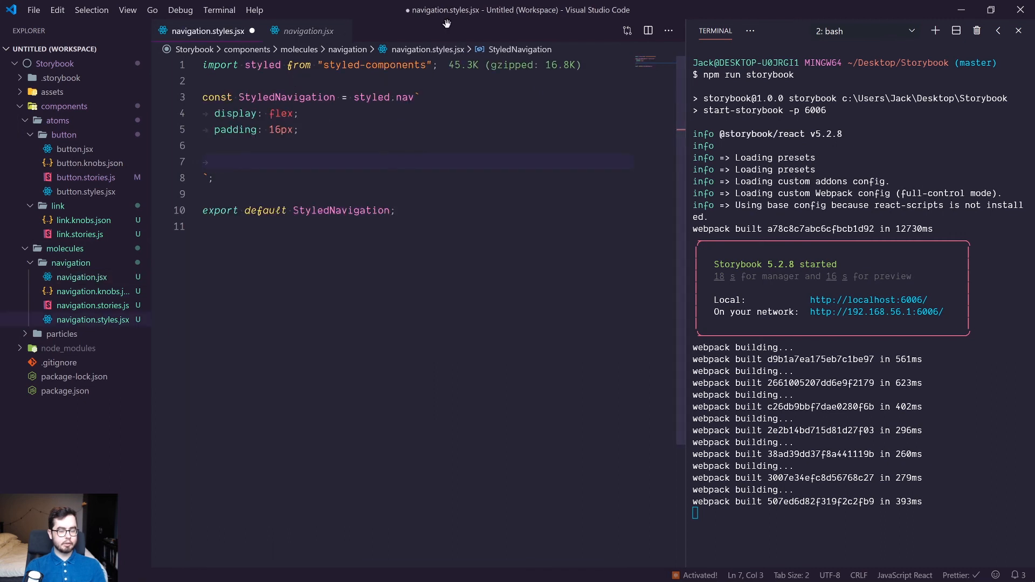
text(a + a {)
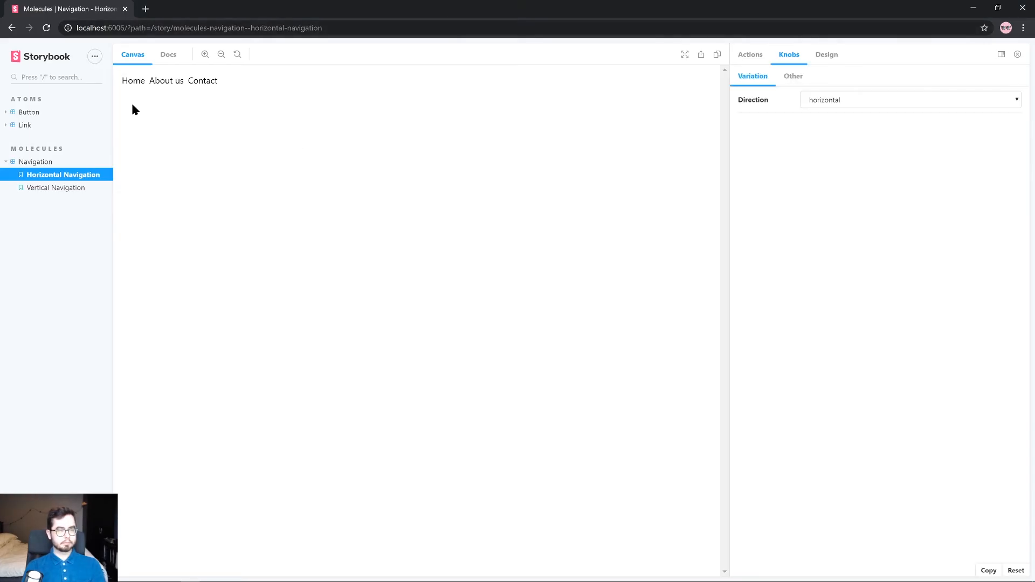
mouse_move(146, 87)
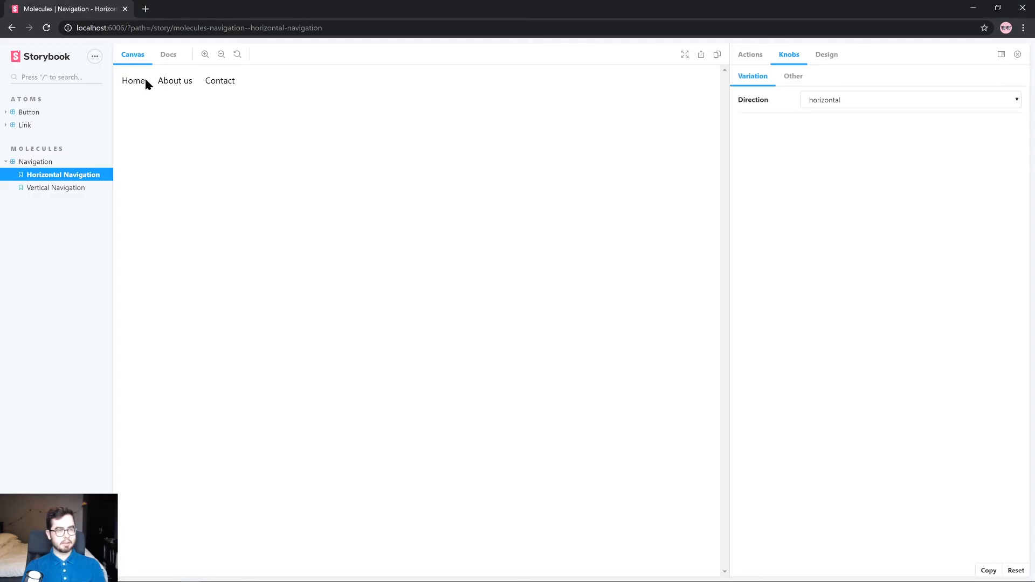
mouse_move(56, 188)
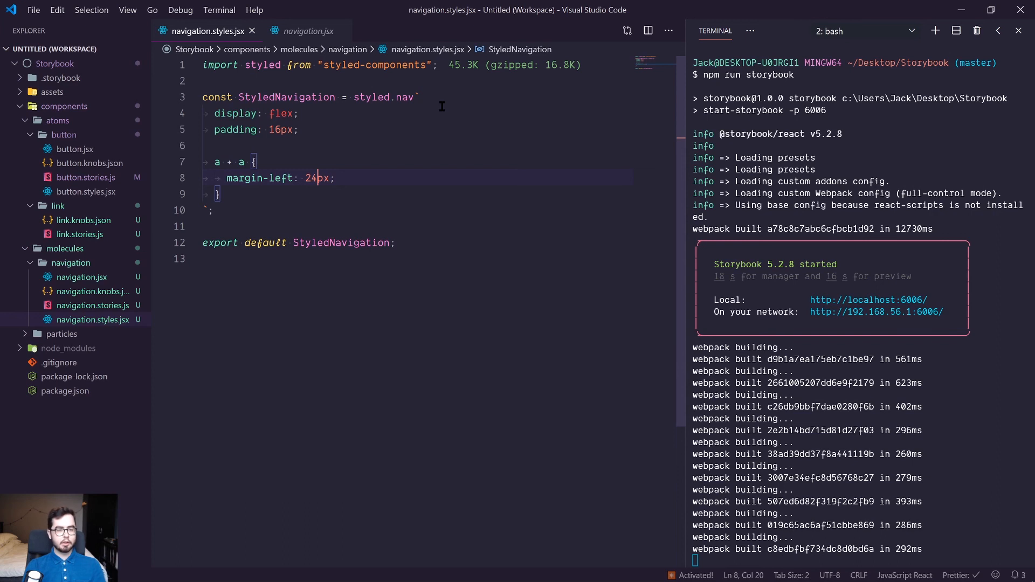
After display: flex, add flex-direction: column when direction isn't horizontal, otherwise undefined, and save.
click(298, 112)
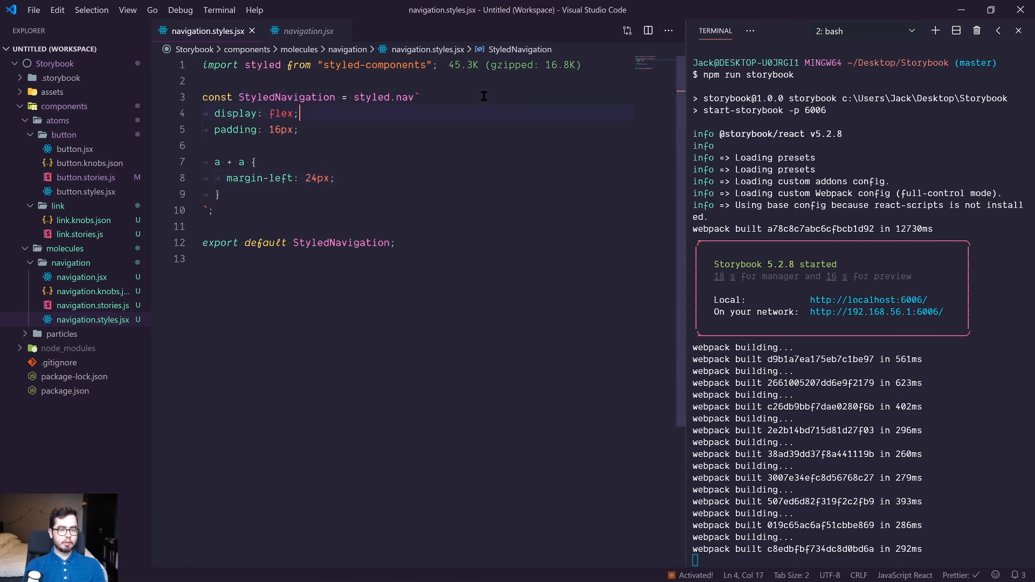
text(flex-direction: ${props =>)
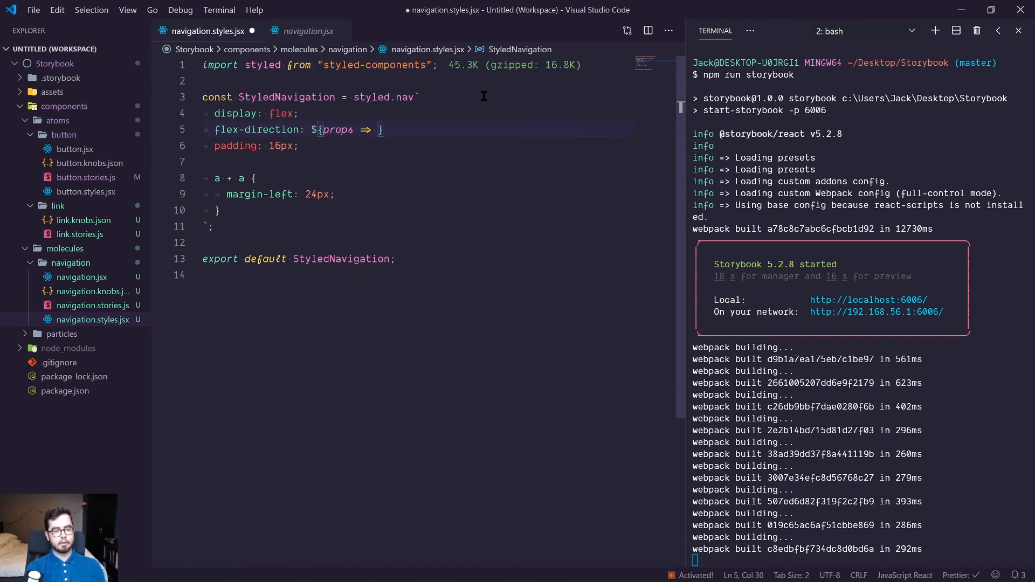
text(props.)
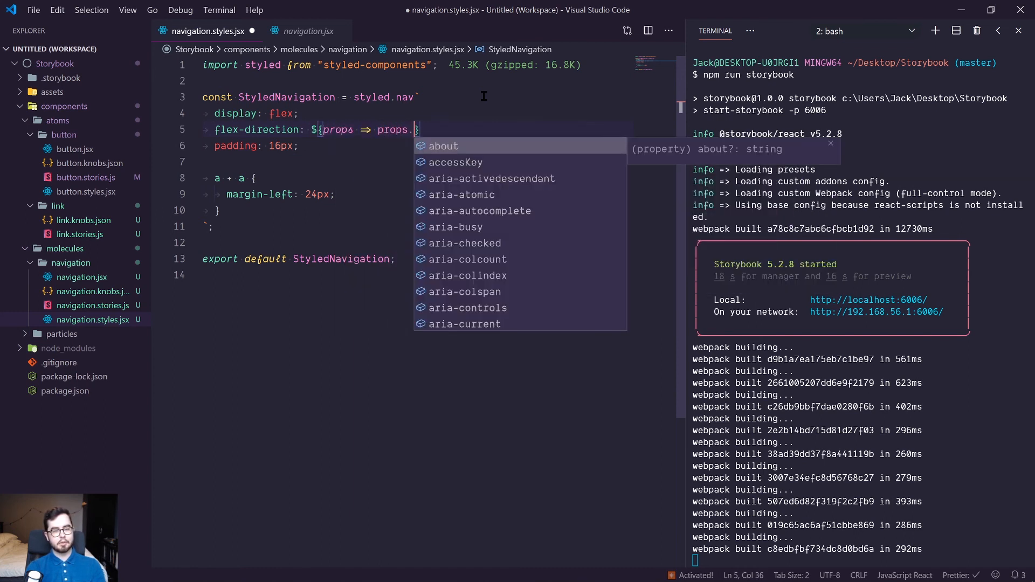
text(direction !== ")
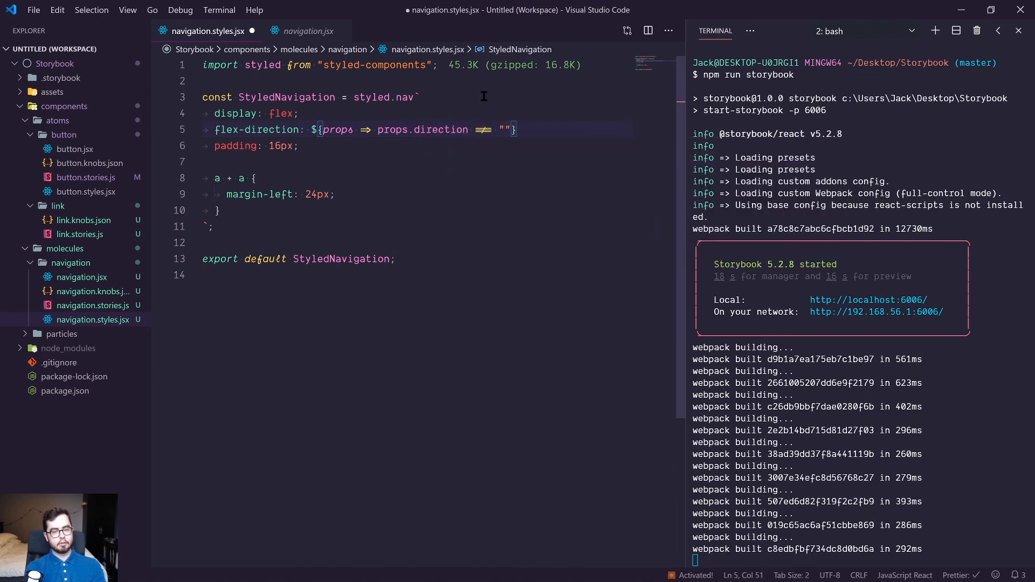
text(horizontal)
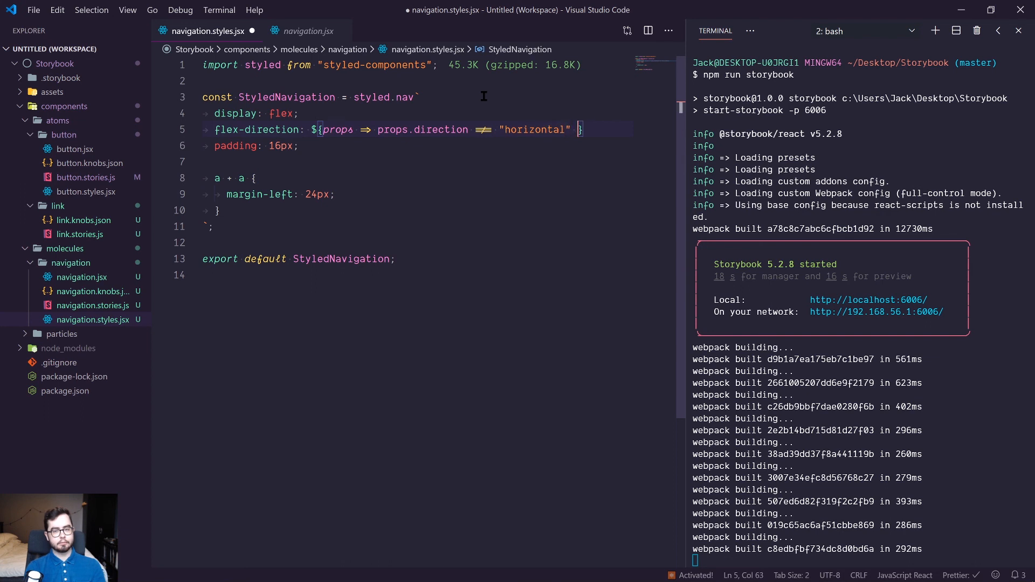
text(?)
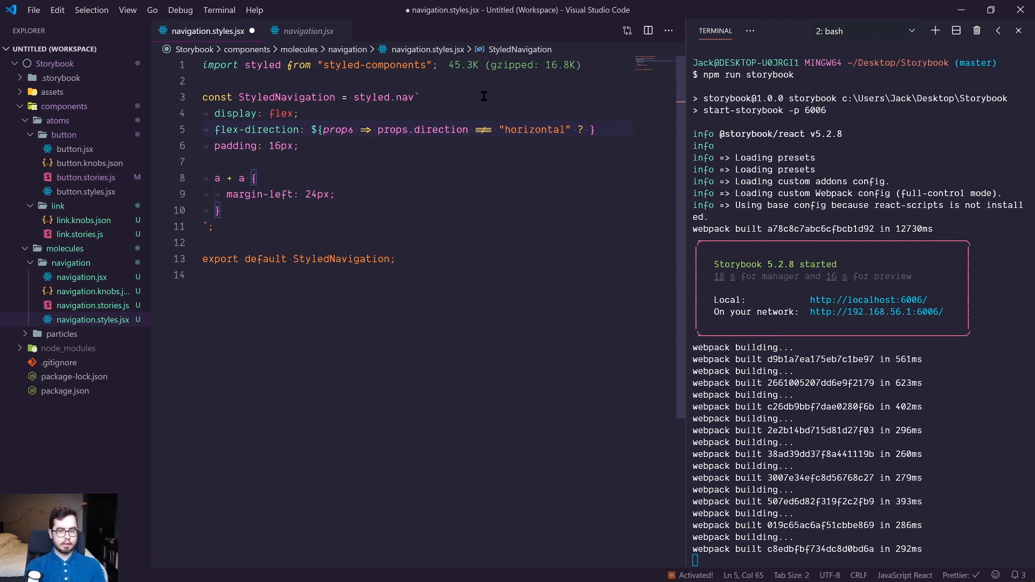
text(`)
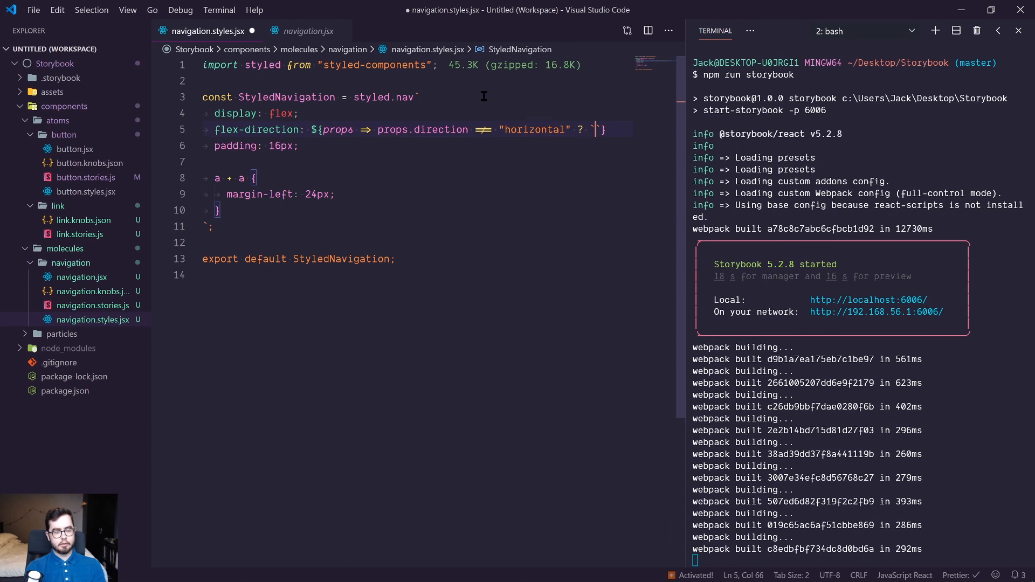
text(column` :)
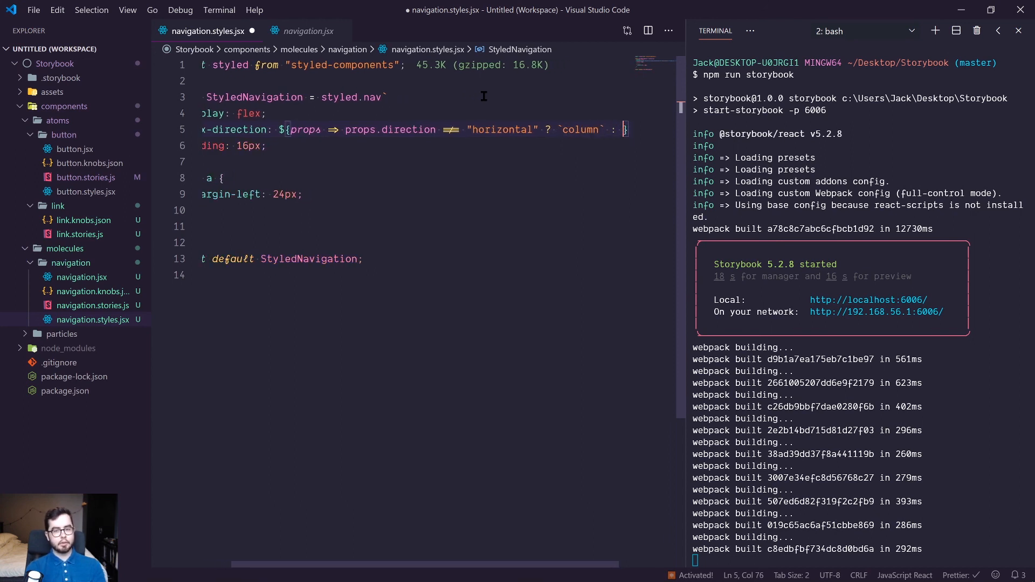
text(undefined)
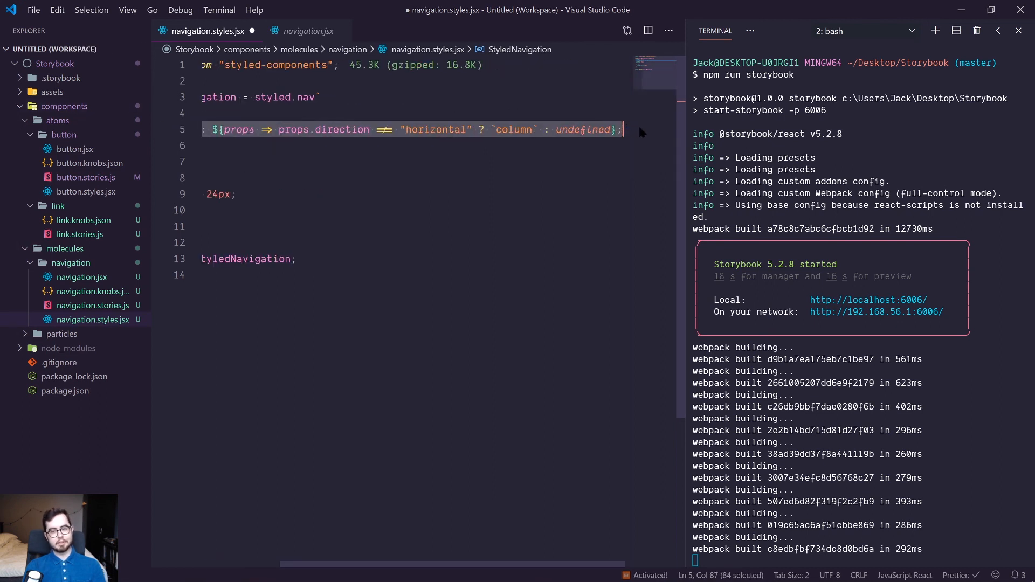
click(558, 130)
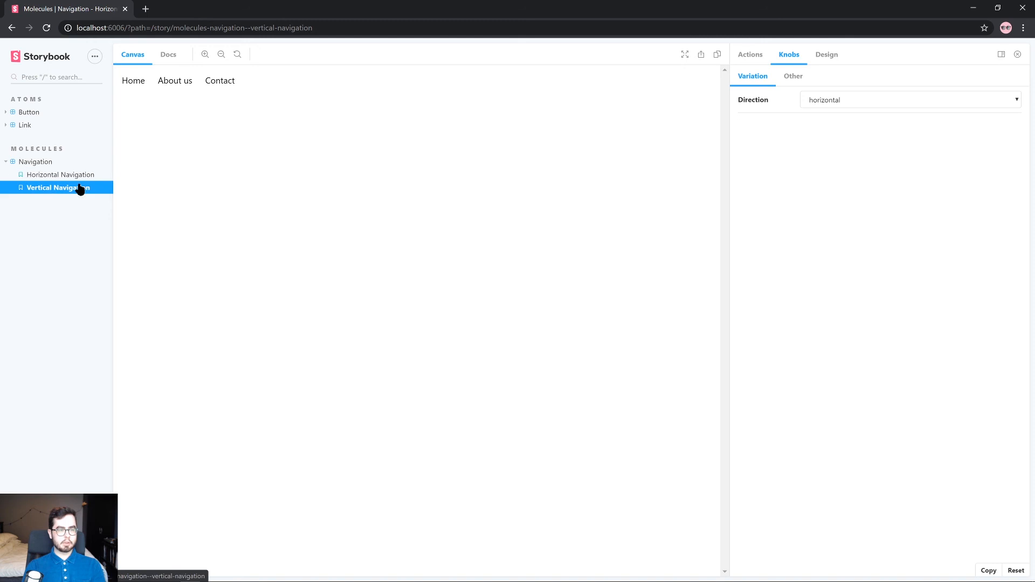
Open the Vertical Navigation story and set the Direction knob to vertical.
click(909, 100)
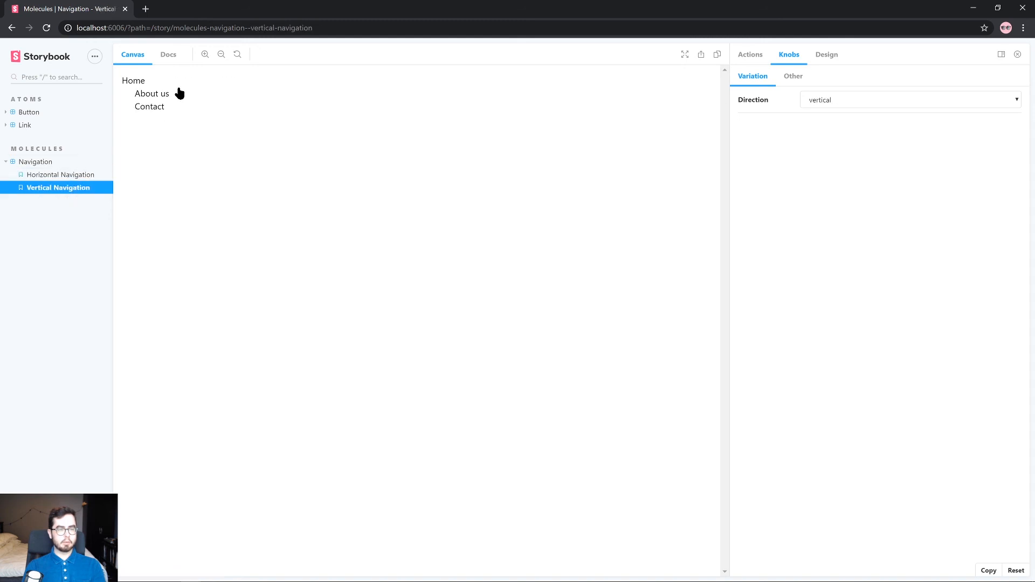
click(910, 100)
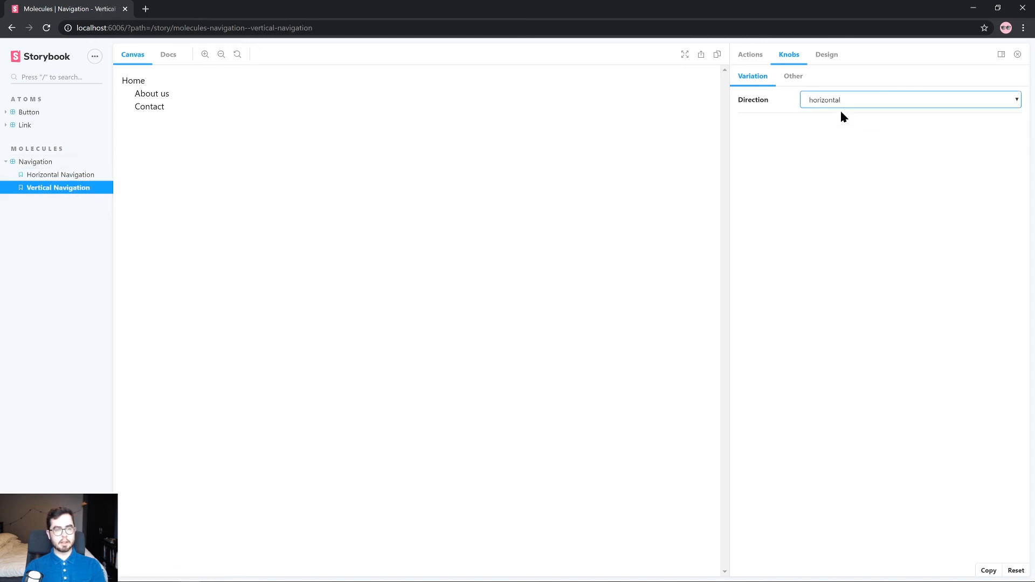
click(910, 100)
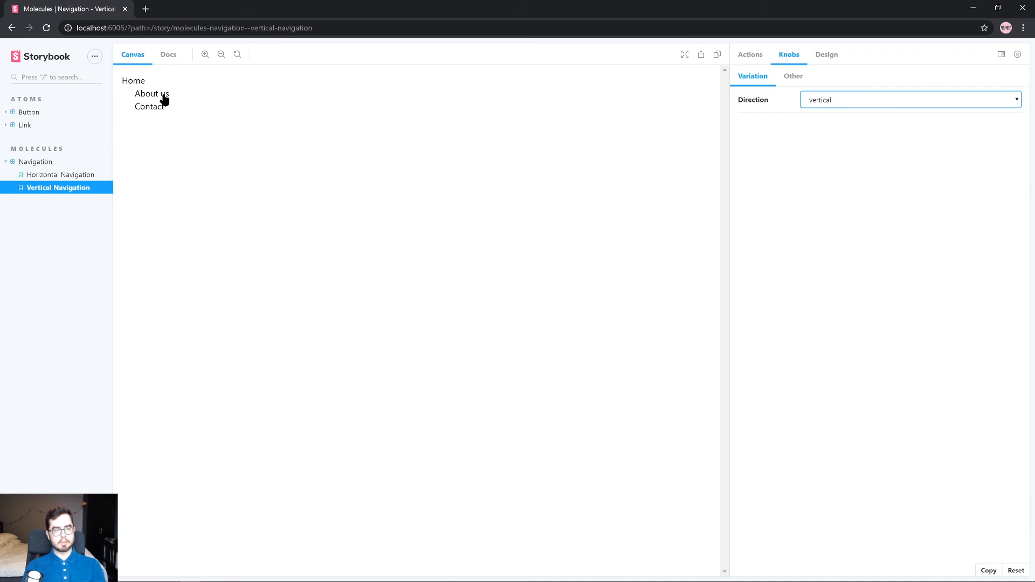
mouse_move(130, 104)
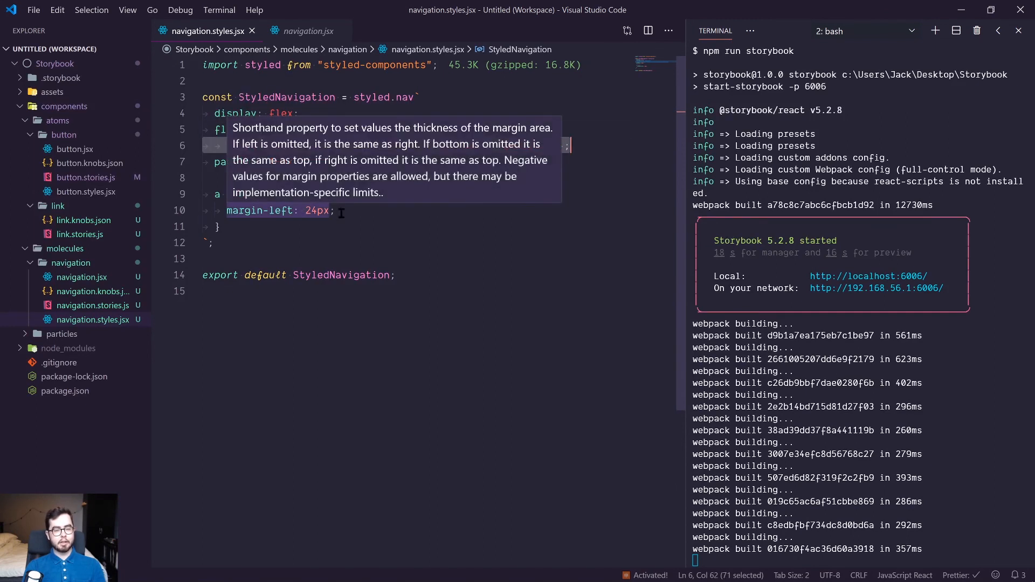
In the a + a rule, add margin-top: 24px when direction isn't horizontal, otherwise undefined.
text(mari)
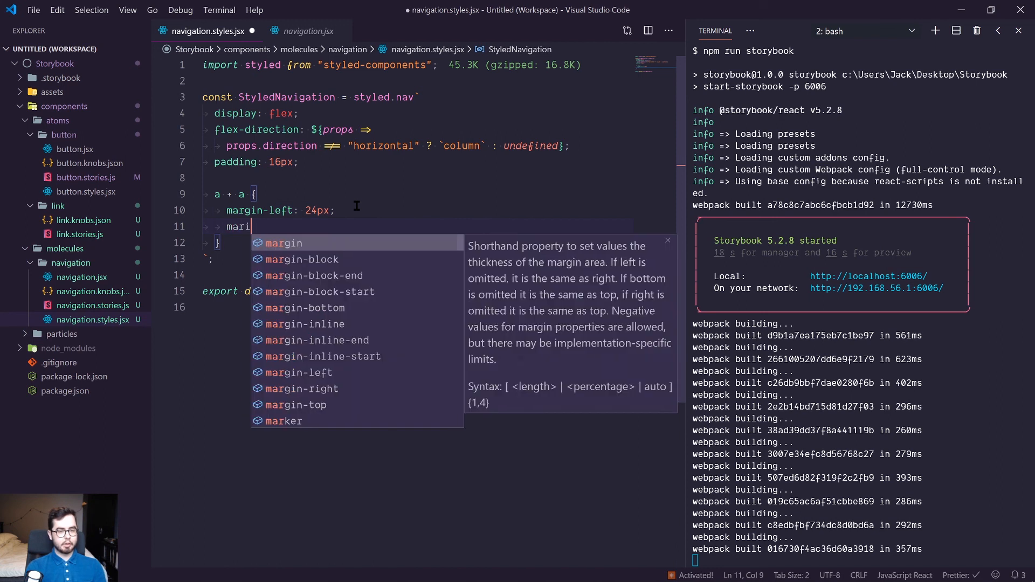
text(gin-top: ${props =>)
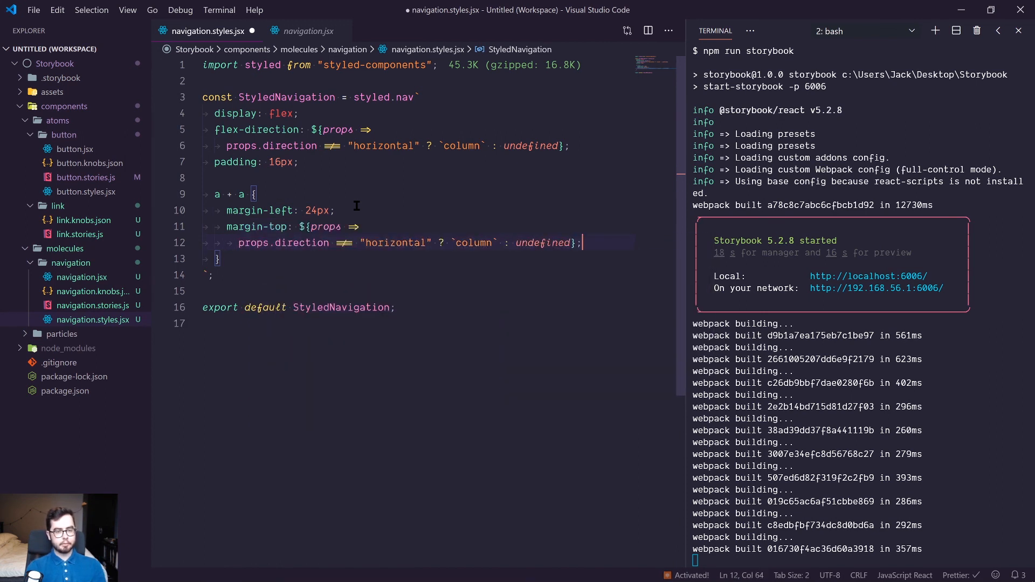
double_click(318, 210)
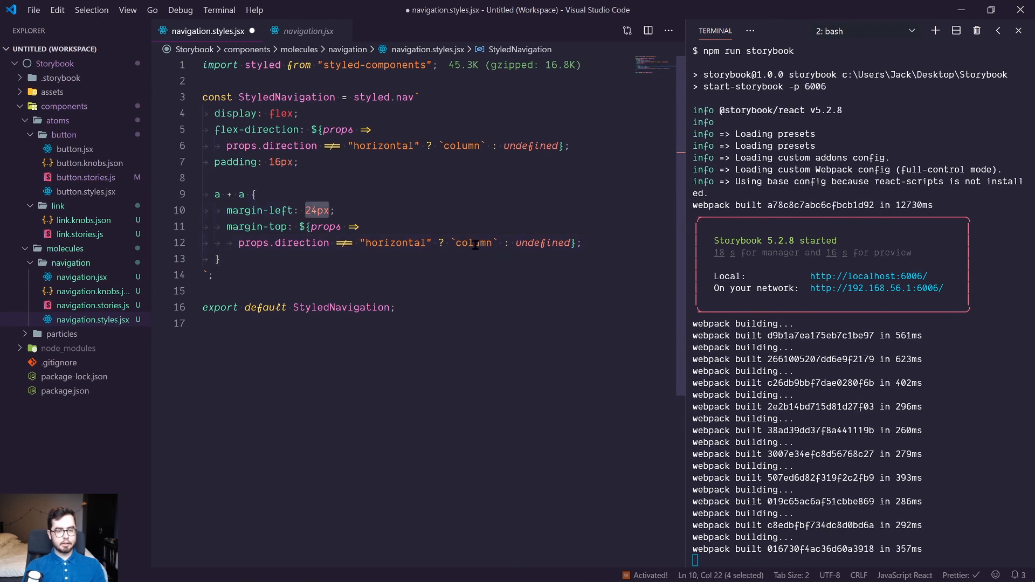
text(24px)
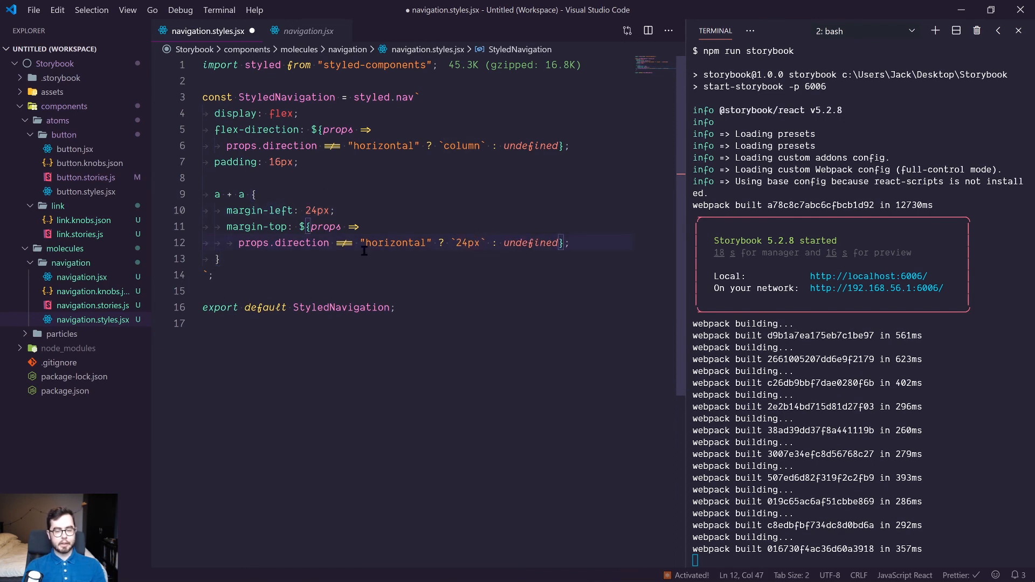
mouse_move(381, 259)
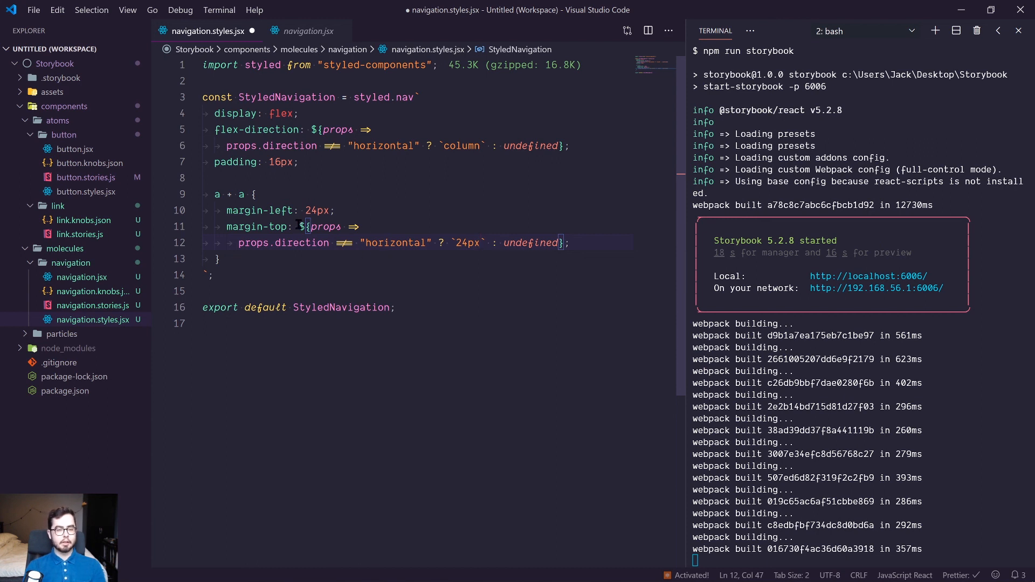
double_click(318, 210)
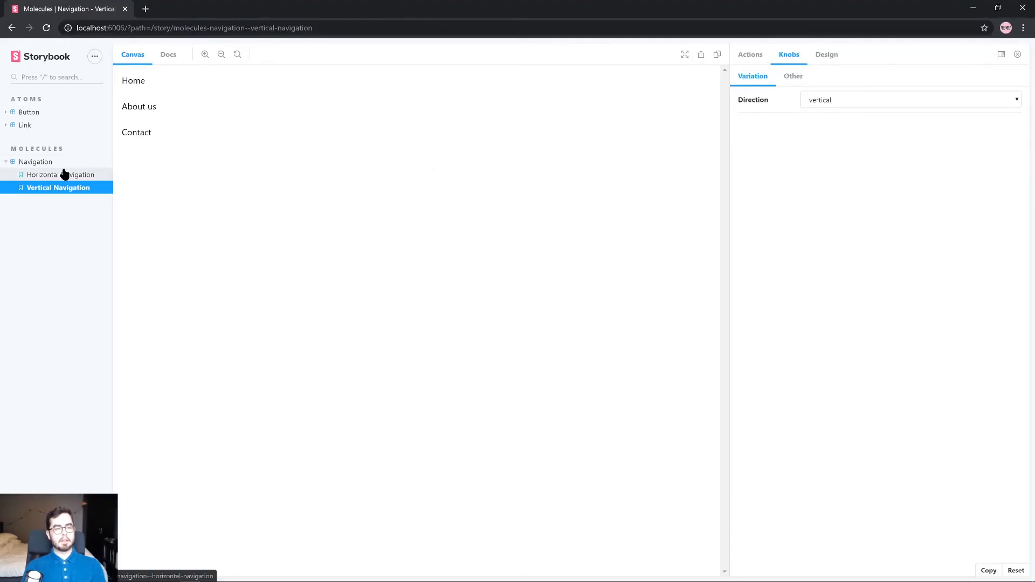
Switch to the Horizontal Navigation story in the Storybook sidebar.
click(64, 174)
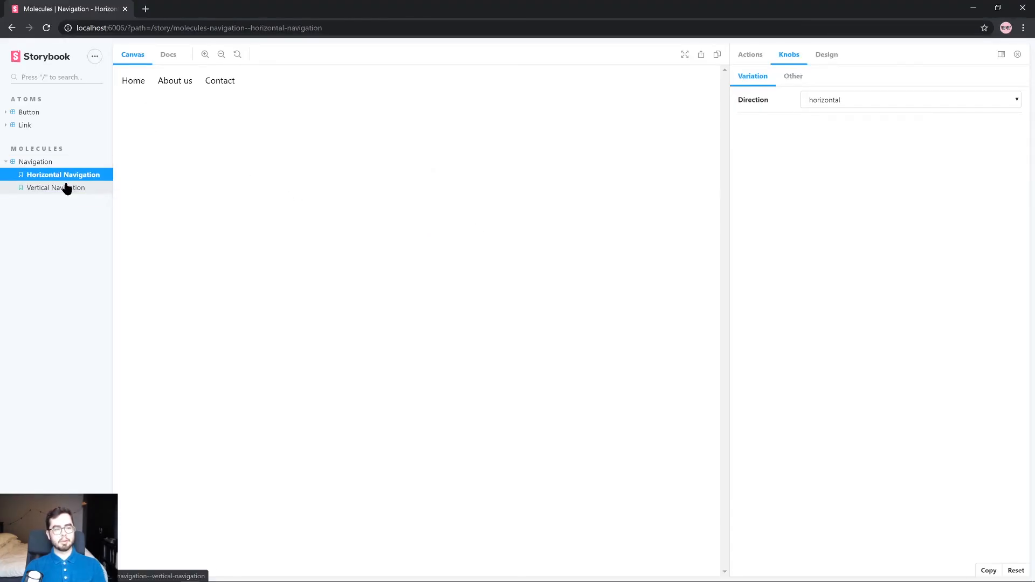